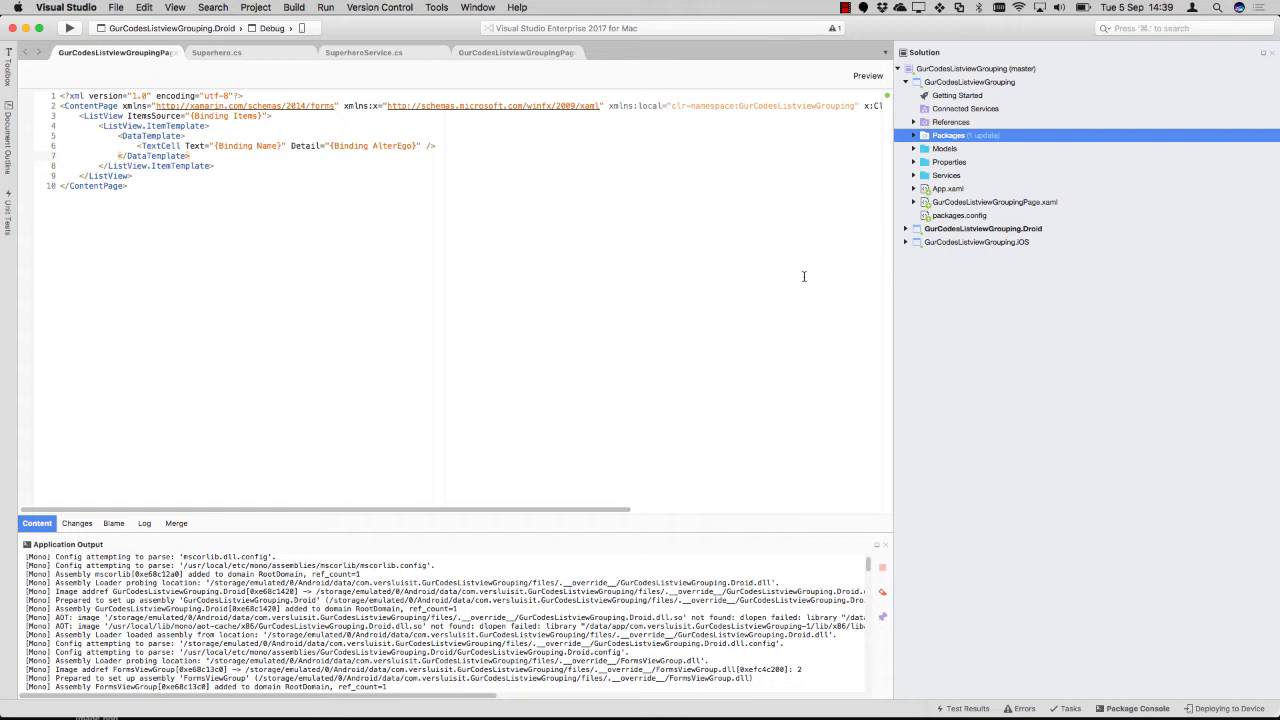
pyautogui.moveTo(795, 278)
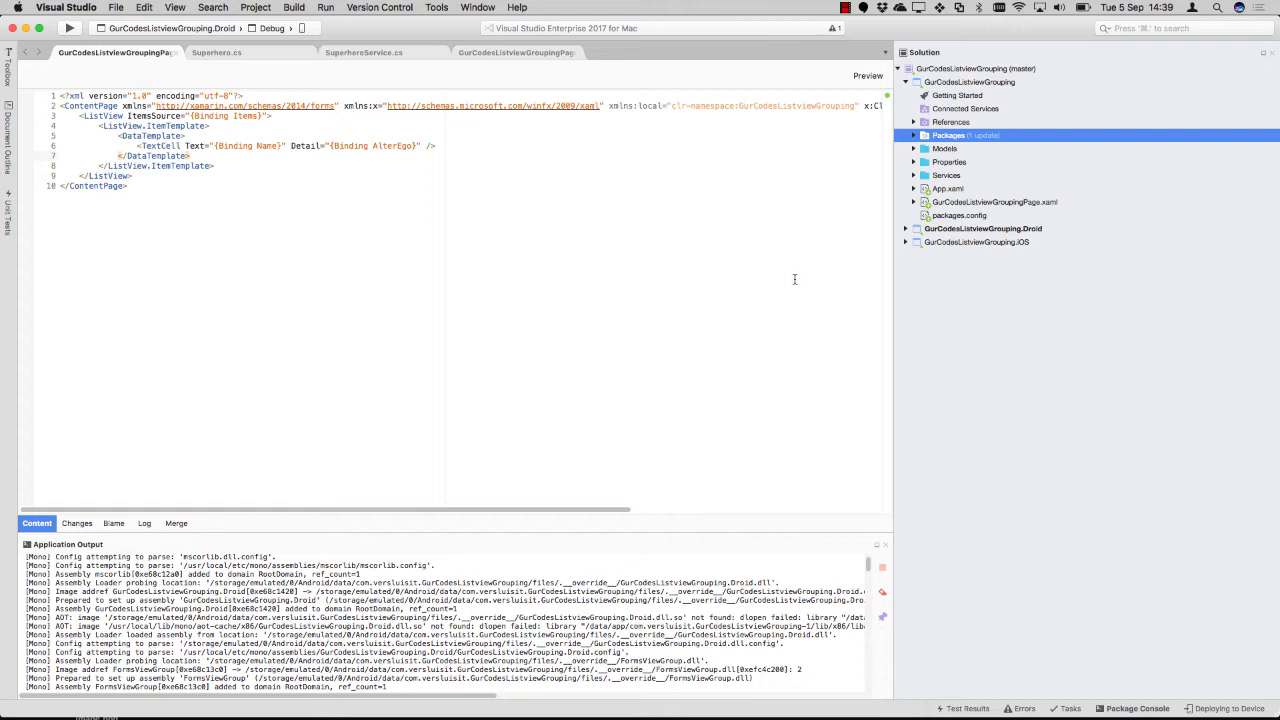
pyautogui.moveTo(710, 247)
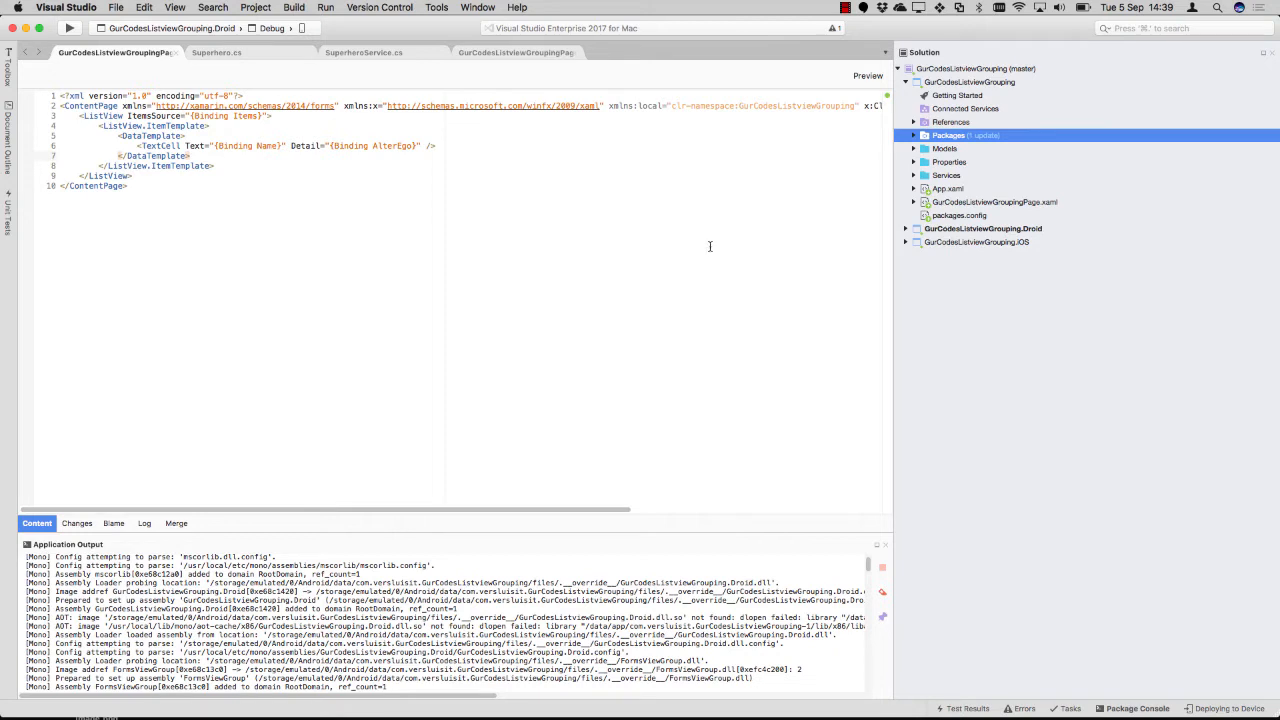
pyautogui.moveTo(515, 120)
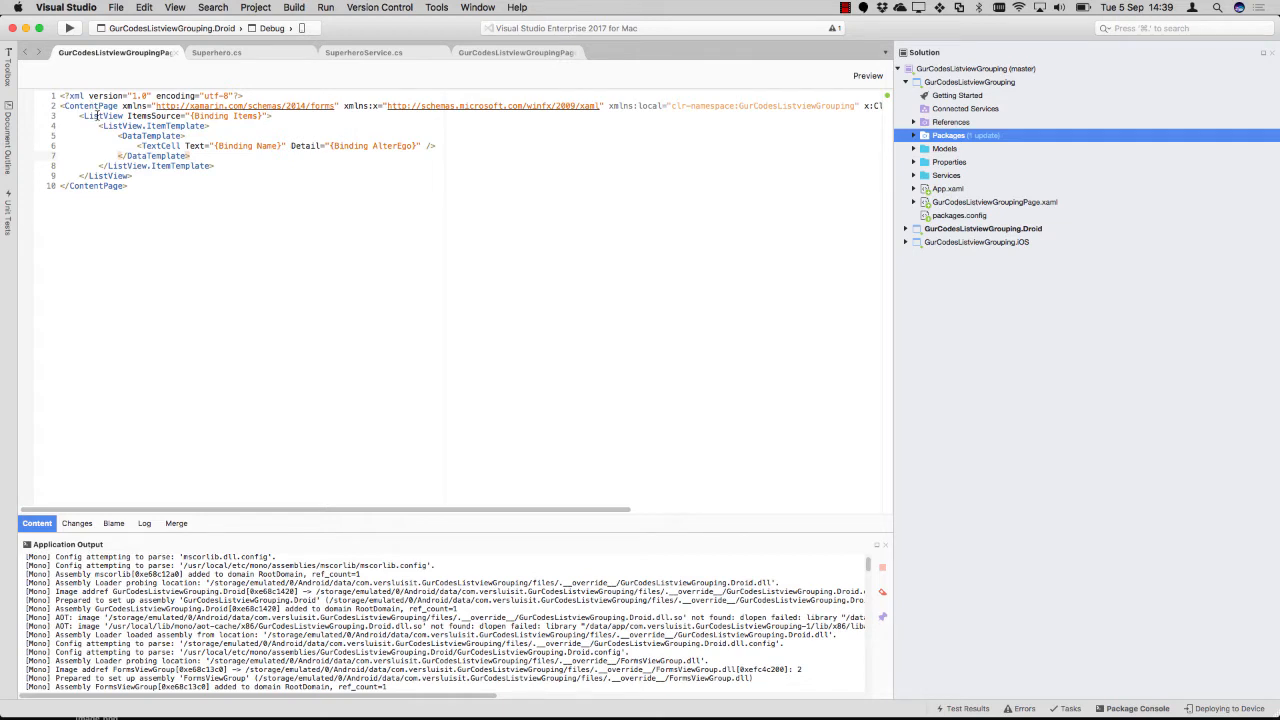
pyautogui.moveTo(148, 121)
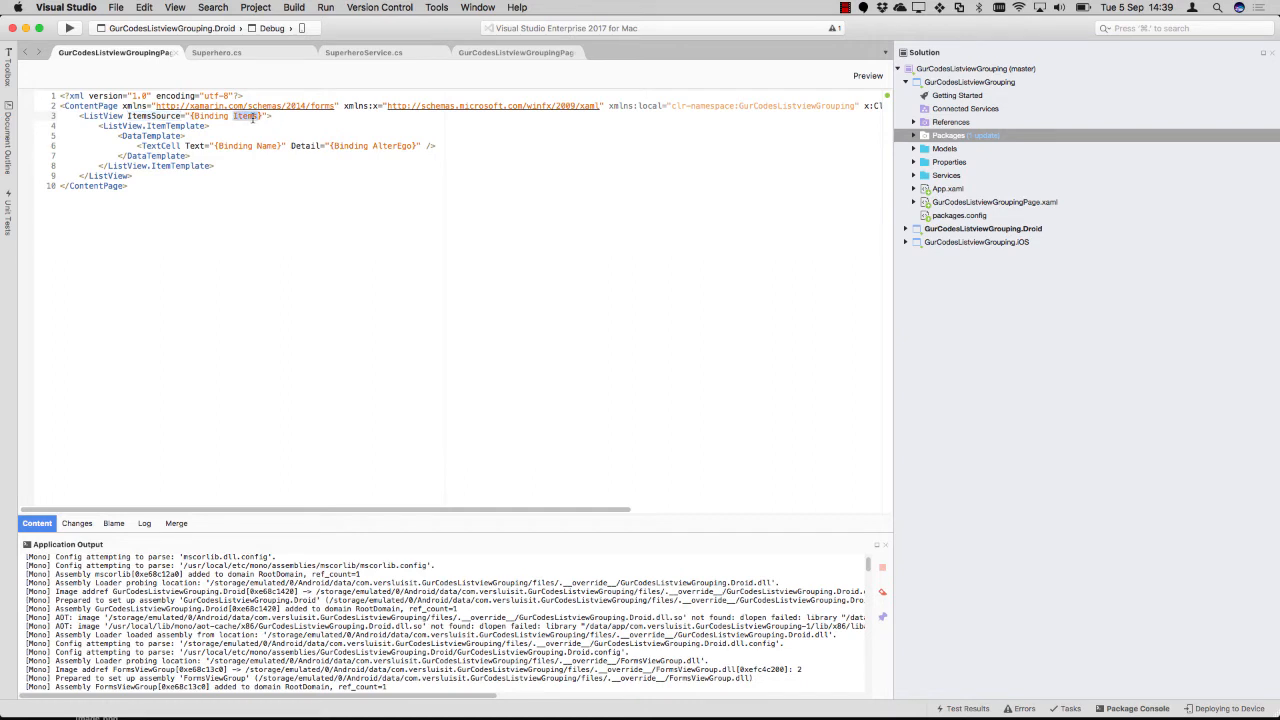
pyautogui.moveTo(204, 141)
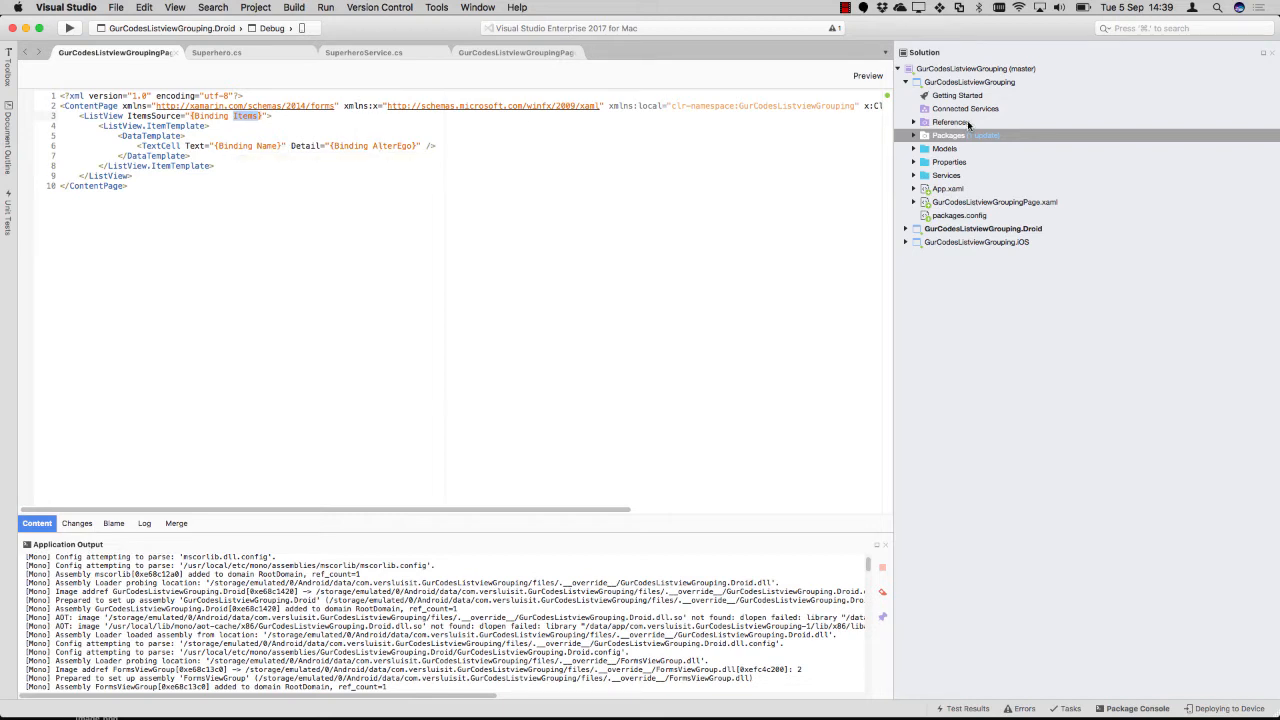
pyautogui.moveTo(915, 156)
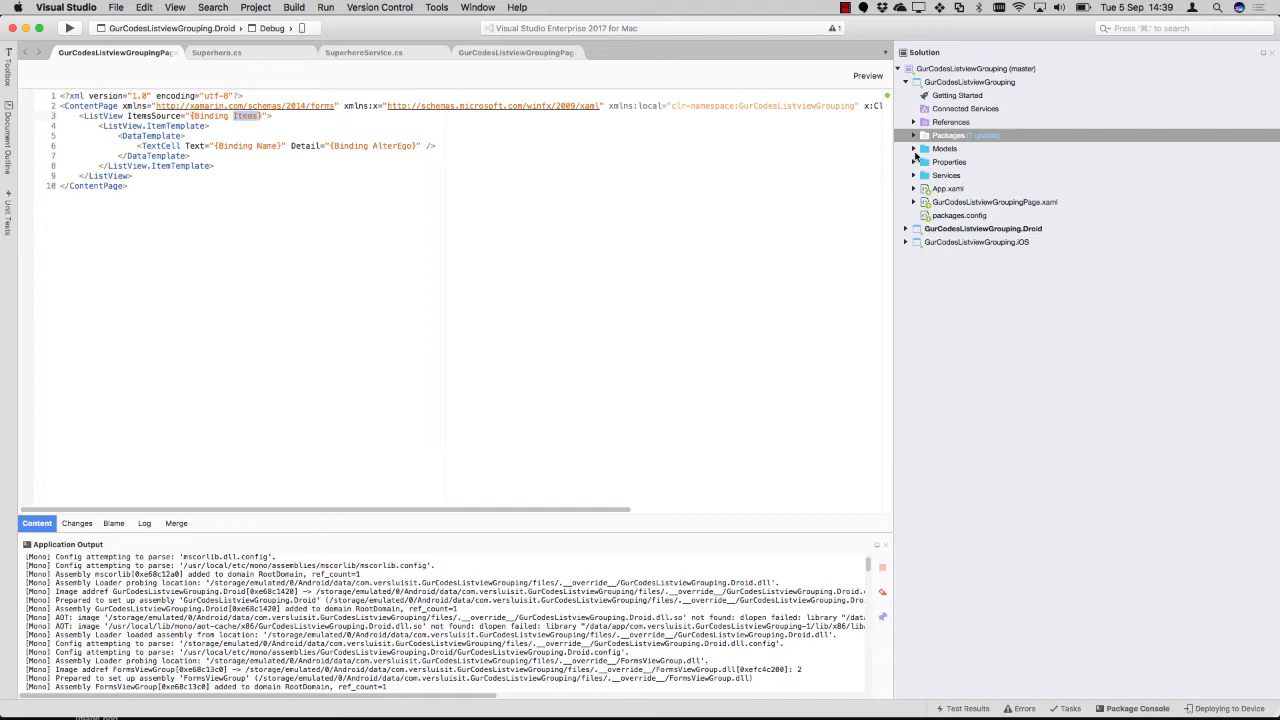
# Open GurCodesListviewGroupingPage.xaml.cs, inspect the Items collection, and debug the Droid project
pyautogui.click(1007, 215)
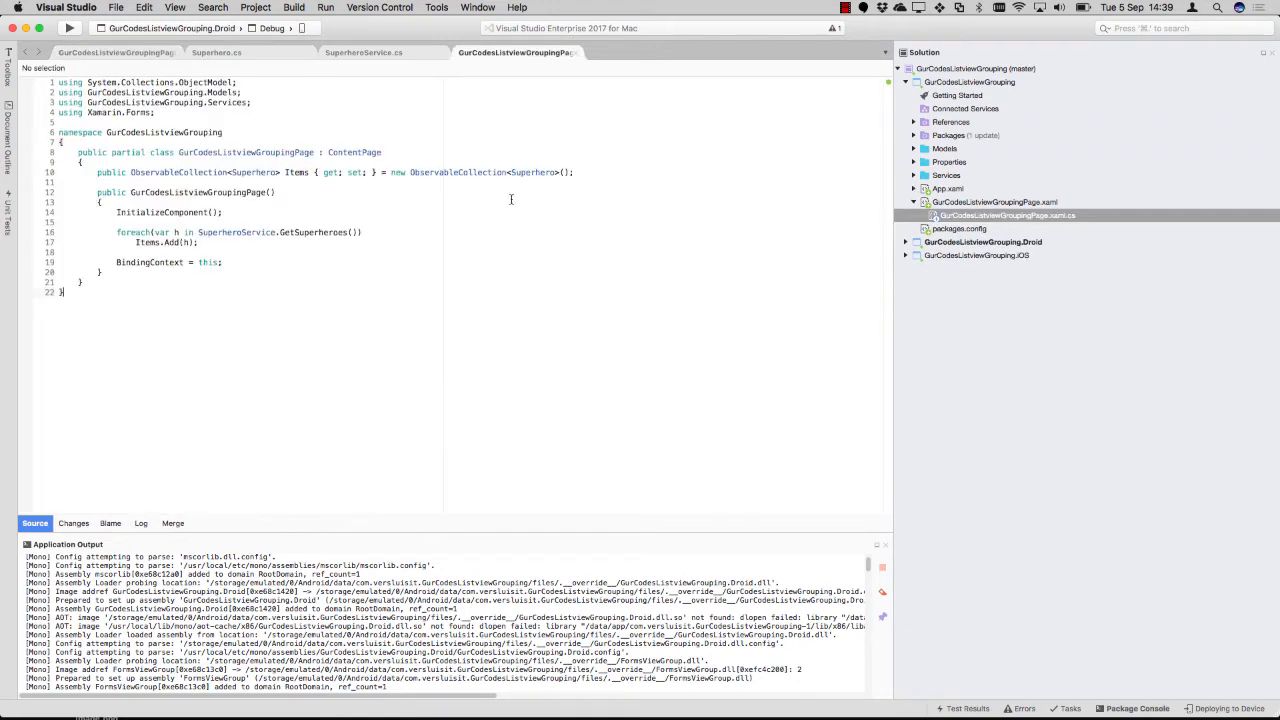
pyautogui.moveTo(370, 188)
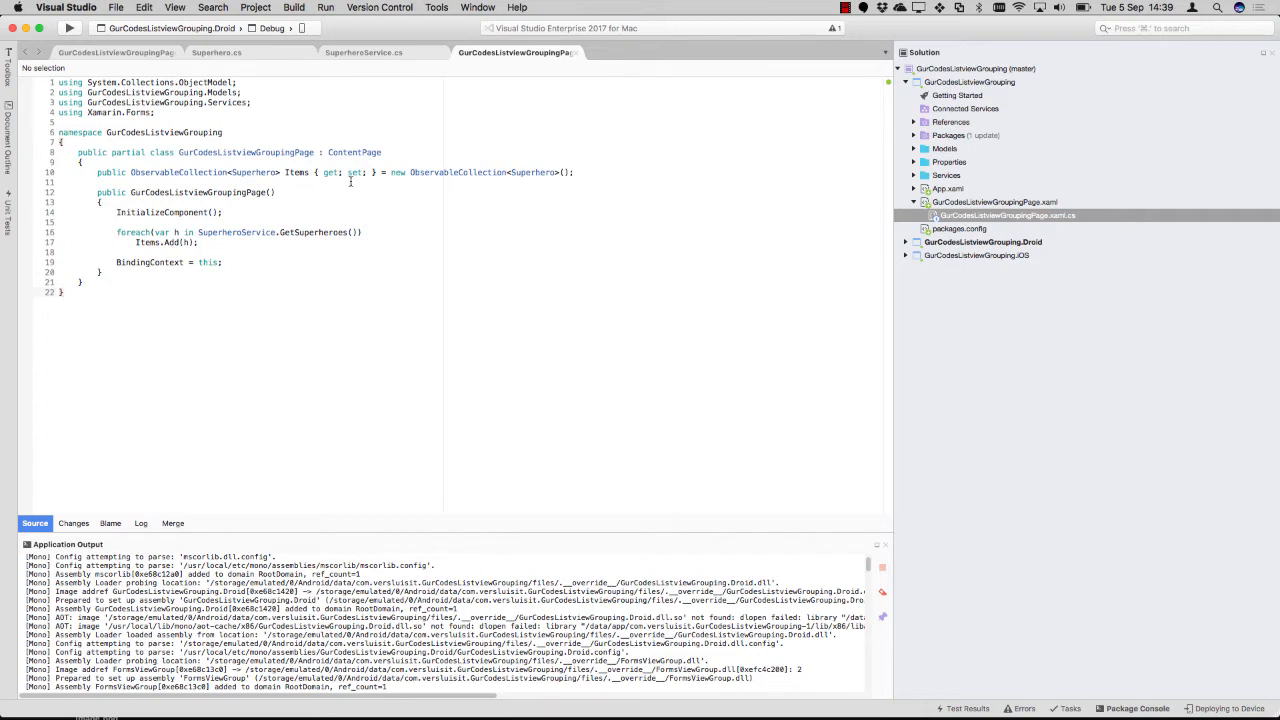
pyautogui.doubleClick(297, 172)
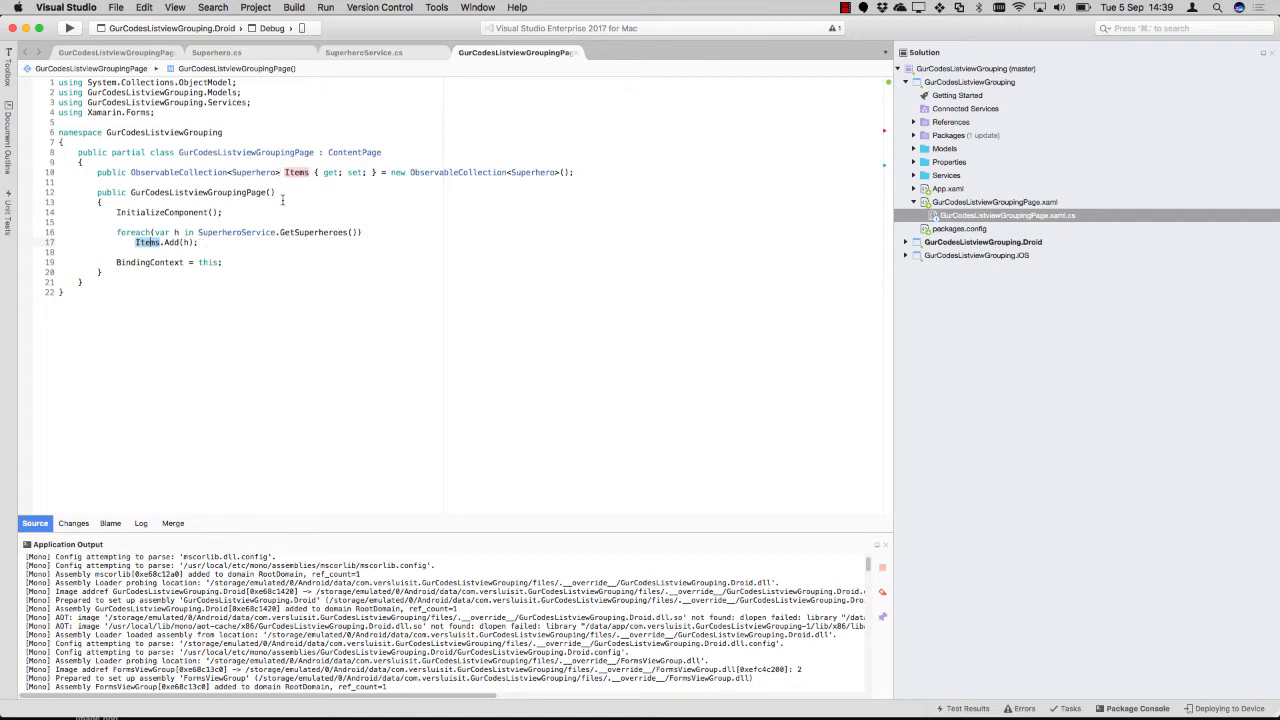
pyautogui.click(68, 27)
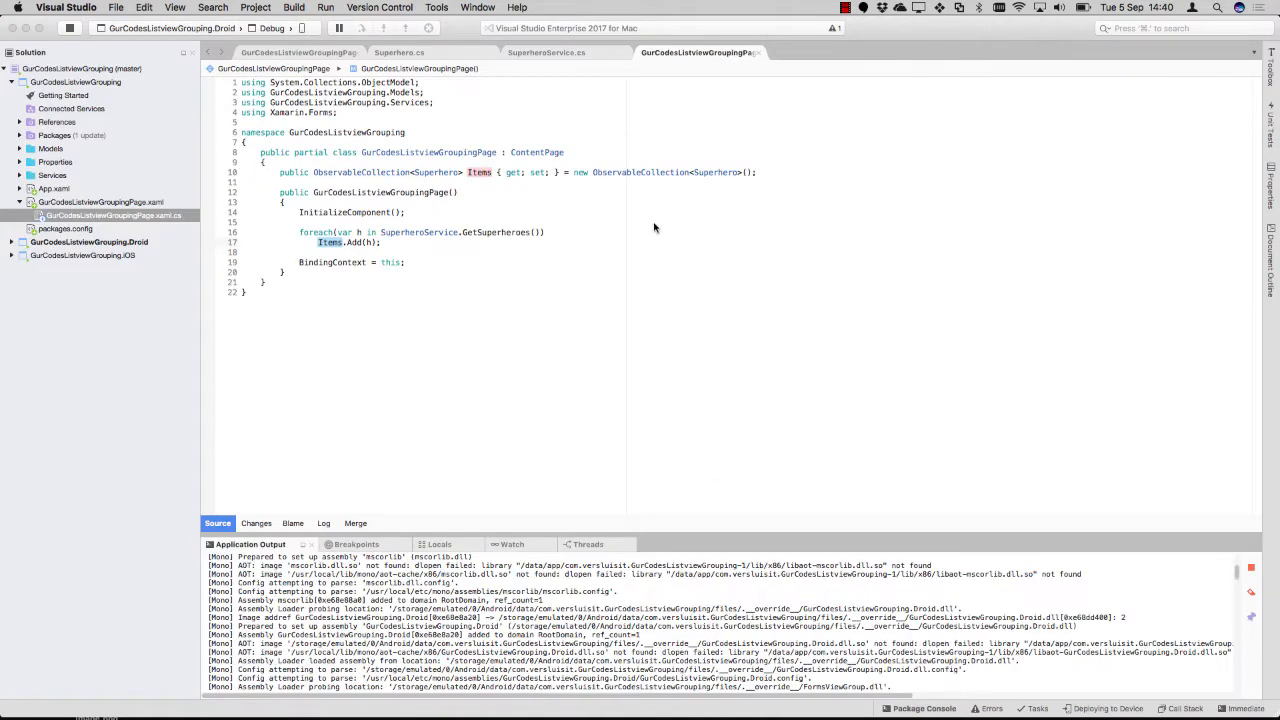
pyautogui.moveTo(702, 195)
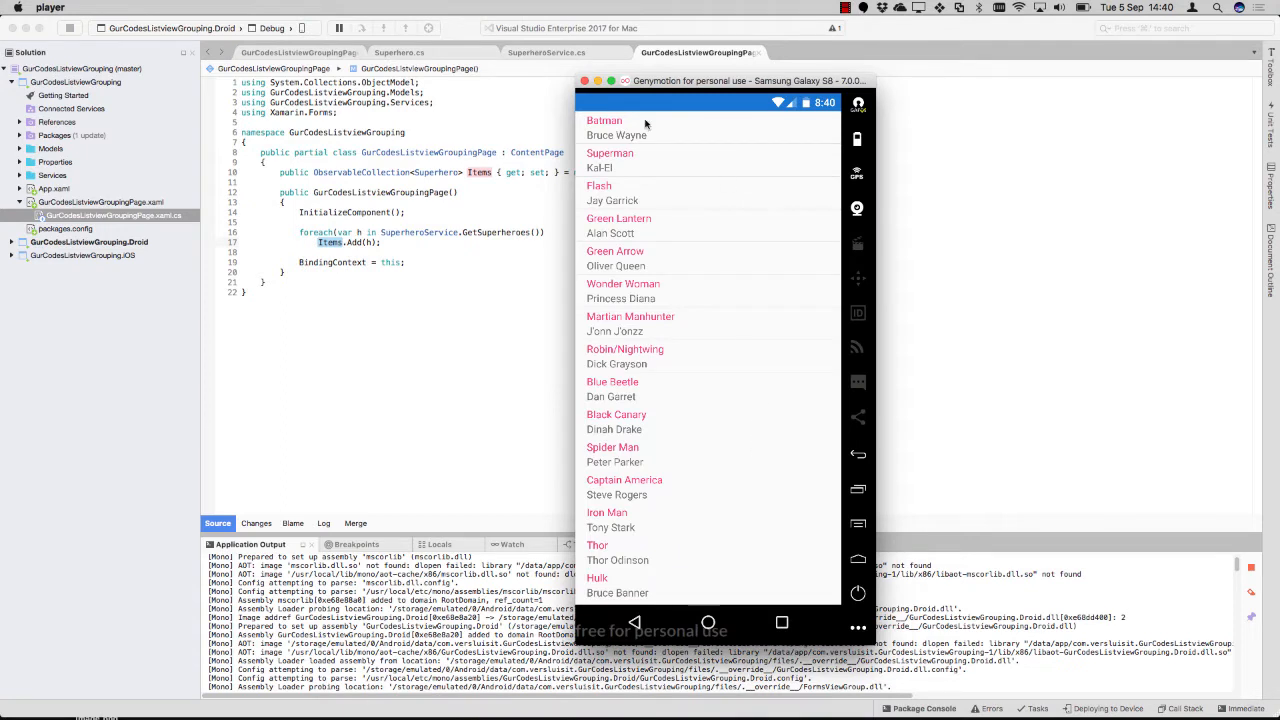
# Scroll down and back up through the flat superhero list in the emulator
pyautogui.scroll(-3)
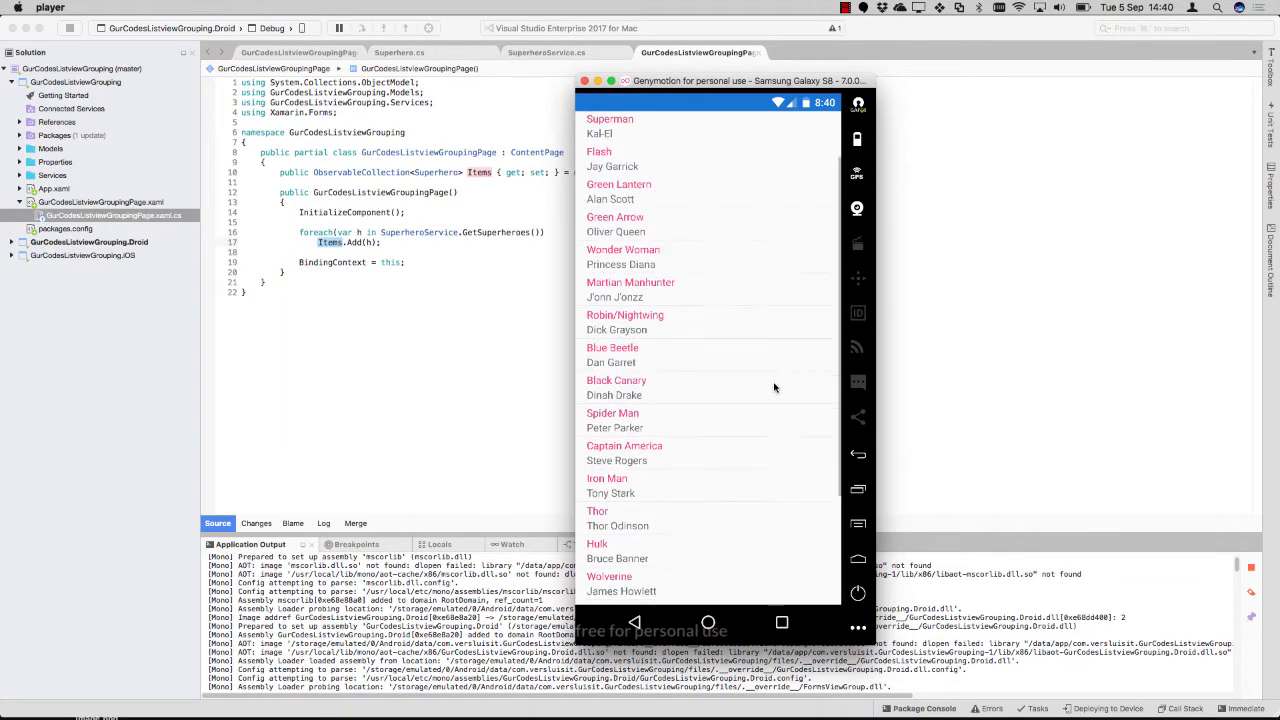
pyautogui.scroll(3)
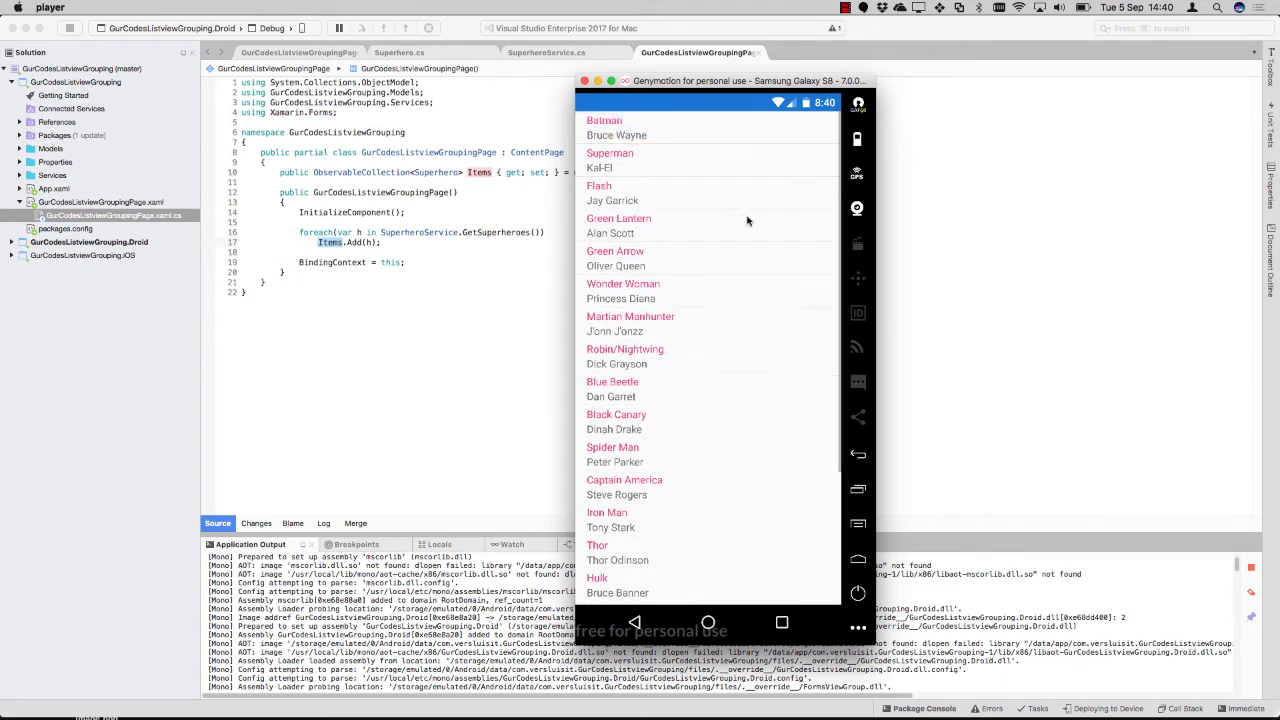
pyautogui.moveTo(710, 294)
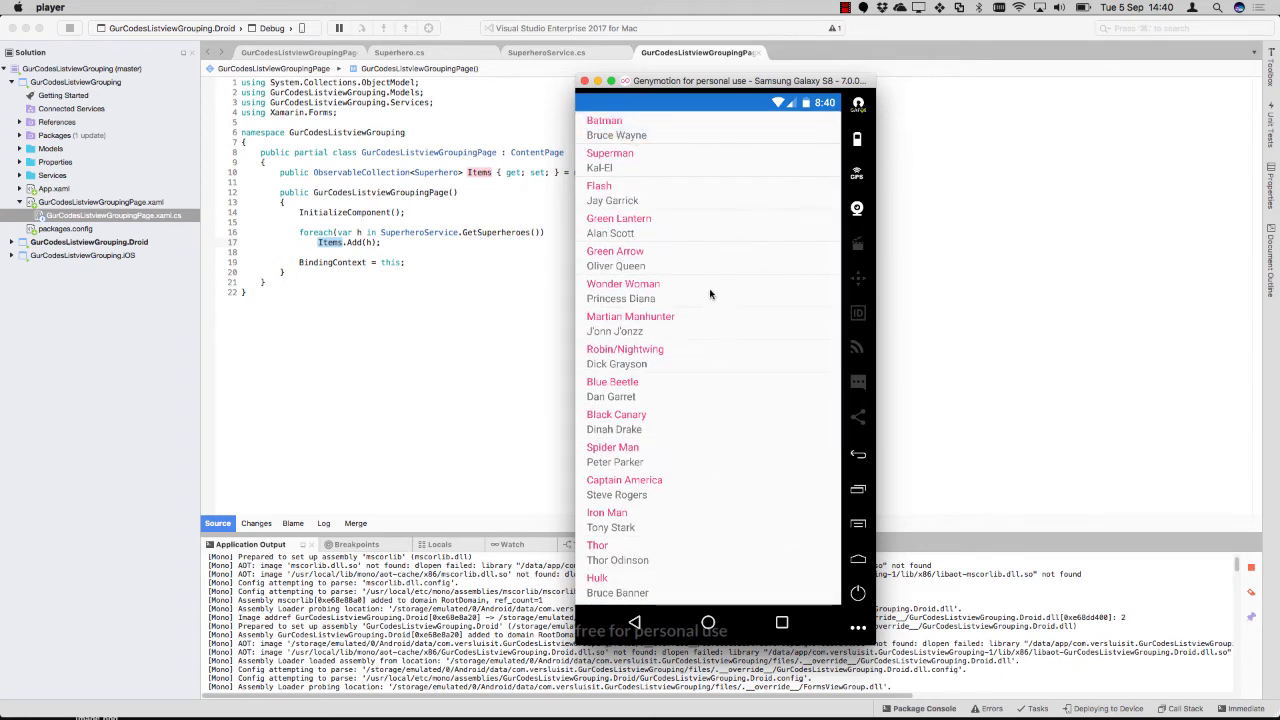
pyautogui.moveTo(744, 151)
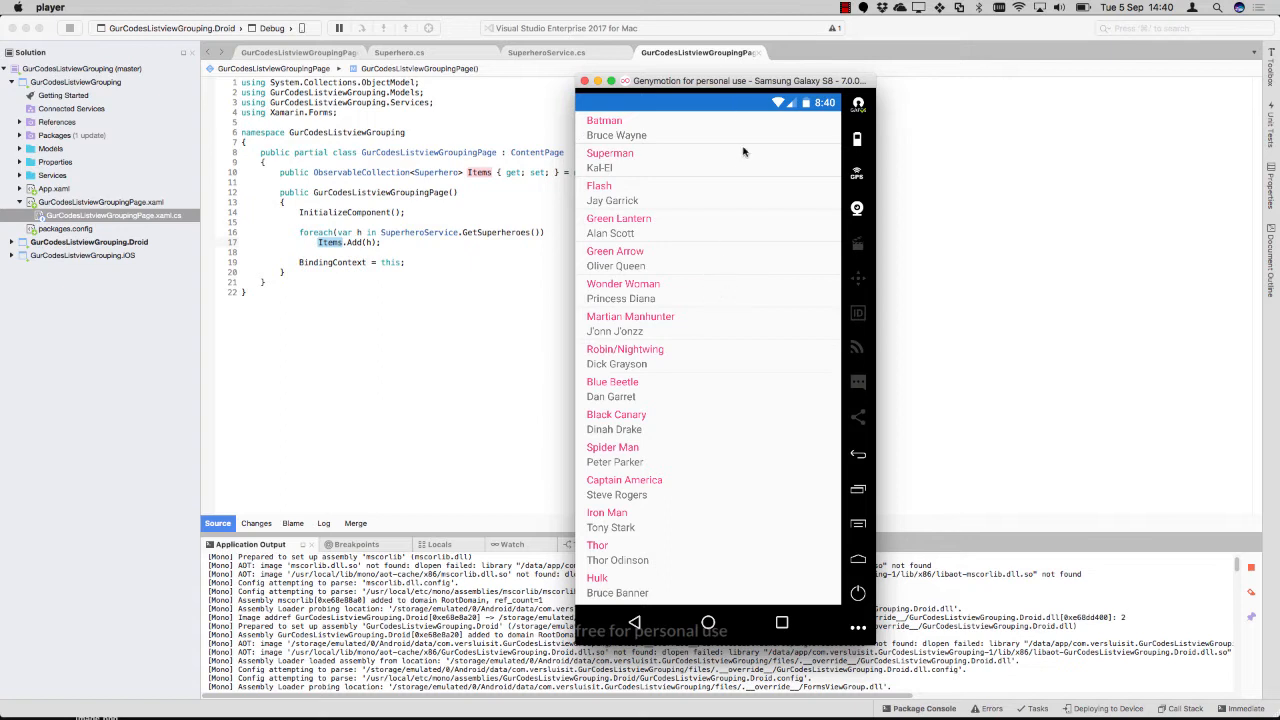
pyautogui.moveTo(588, 122)
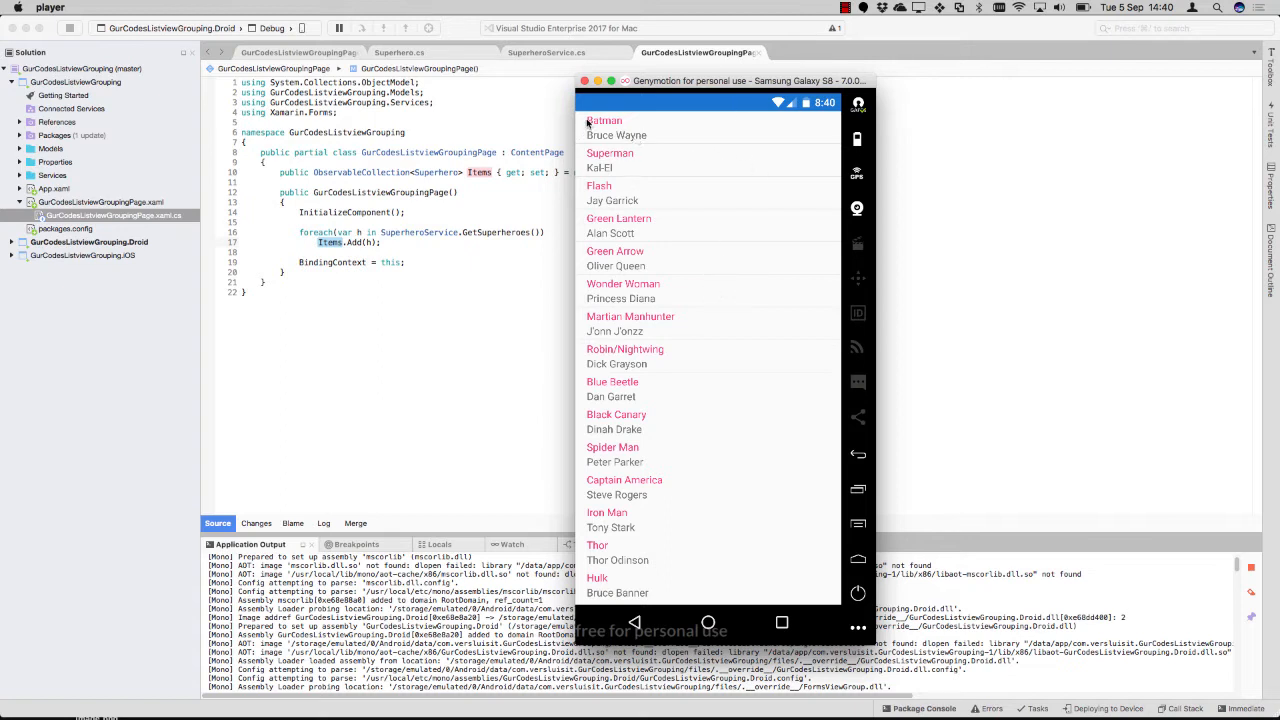
pyautogui.moveTo(755, 165)
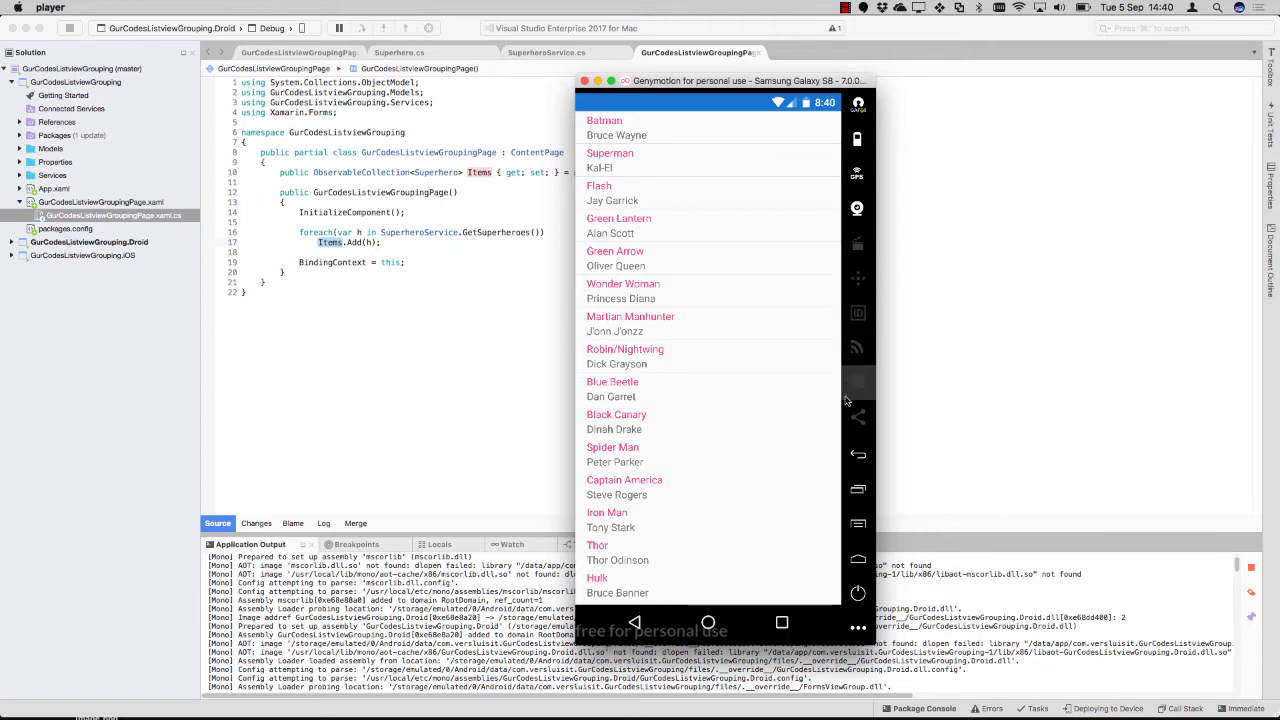
pyautogui.moveTo(813, 252)
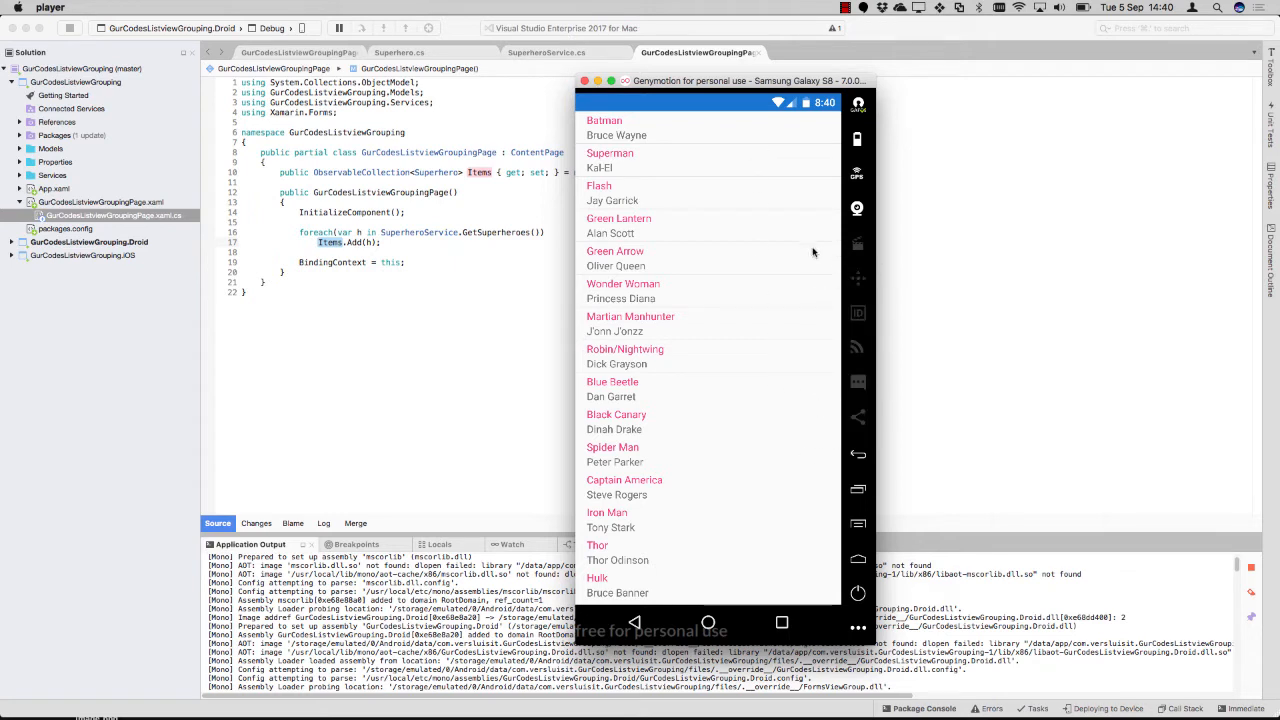
pyautogui.moveTo(694, 306)
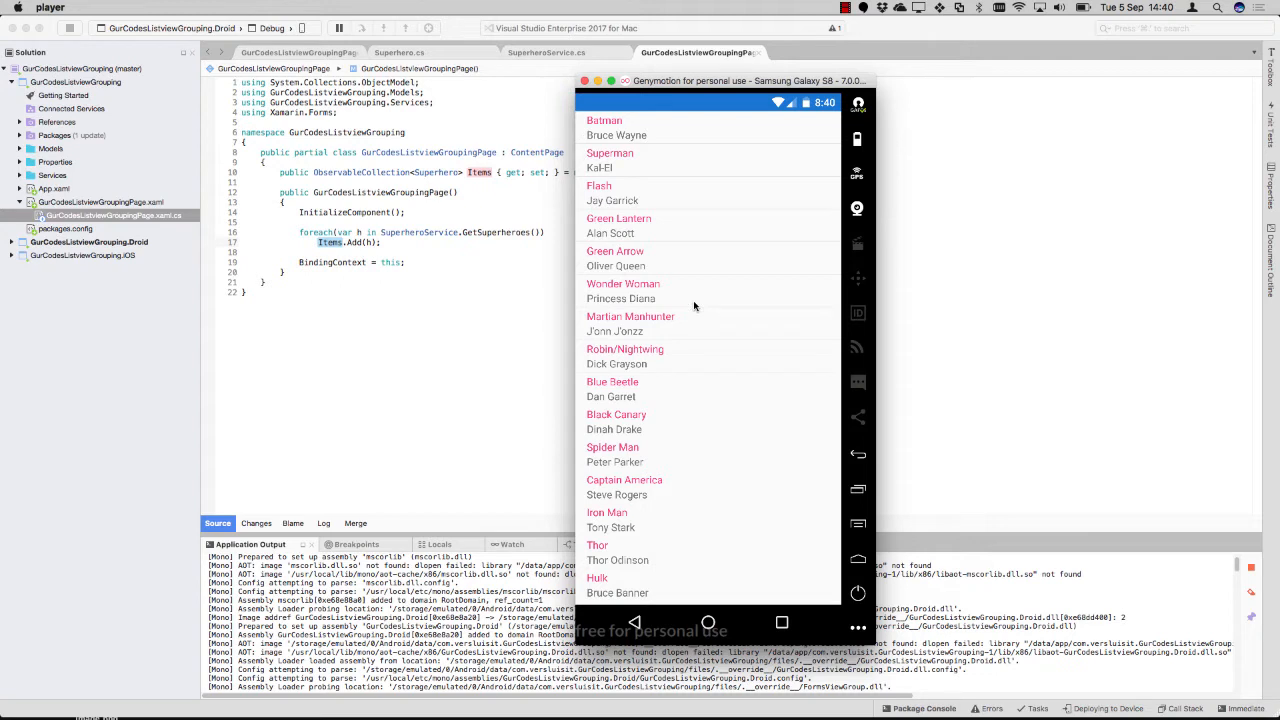
pyautogui.moveTo(718, 371)
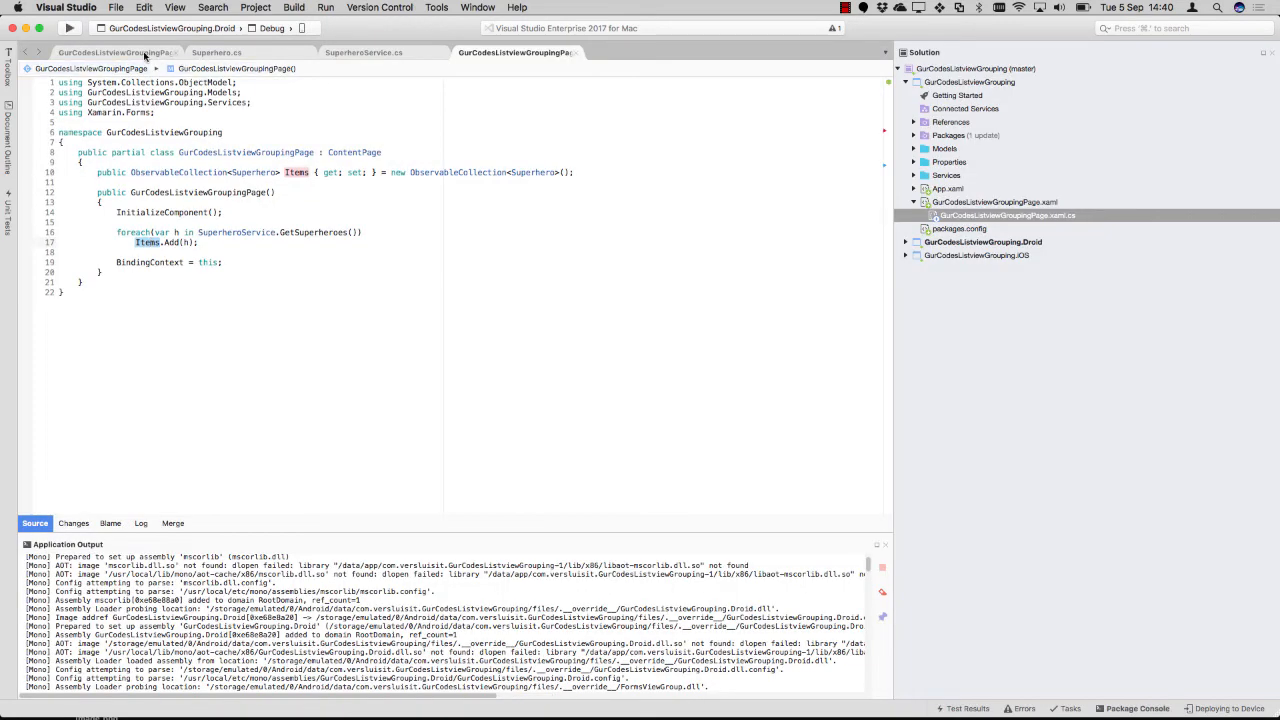
# Add IsGroupingEnabled="true" and GroupShortNameBinding="{Binding Key}" to the ListView in XAML
pyautogui.click(993, 201)
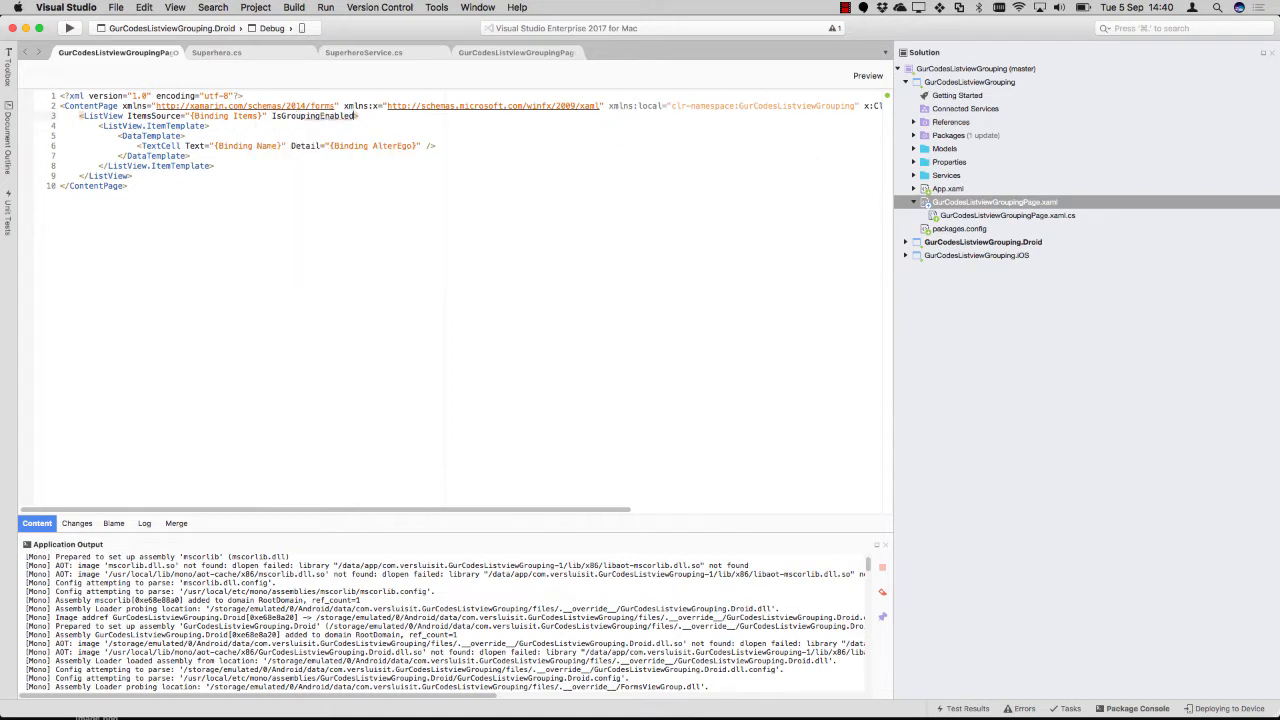
pyautogui.write('="')
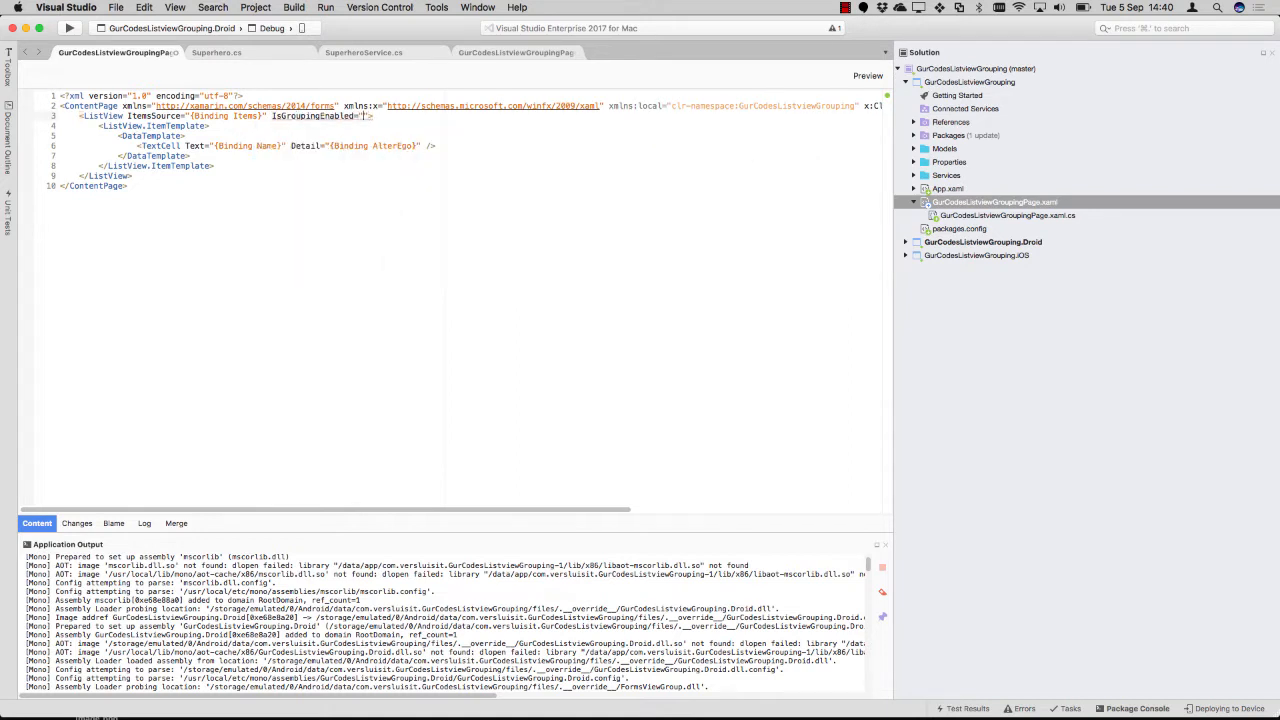
pyautogui.write('true')
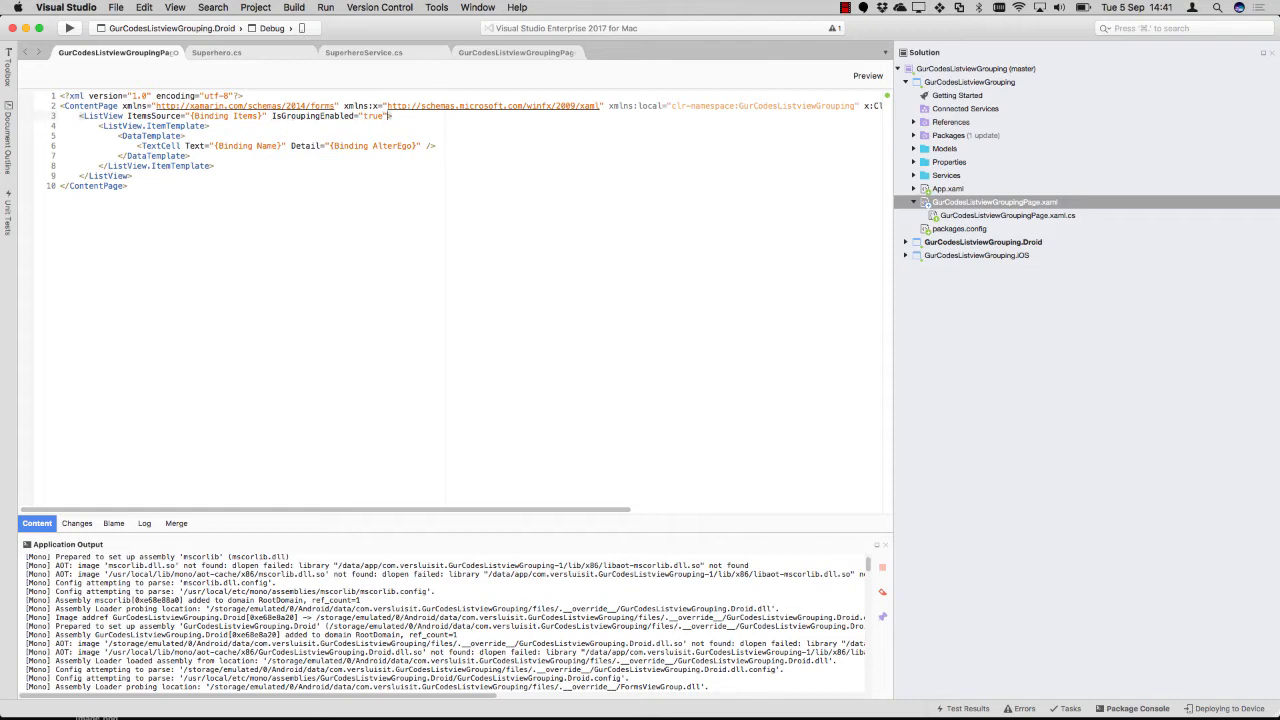
pyautogui.write('b')
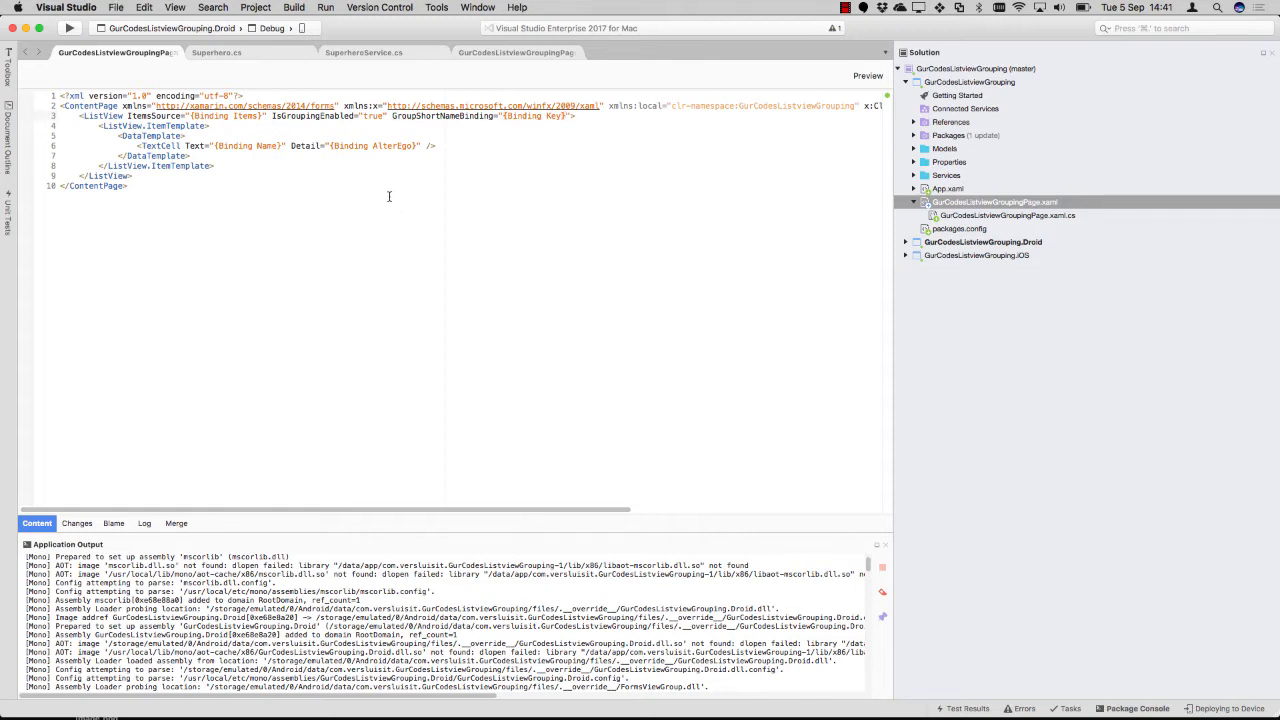
# Switch to the GurCodesListviewGroupingPage.xaml.cs tab and run the Droid project again
pyautogui.click(1006, 215)
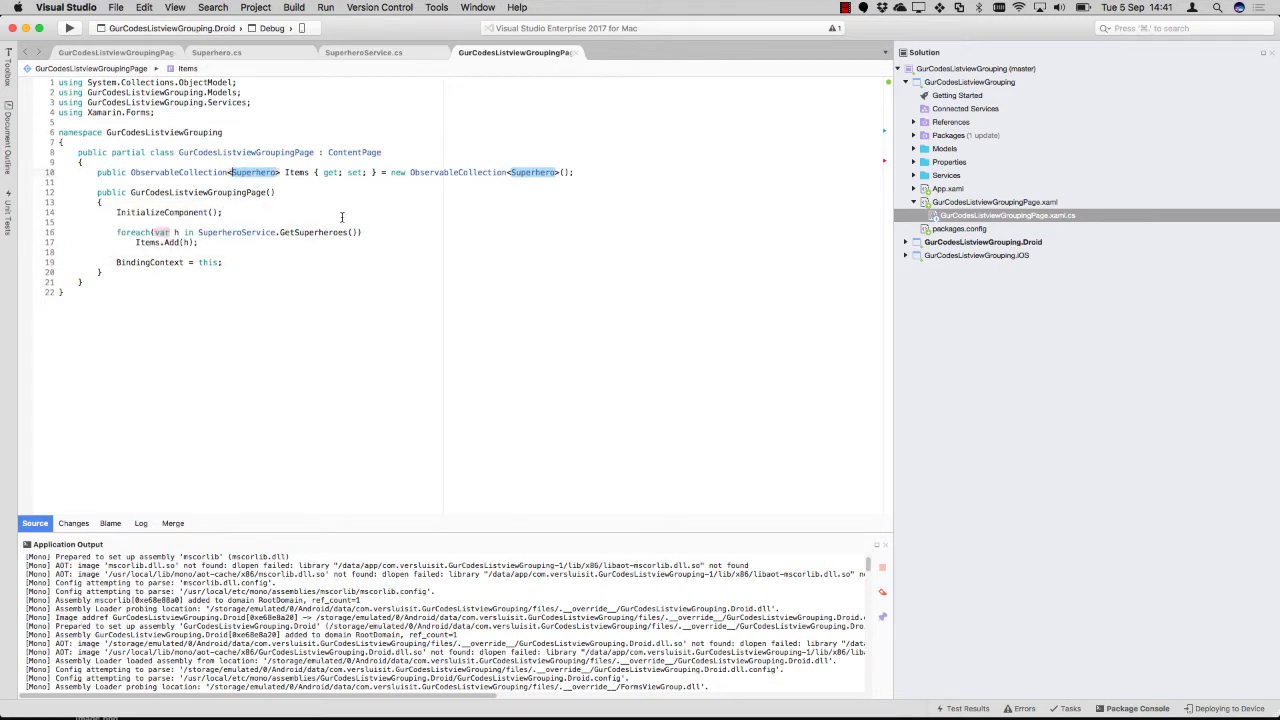
pyautogui.moveTo(346, 211)
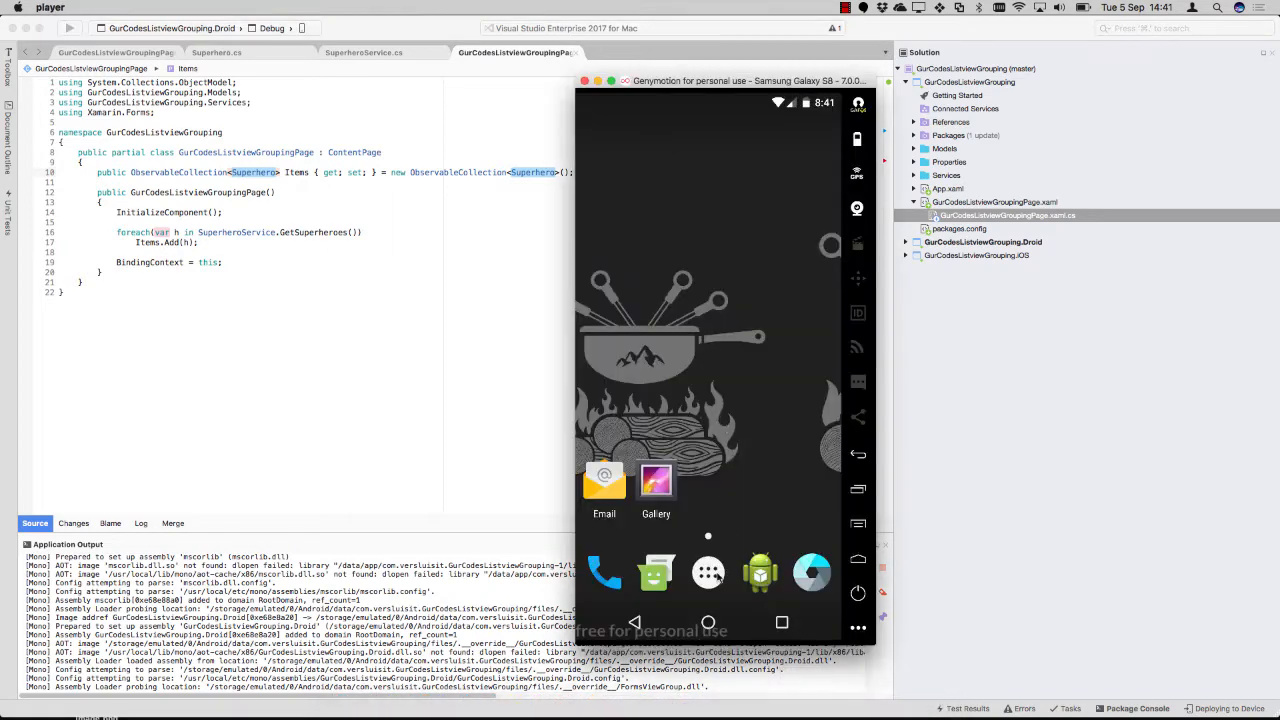
# Tap the Superman entry and confirm the list still shows no group headers
pyautogui.click(708, 573)
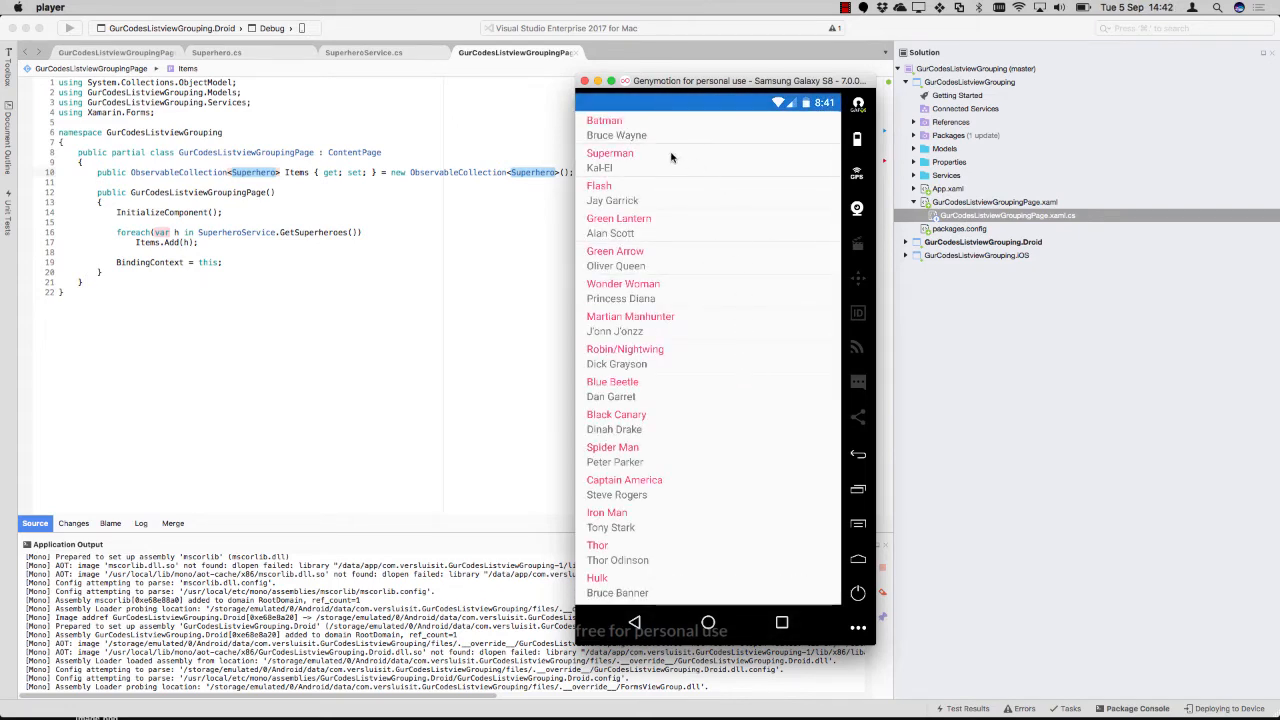
pyautogui.moveTo(636, 167)
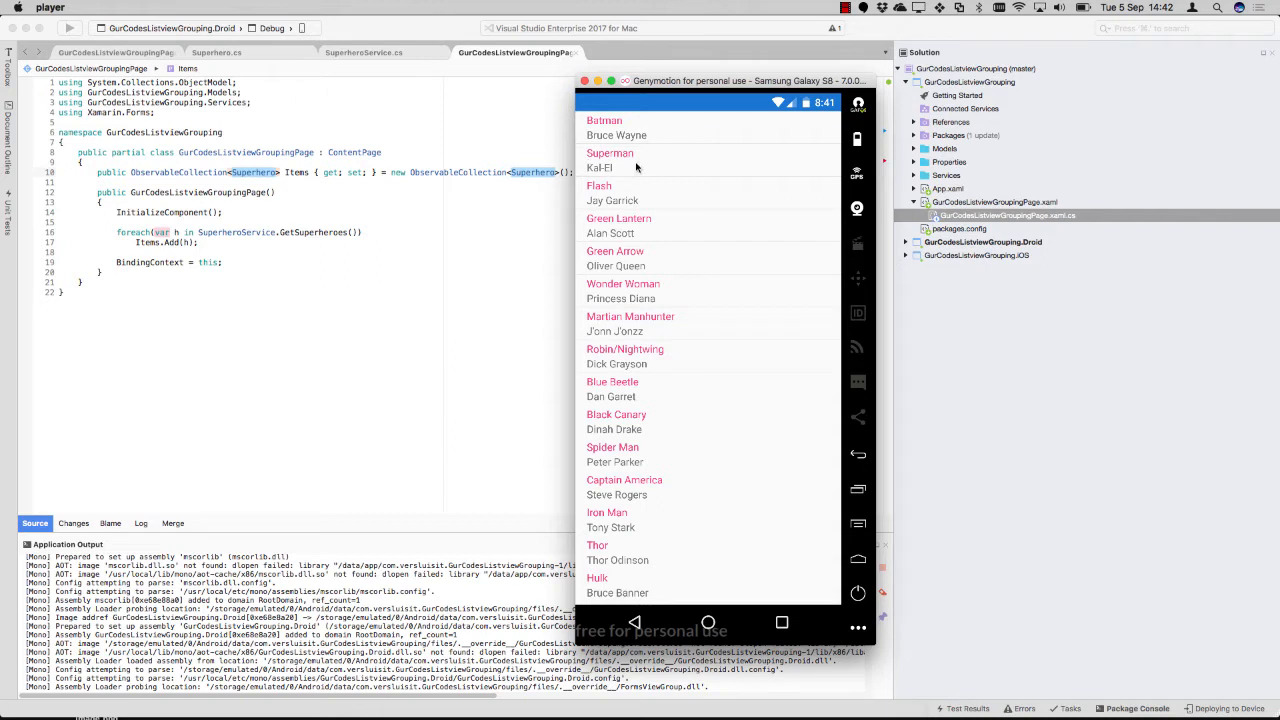
pyautogui.click(612, 447)
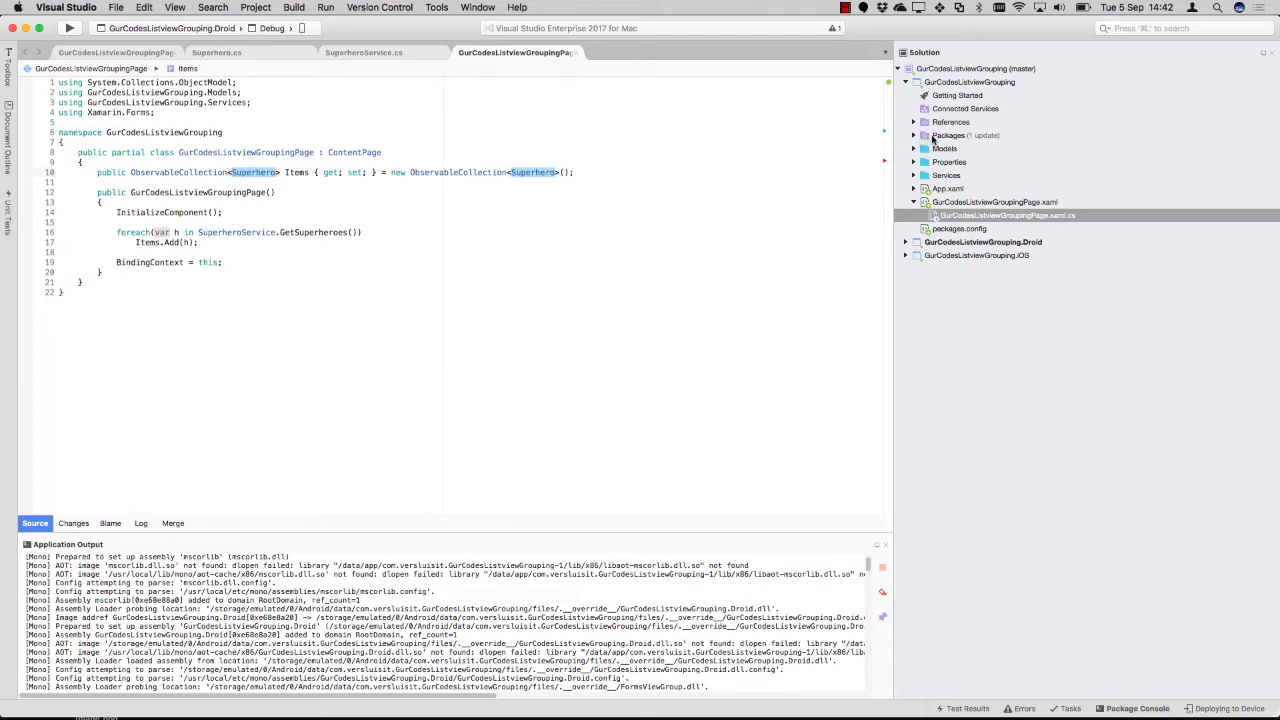
# Browse NuGet packages and open the Refractored.MvvmHelpers project page on GitHub
pyautogui.rightClick(948, 135)
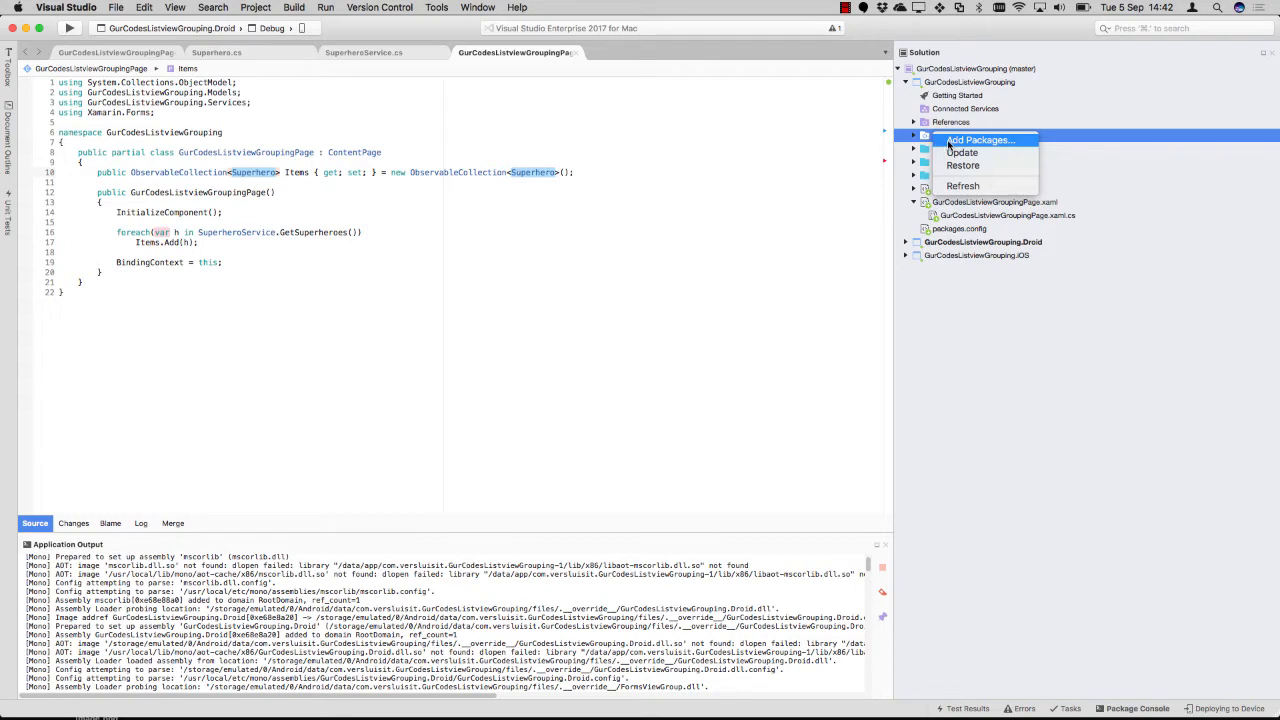
pyautogui.click(980, 140)
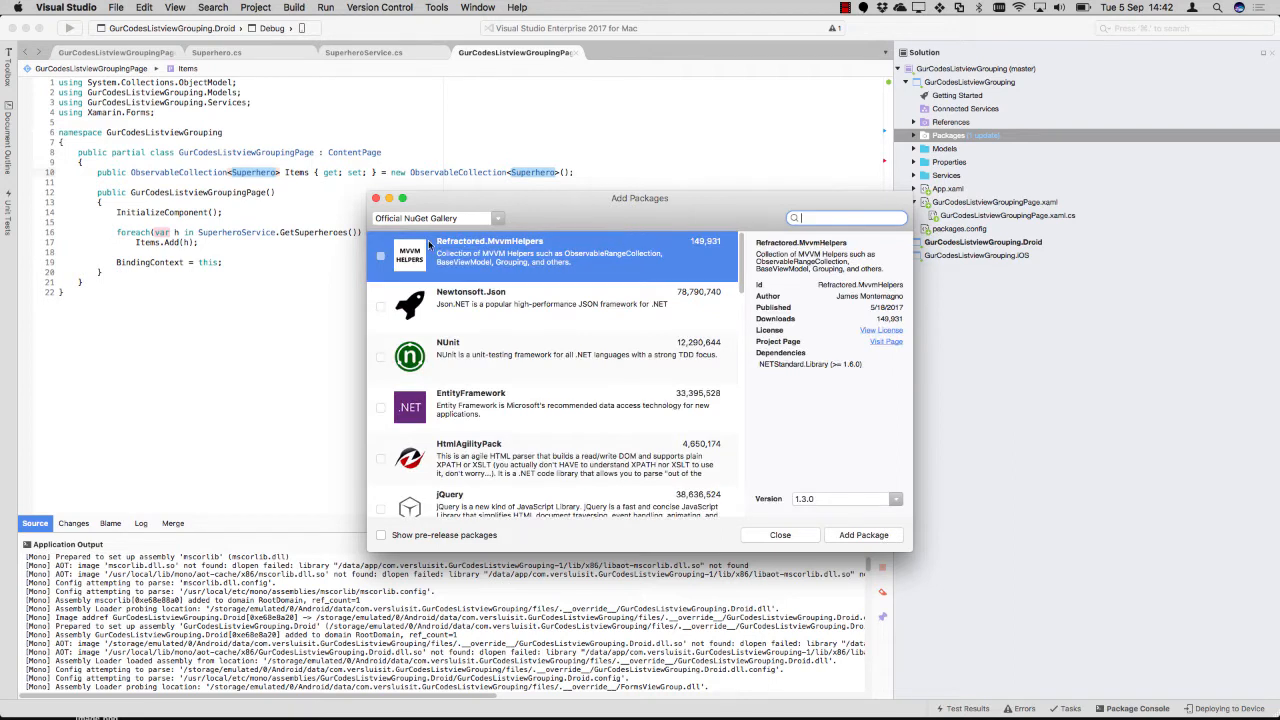
pyautogui.moveTo(603, 263)
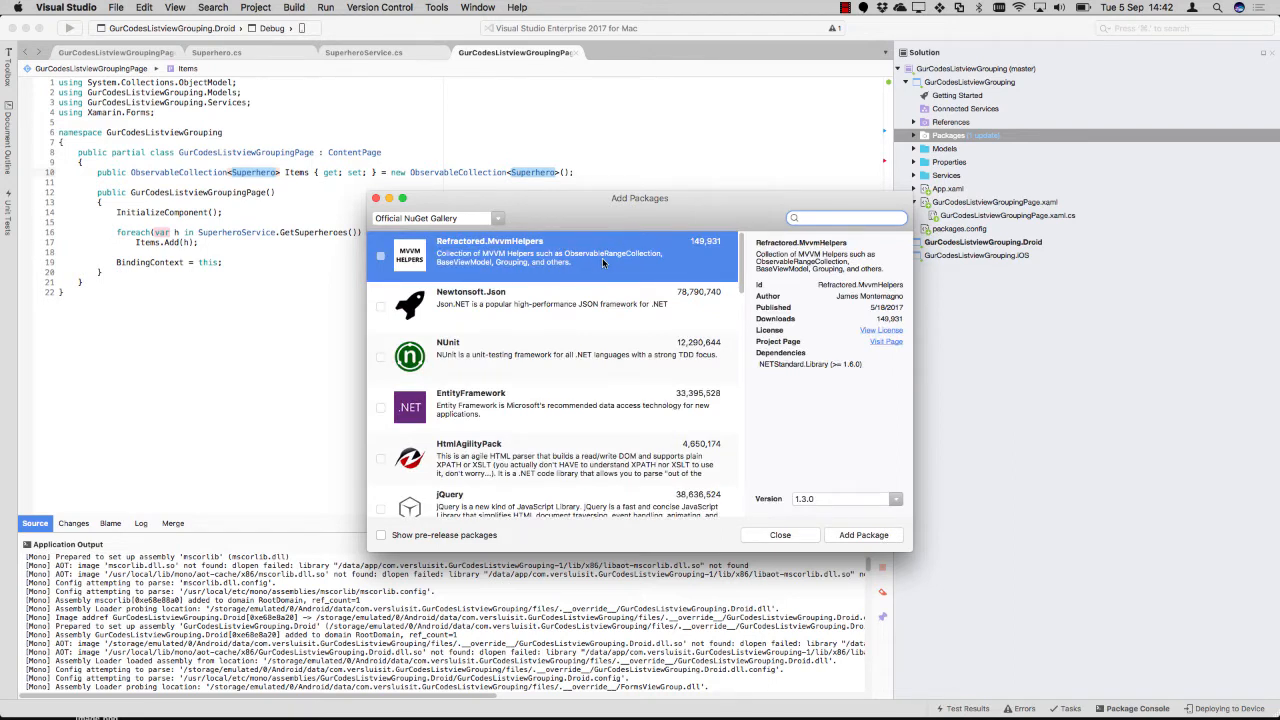
pyautogui.click(780, 534)
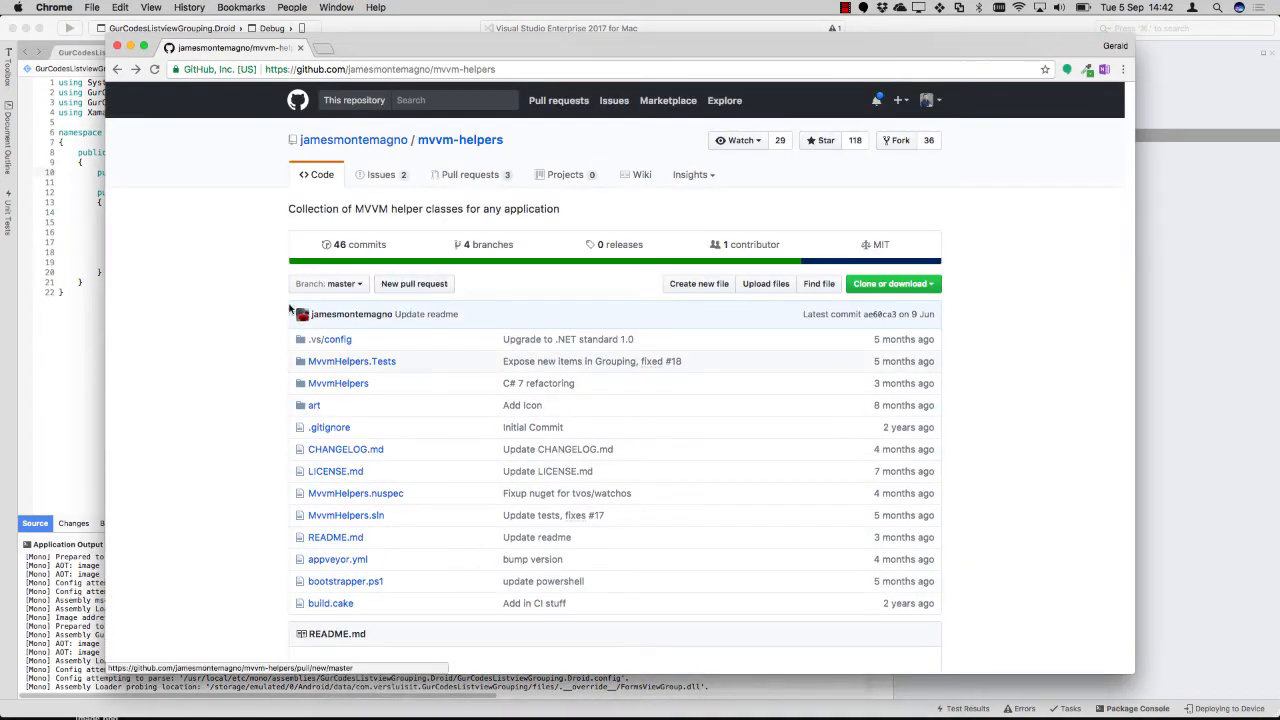
# Read the mvvm-helpers README down to its Grouping section, then return to Visual Studio
pyautogui.scroll(-3)
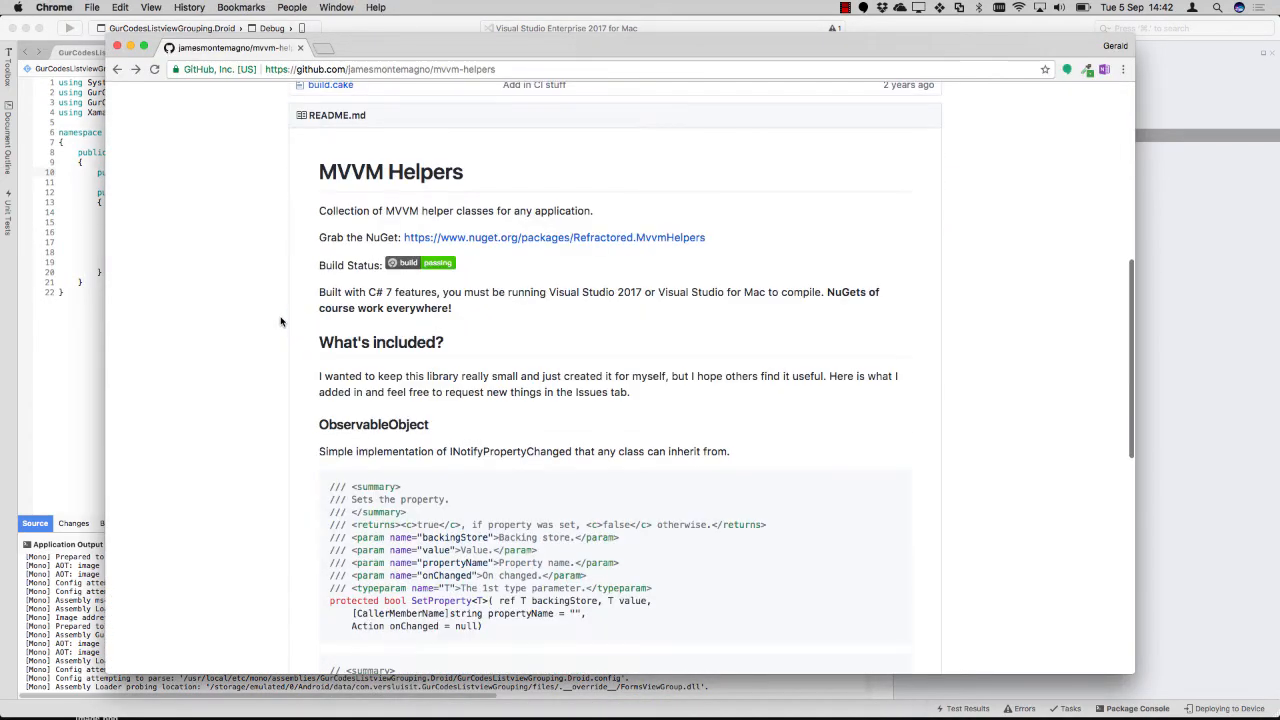
pyautogui.scroll(-3)
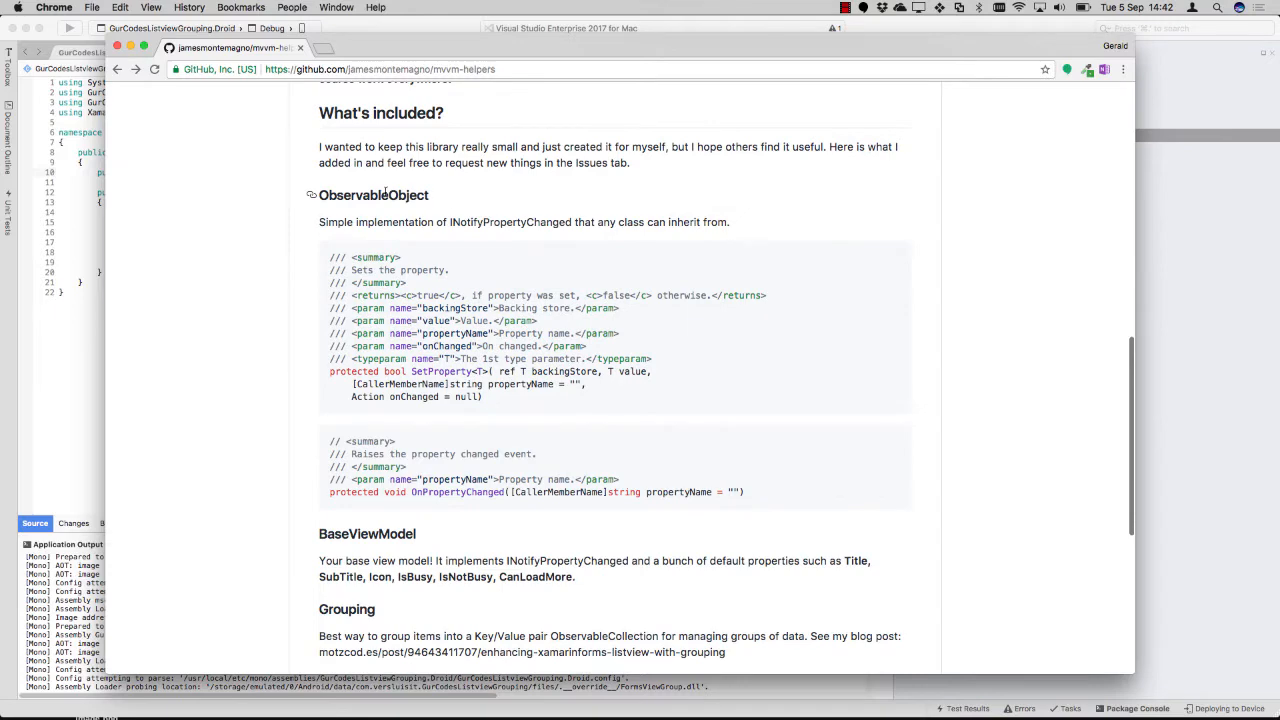
pyautogui.scroll(-3)
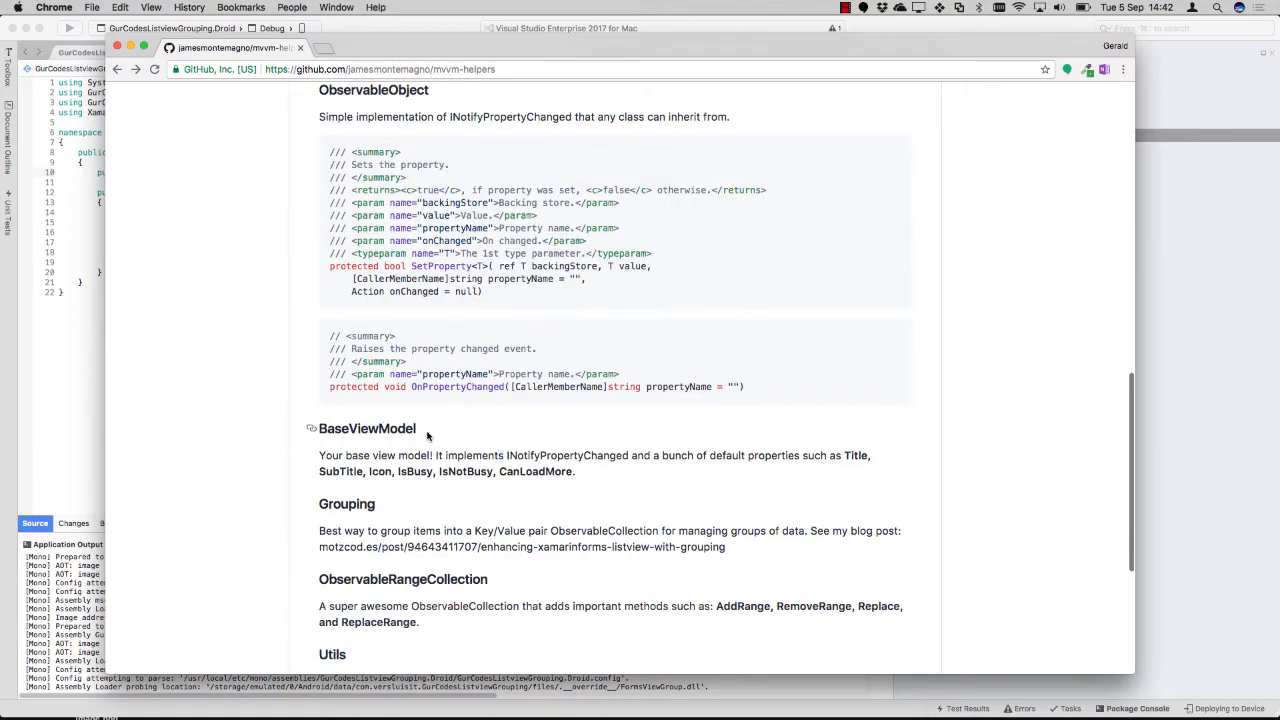
pyautogui.scroll(-3)
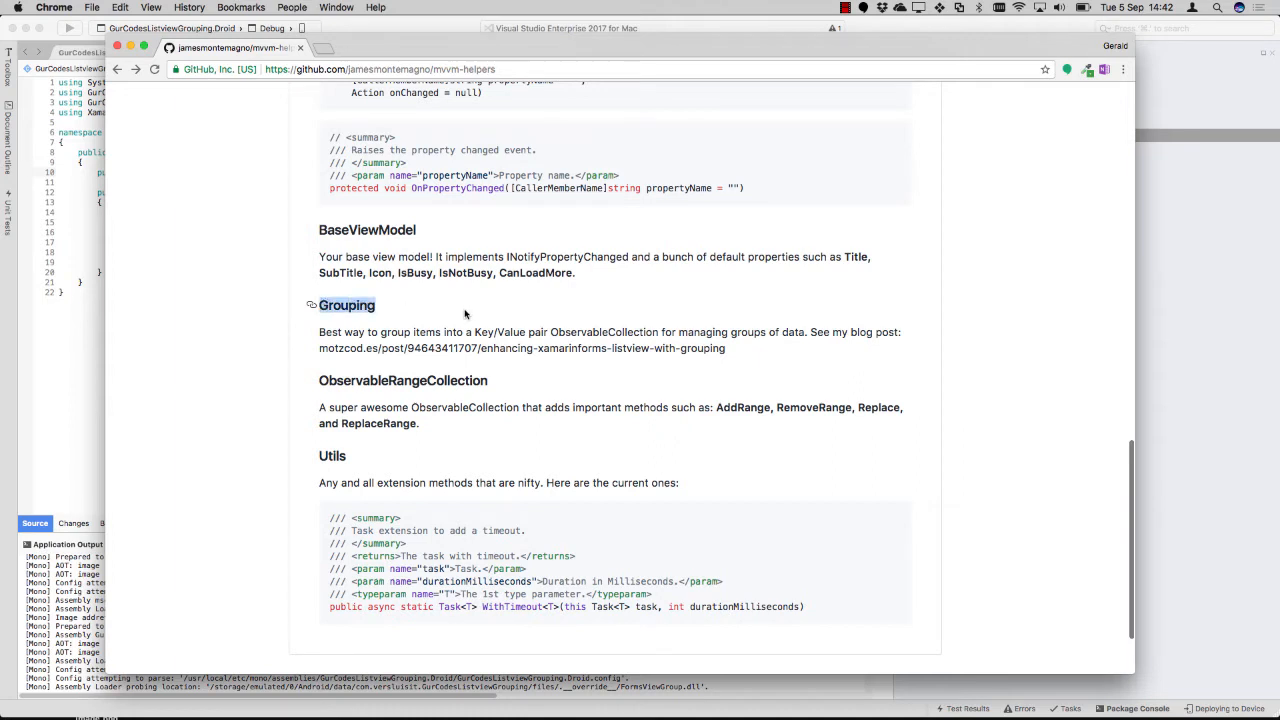
pyautogui.moveTo(509, 303)
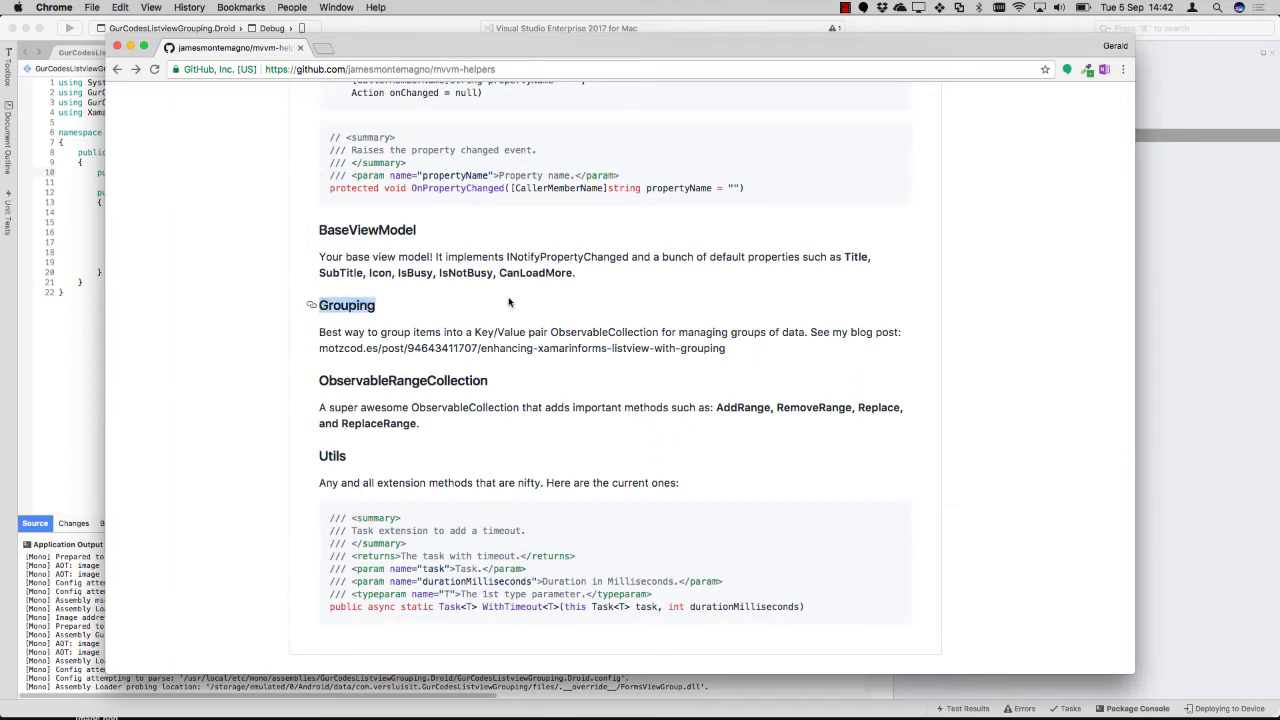
pyautogui.moveTo(476, 286)
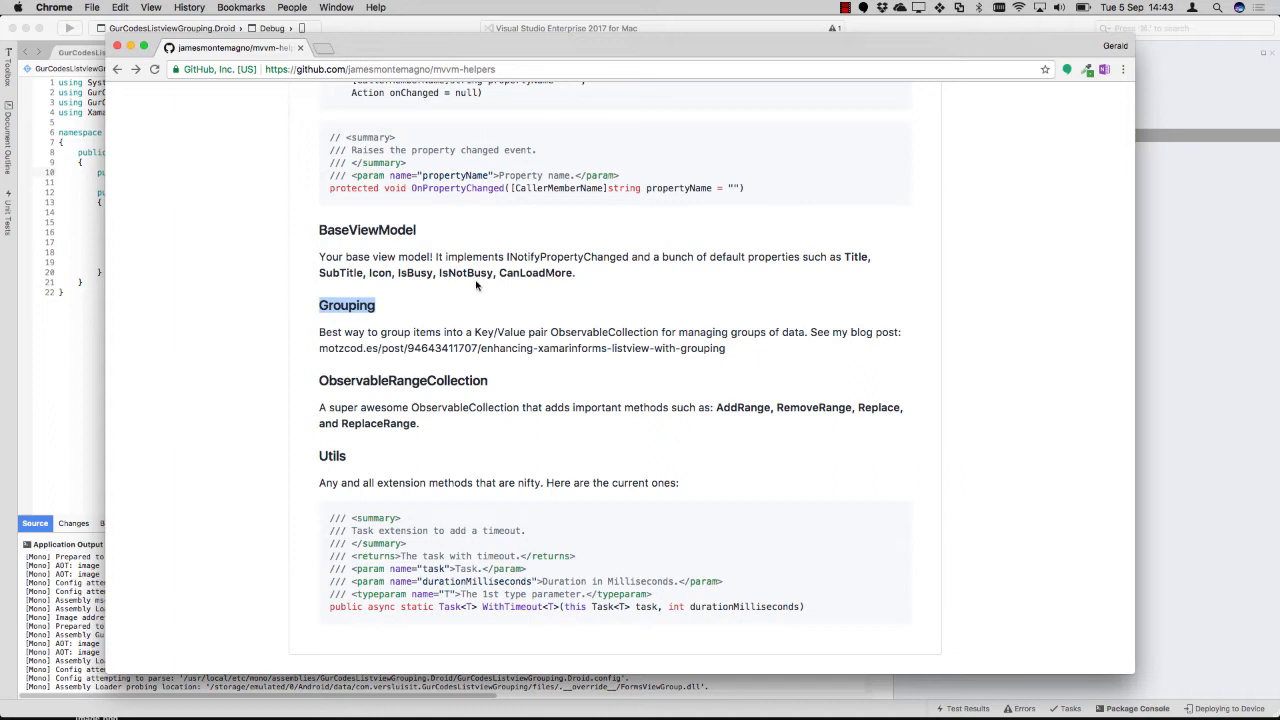
pyautogui.moveTo(413, 314)
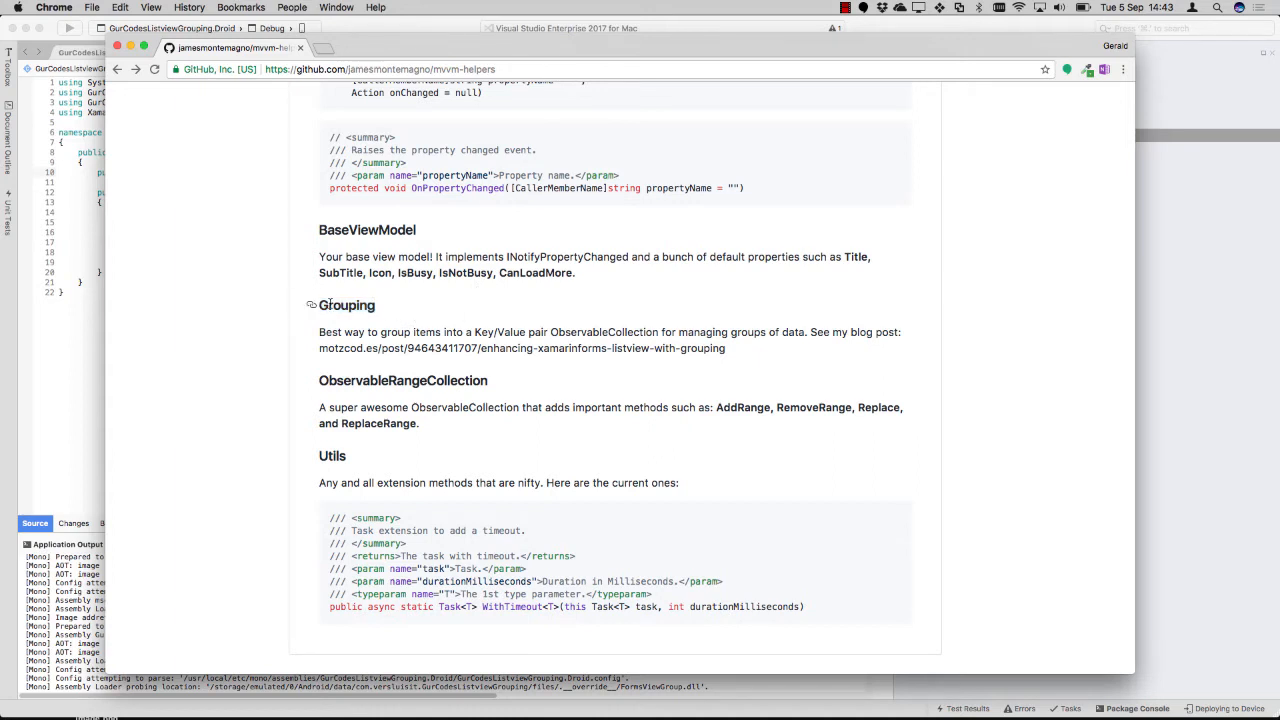
pyautogui.moveTo(632, 343)
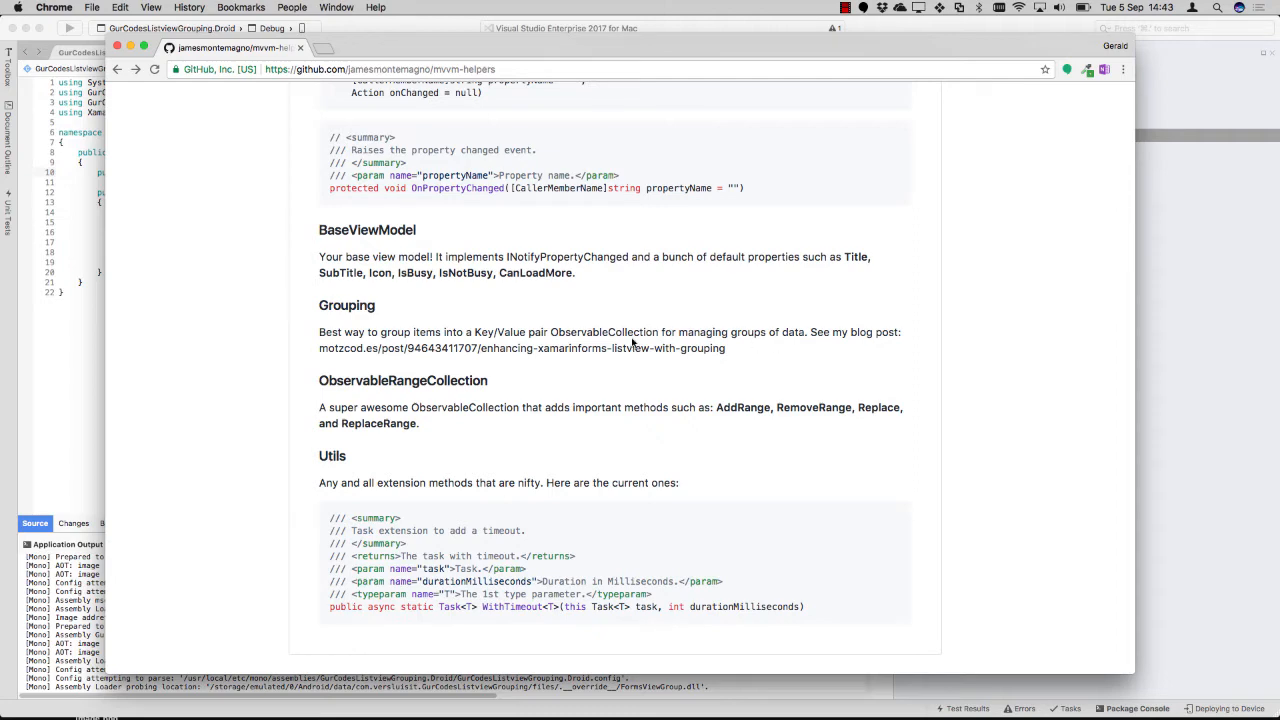
pyautogui.moveTo(430, 314)
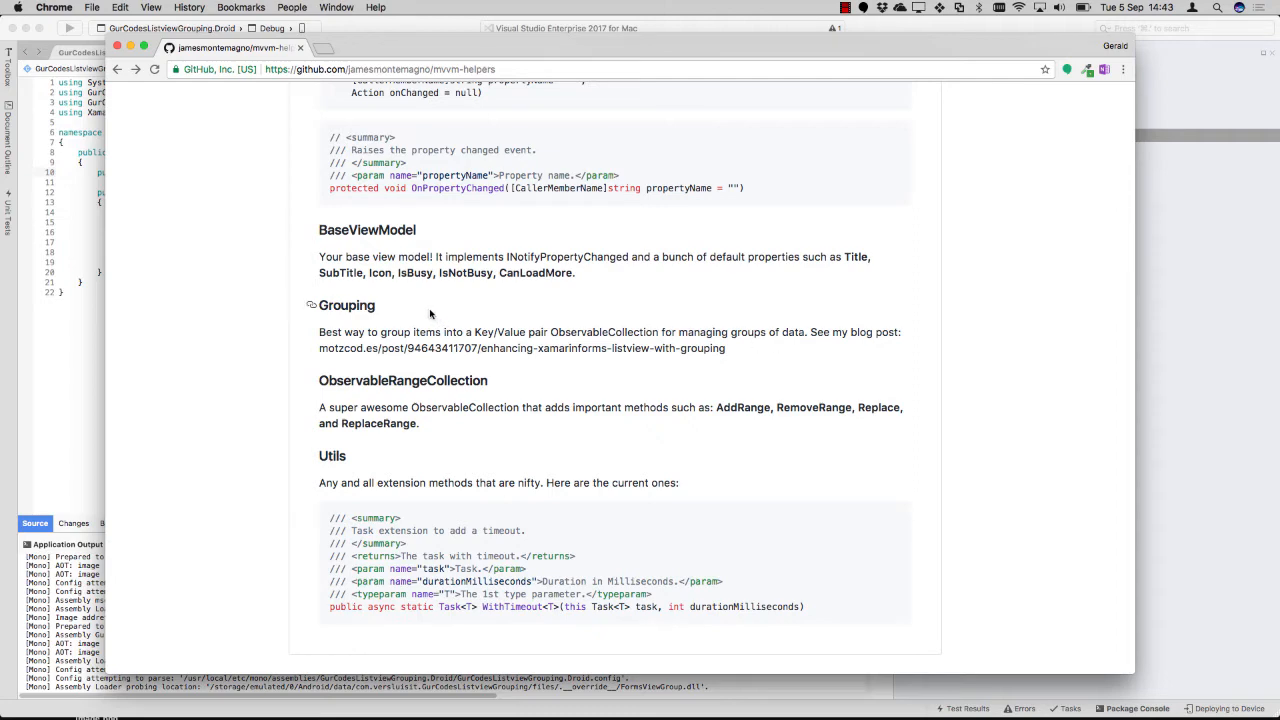
pyautogui.moveTo(456, 315)
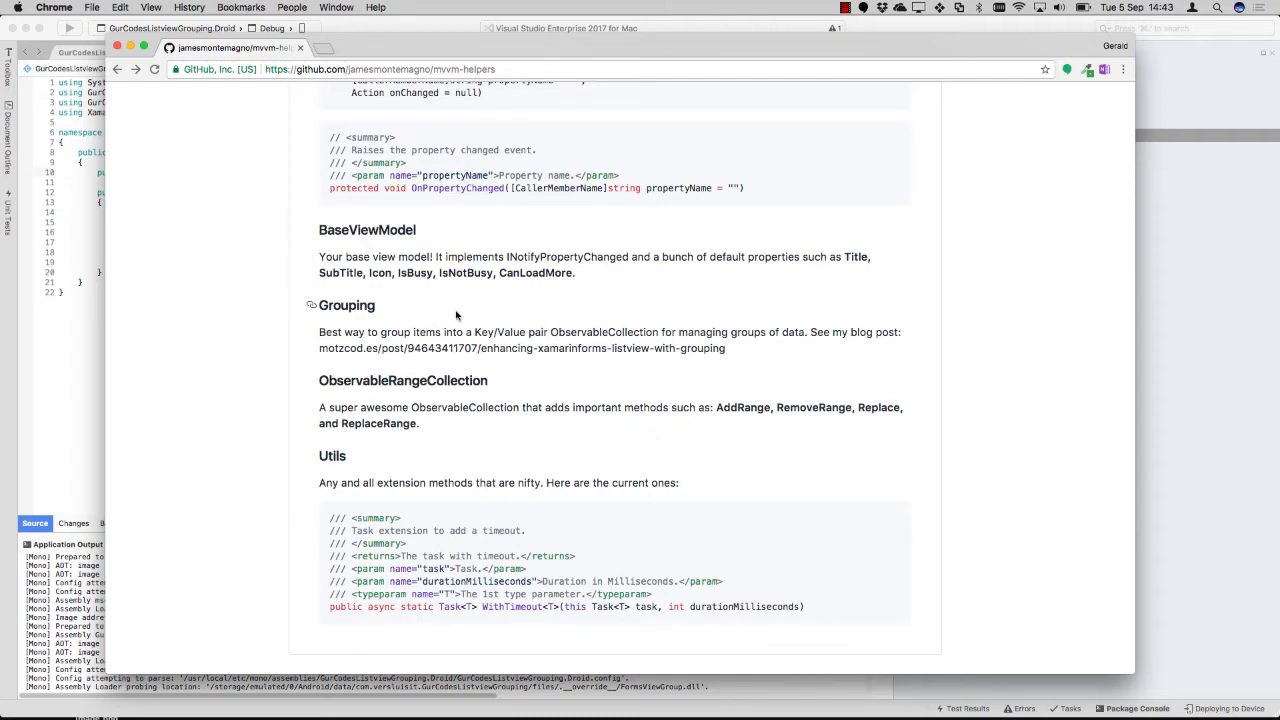
pyautogui.click(66, 7)
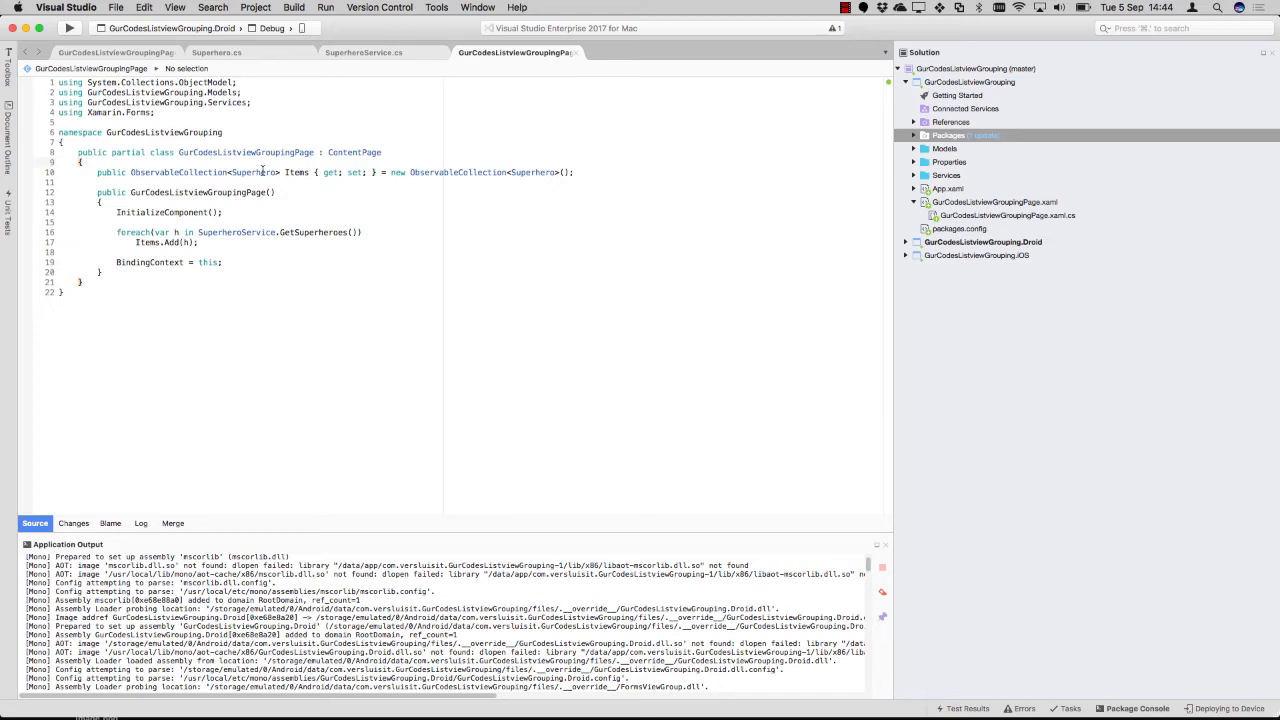
# Retype Items as ObservableCollection<Grouping<string, Superhero>> and import MvvmHelpers
pyautogui.doubleClick(255, 172)
pyautogui.write('Grouping<>')
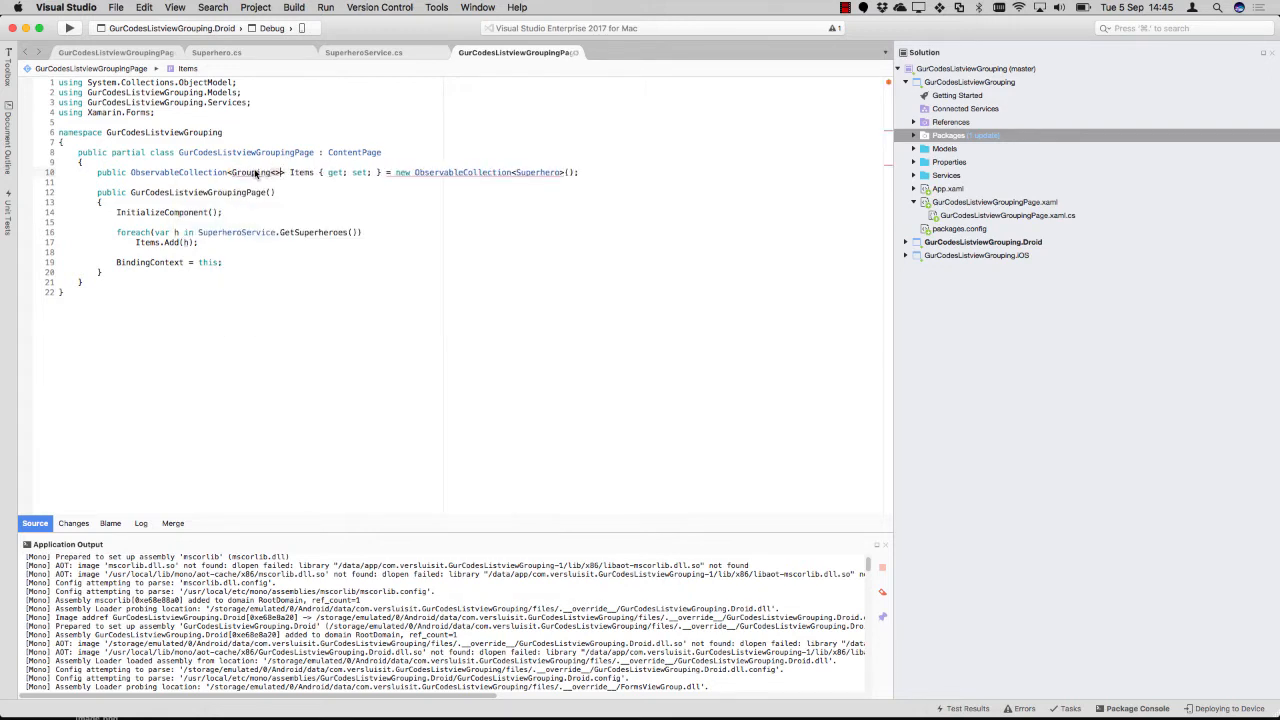
pyautogui.rightClick(283, 172)
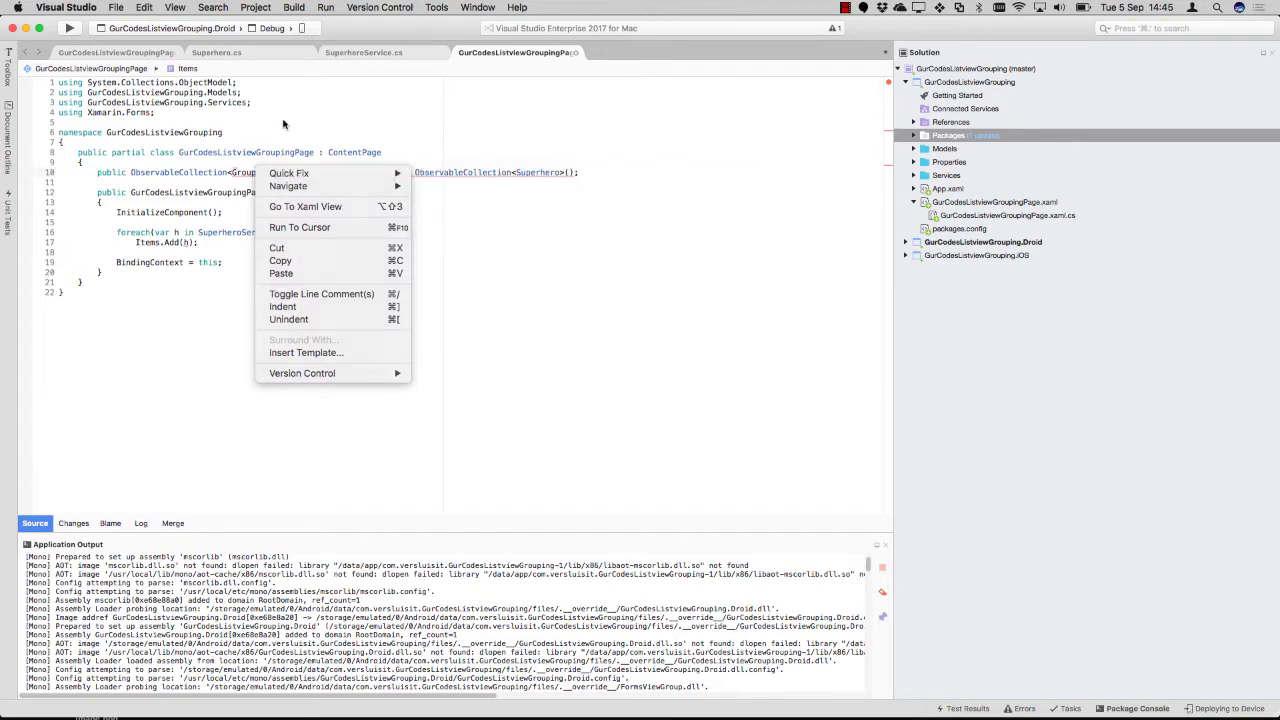
pyautogui.moveTo(289, 178)
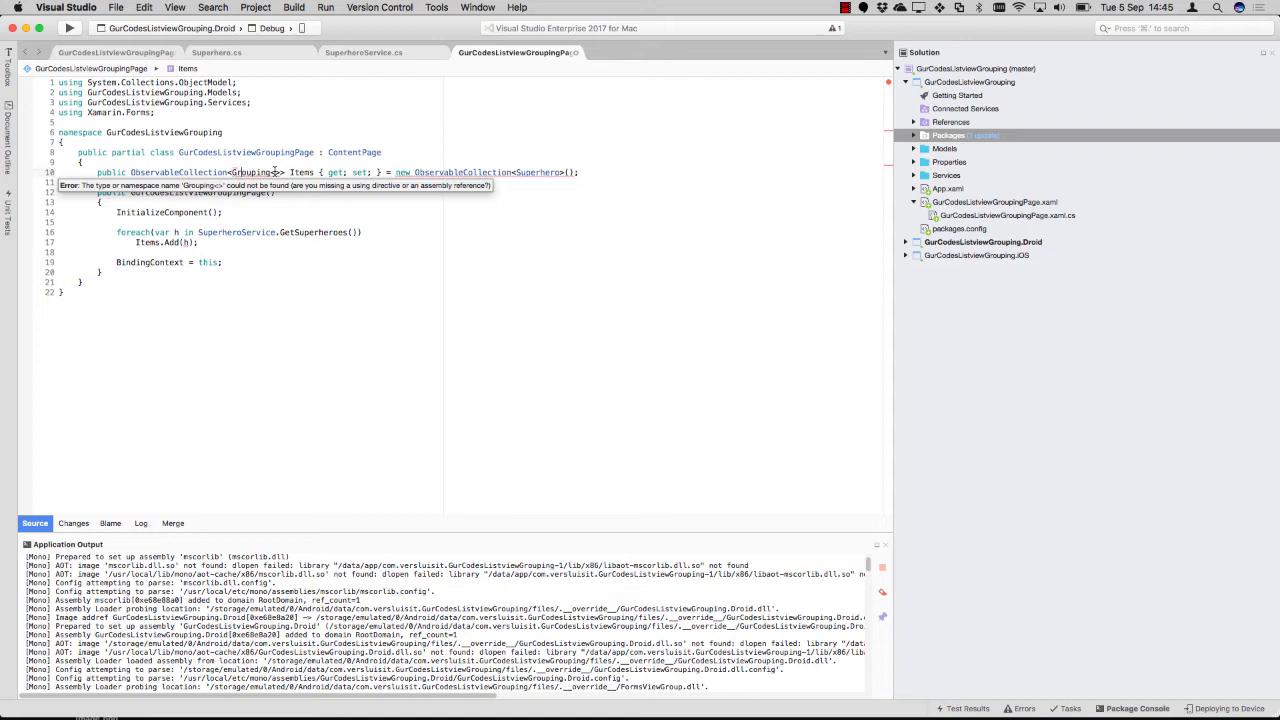
pyautogui.write('string, Superhero')
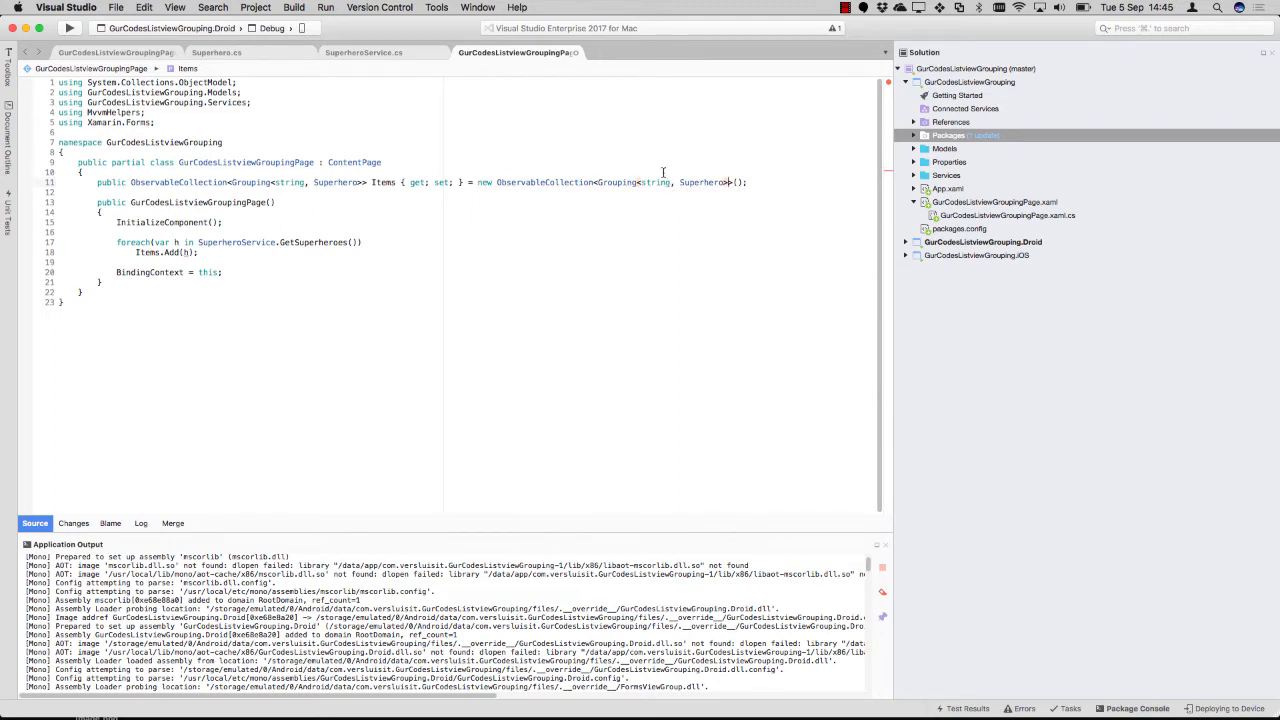
pyautogui.doubleClick(655, 182)
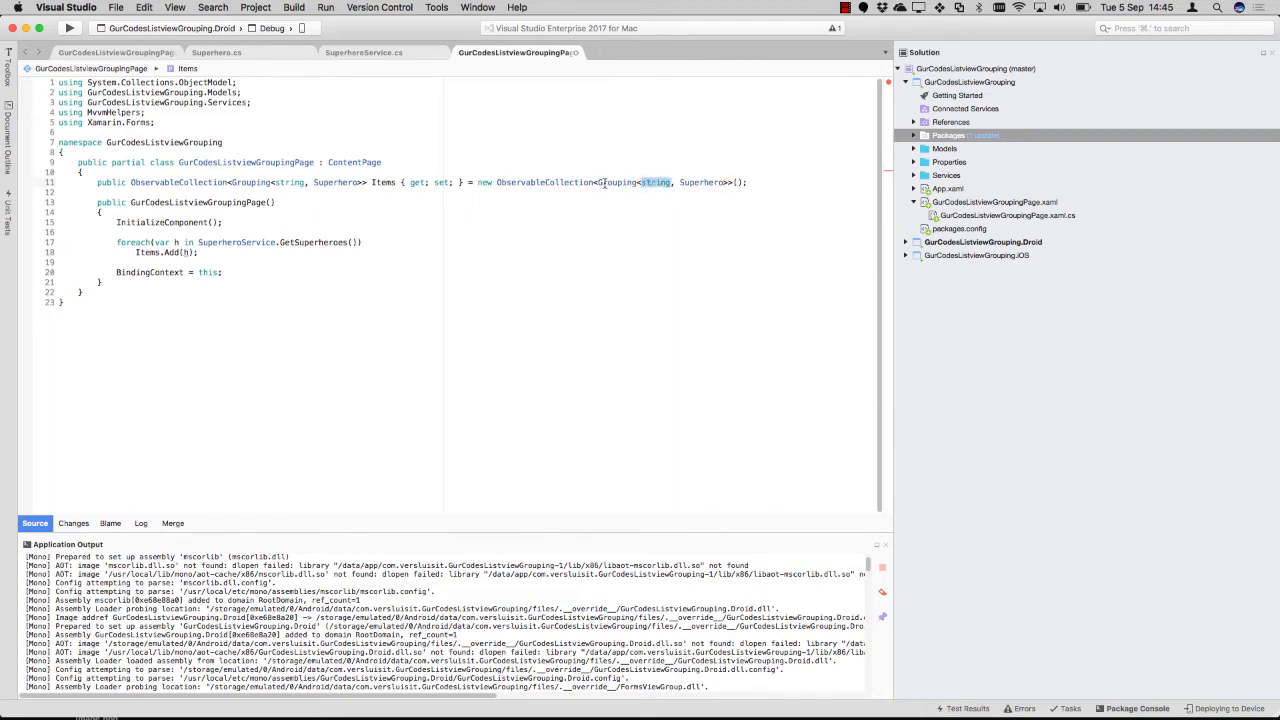
pyautogui.moveTo(348, 174)
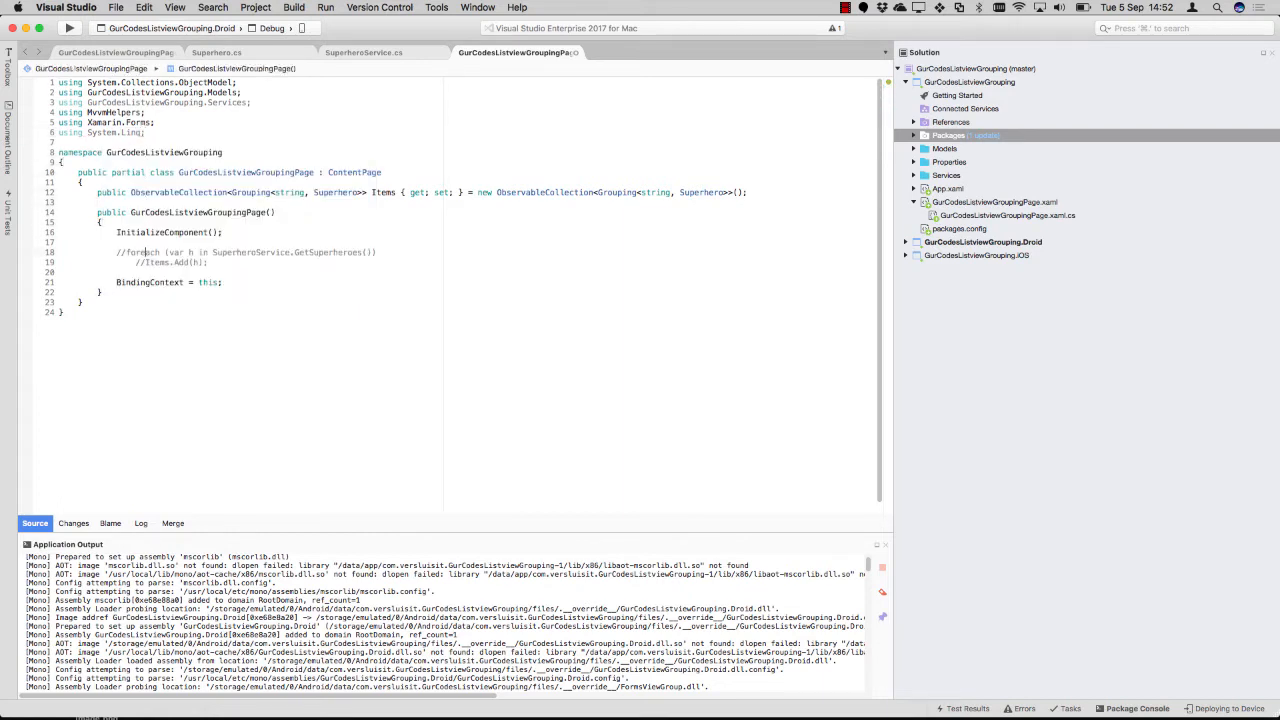
# Begin a LINQ query: from hero in Superheroes, ordered by name
pyautogui.write('var items = from')
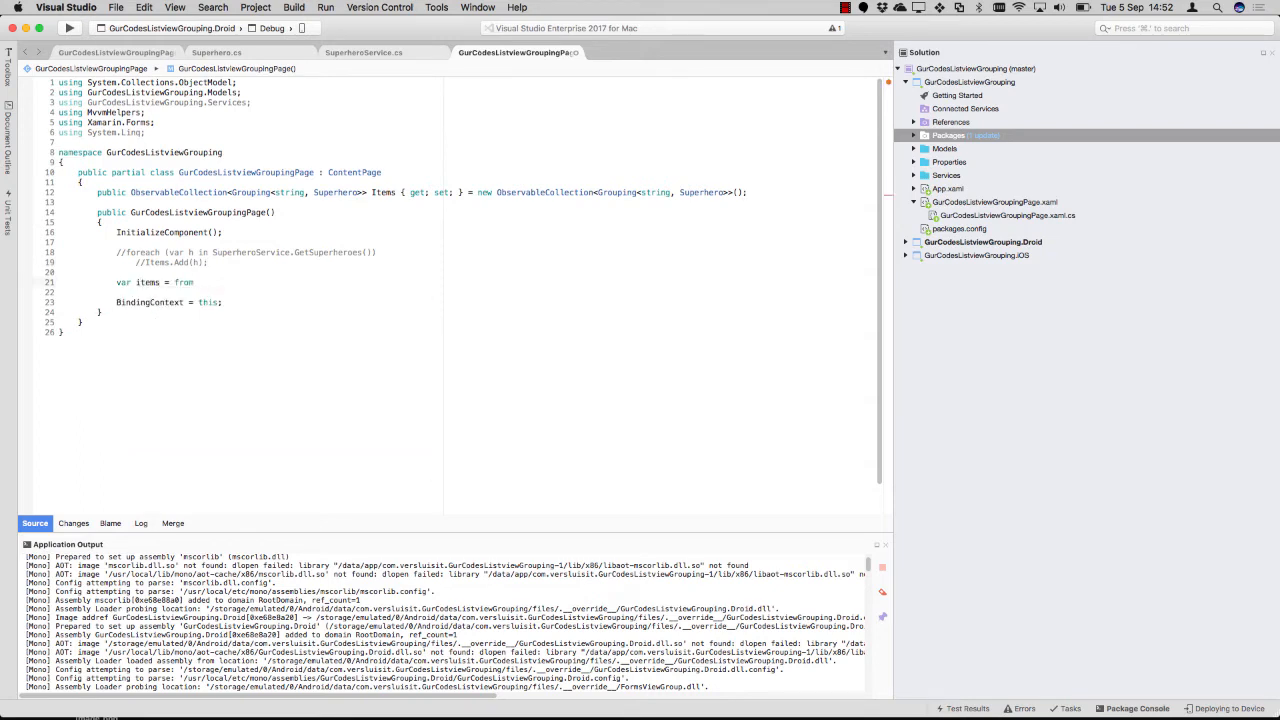
pyautogui.write('hero in')
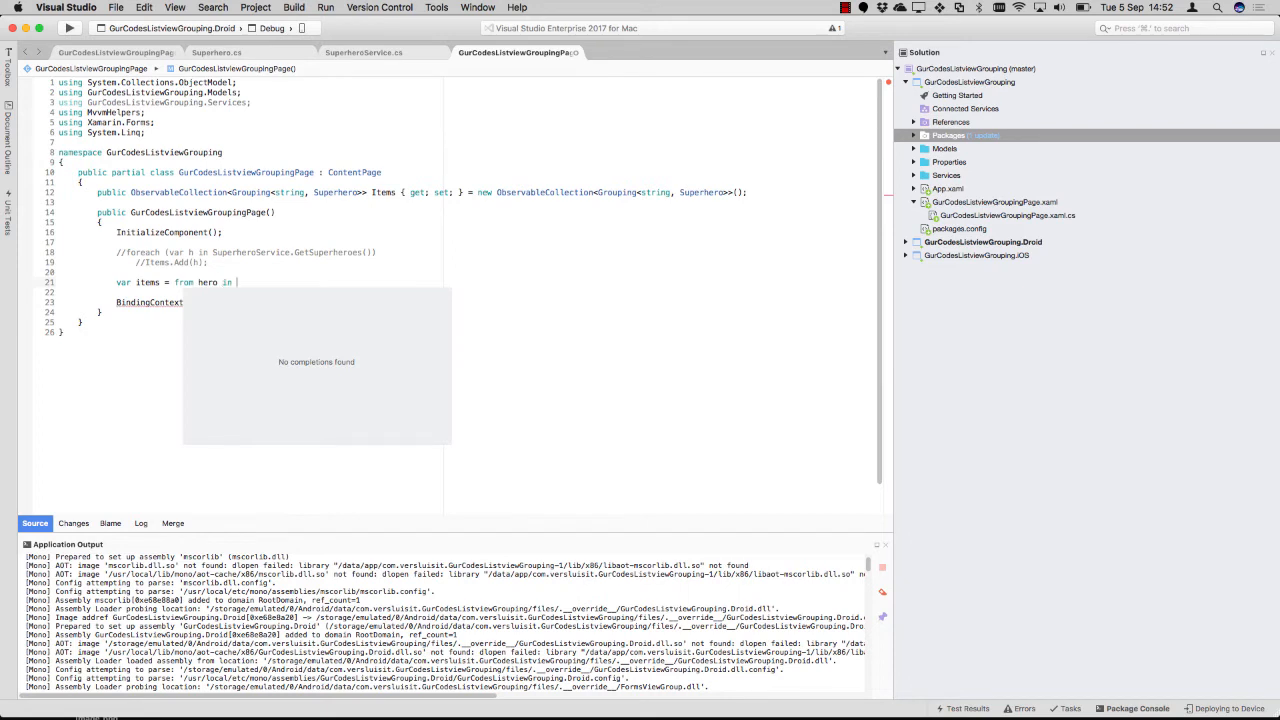
pyautogui.write('SuperheroService.GetSuperheroes(')
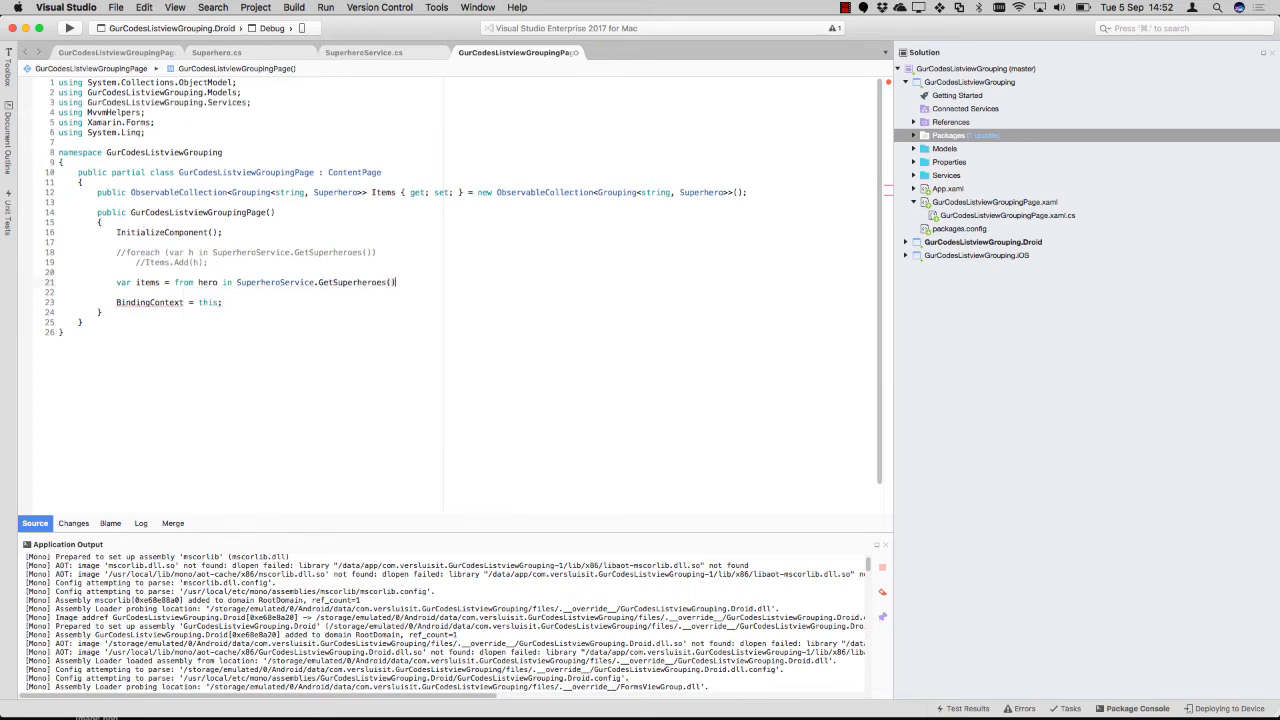
pyautogui.press('Return')
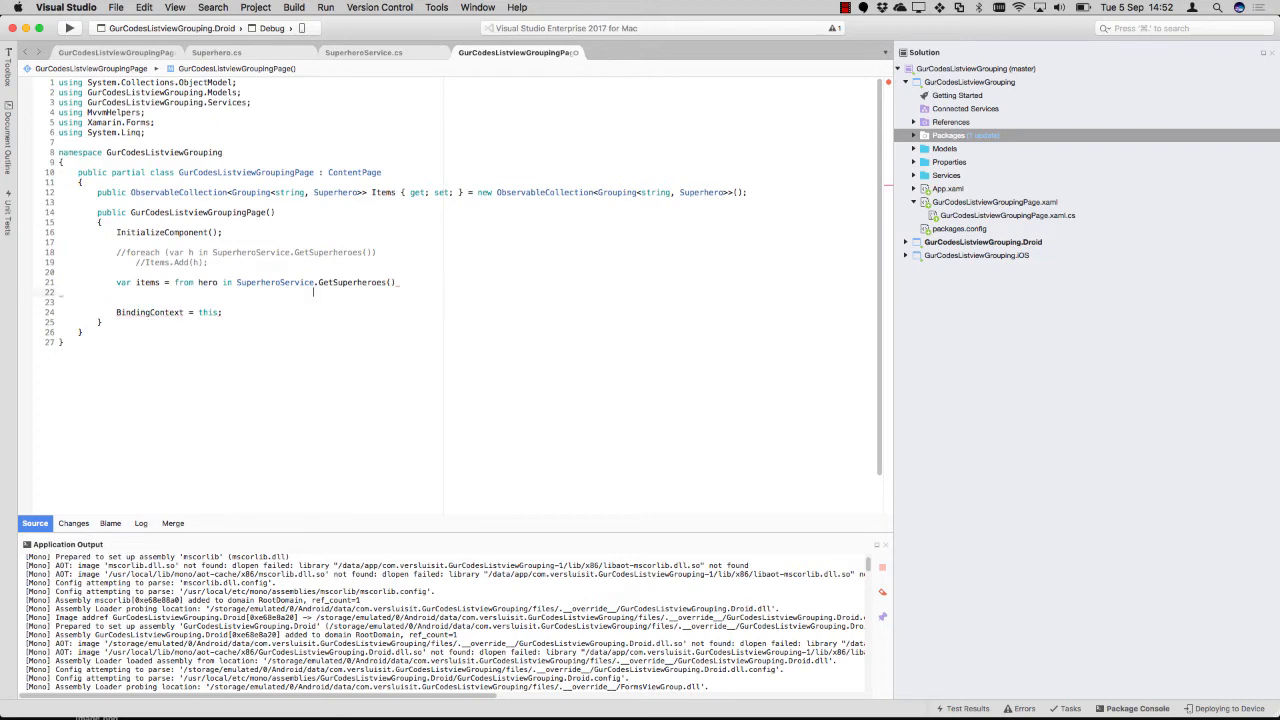
pyautogui.write('orderby hero.Name')
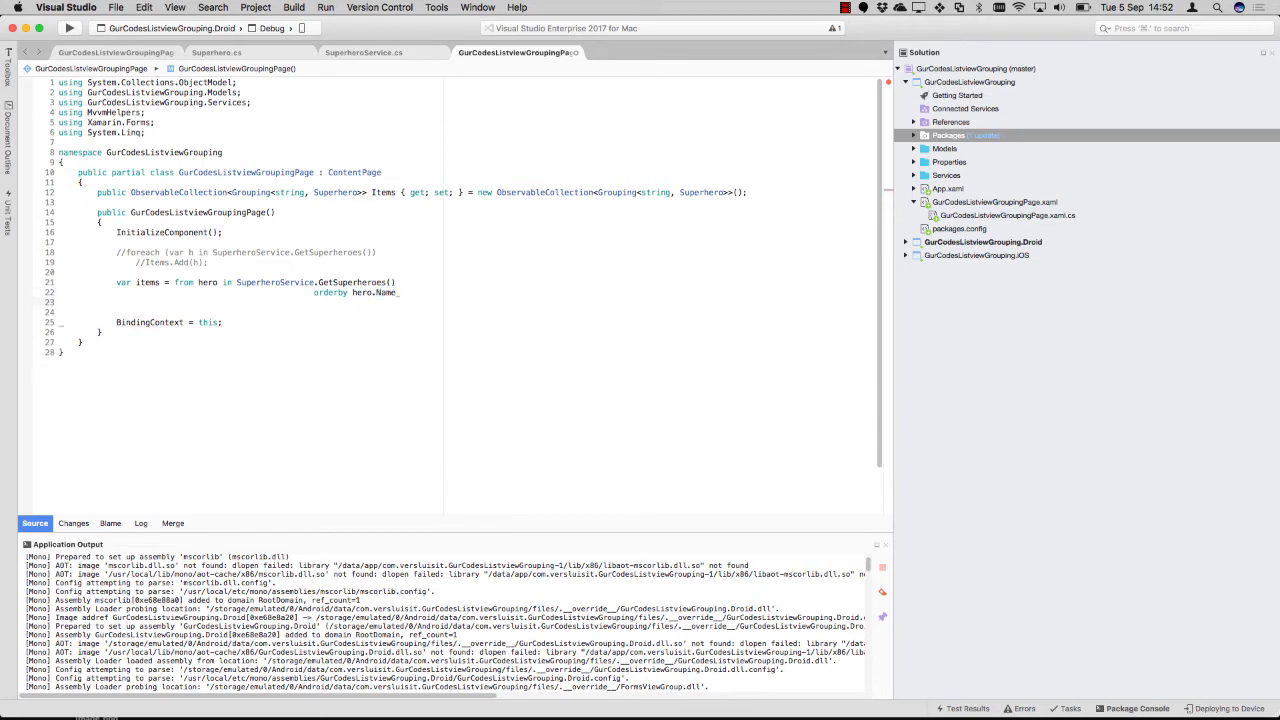
# Group the heroes by uppercase name into heroGroup
pyautogui.write('group hero')
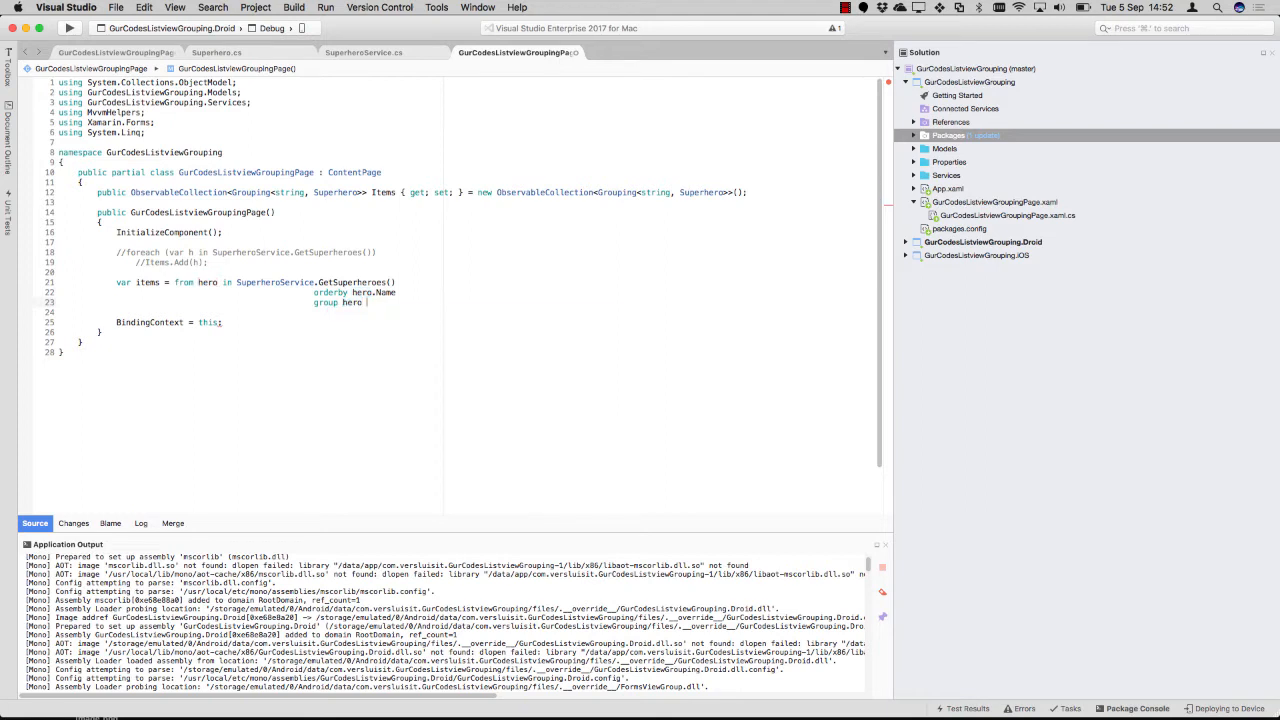
pyautogui.write('by hero.Name')
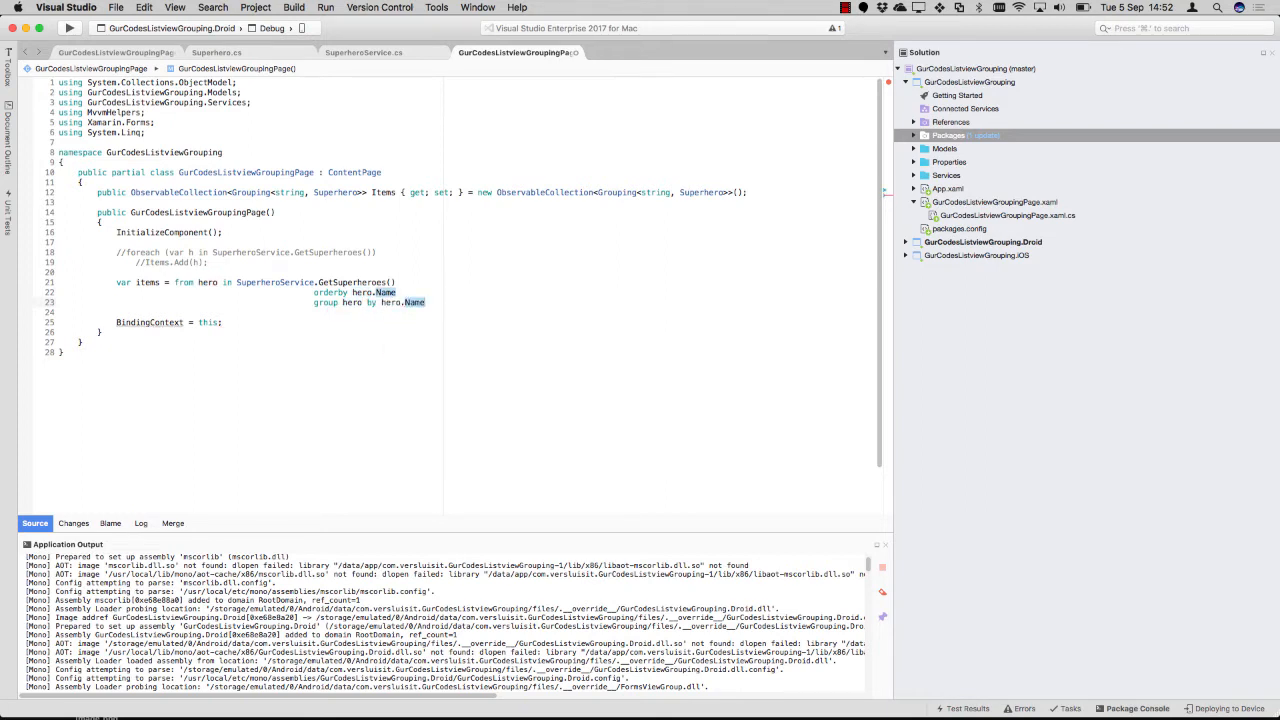
pyautogui.write('.toup')
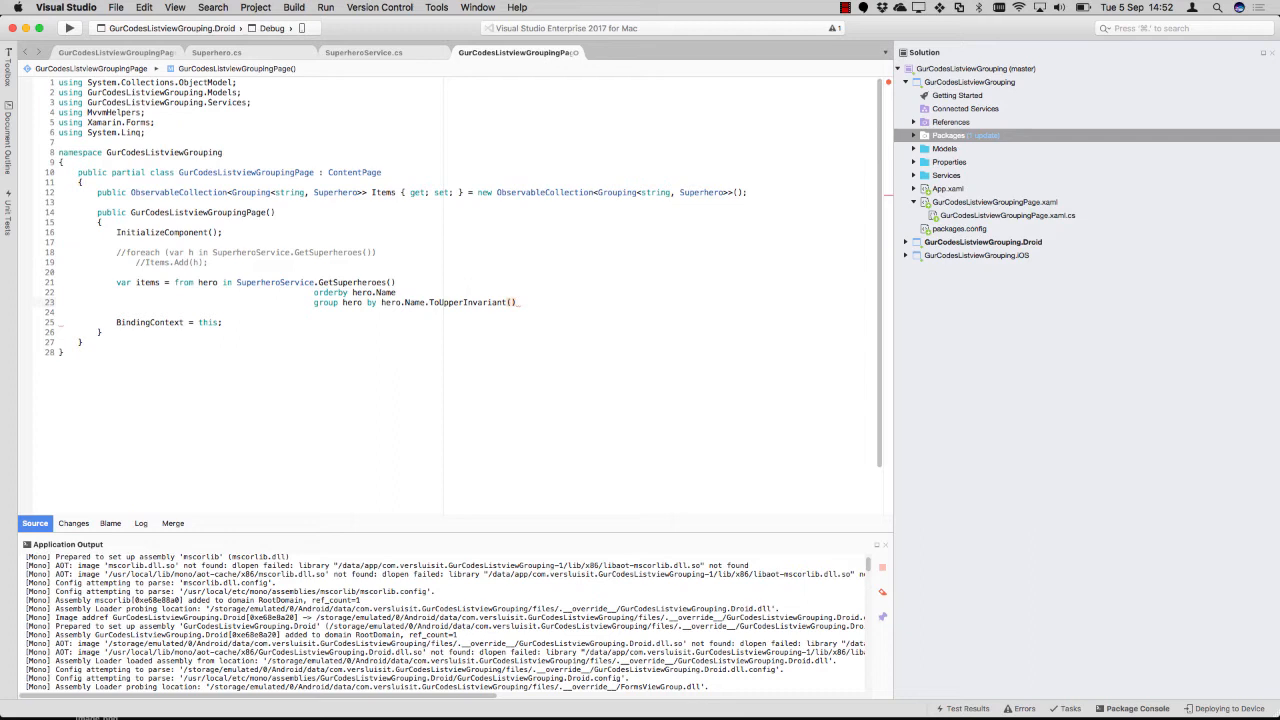
pyautogui.write('into')
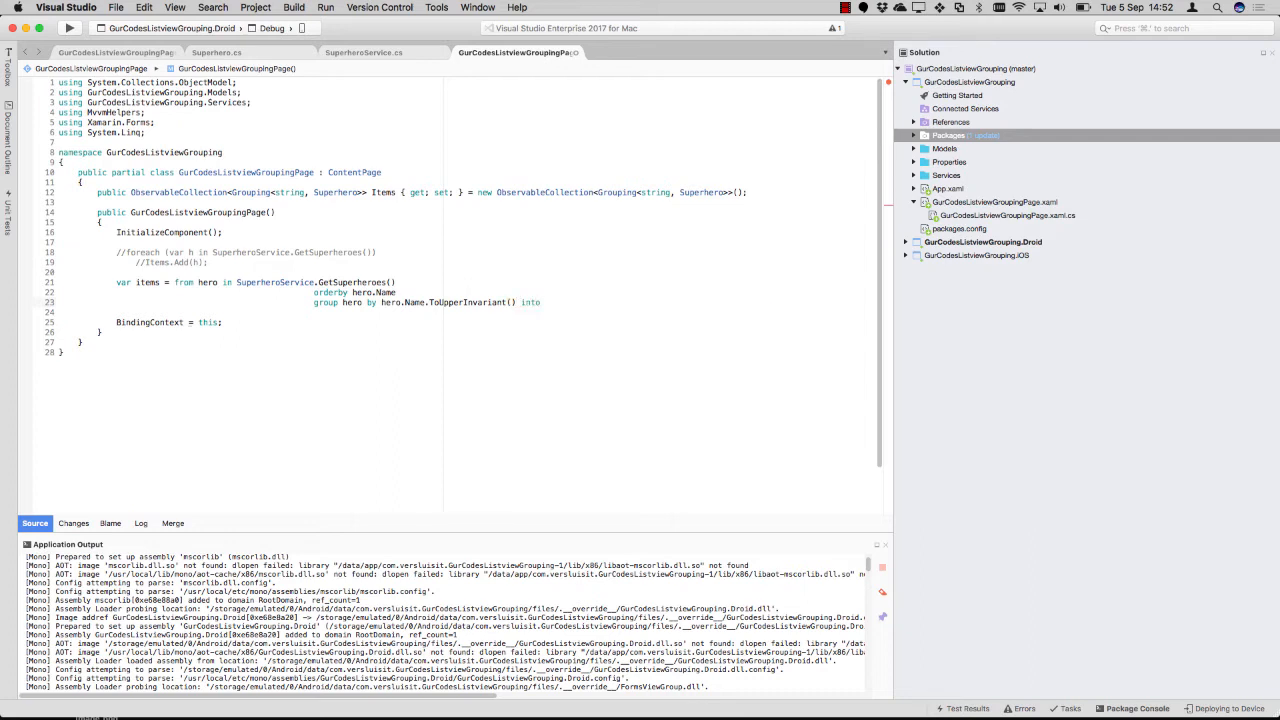
pyautogui.write('heroGroup')
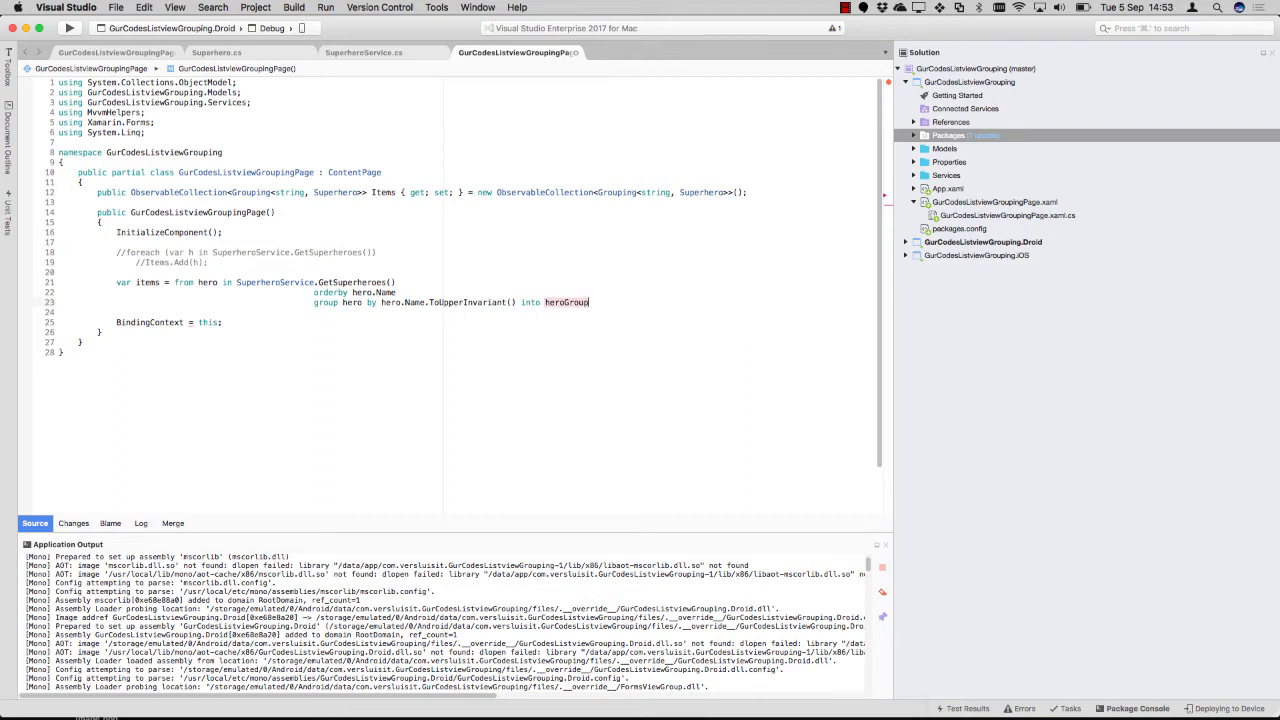
# Select new Grouping<string, Superhero>(heroGroup.Key, heroGroup) for each group
pyautogui.write('select new Grouping')
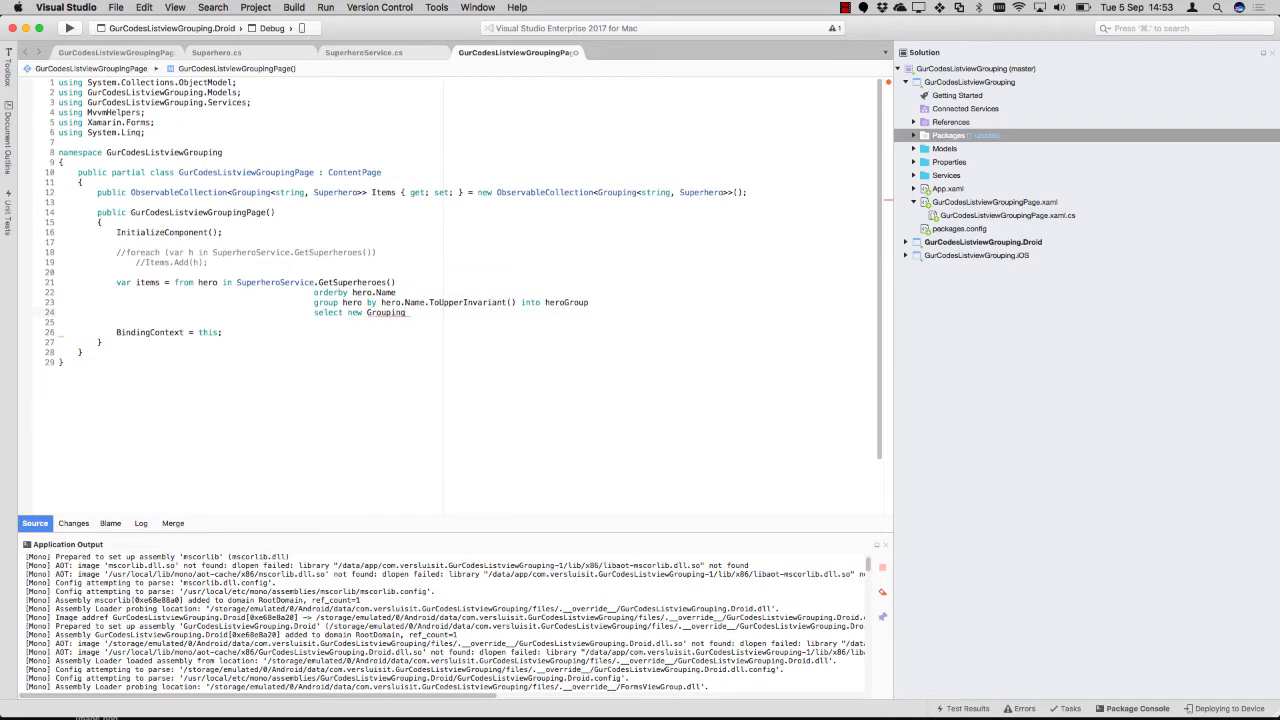
pyautogui.write('string, Superhero>')
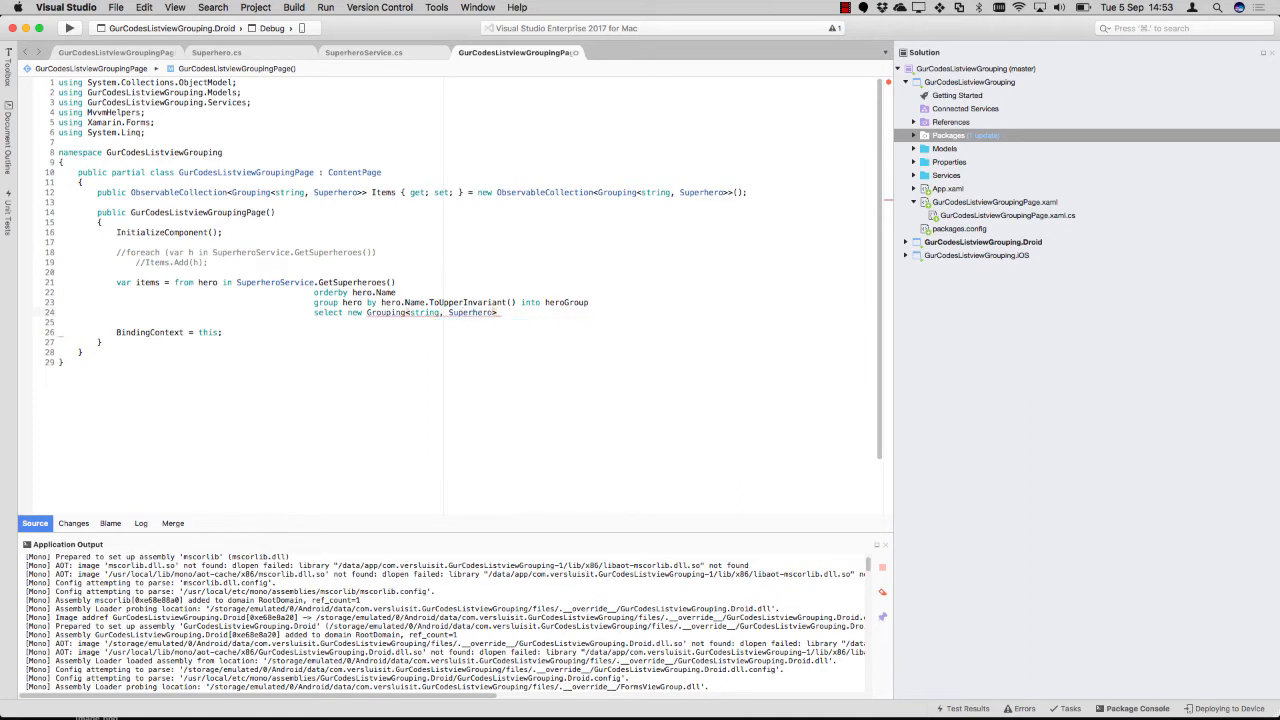
pyautogui.write('(')
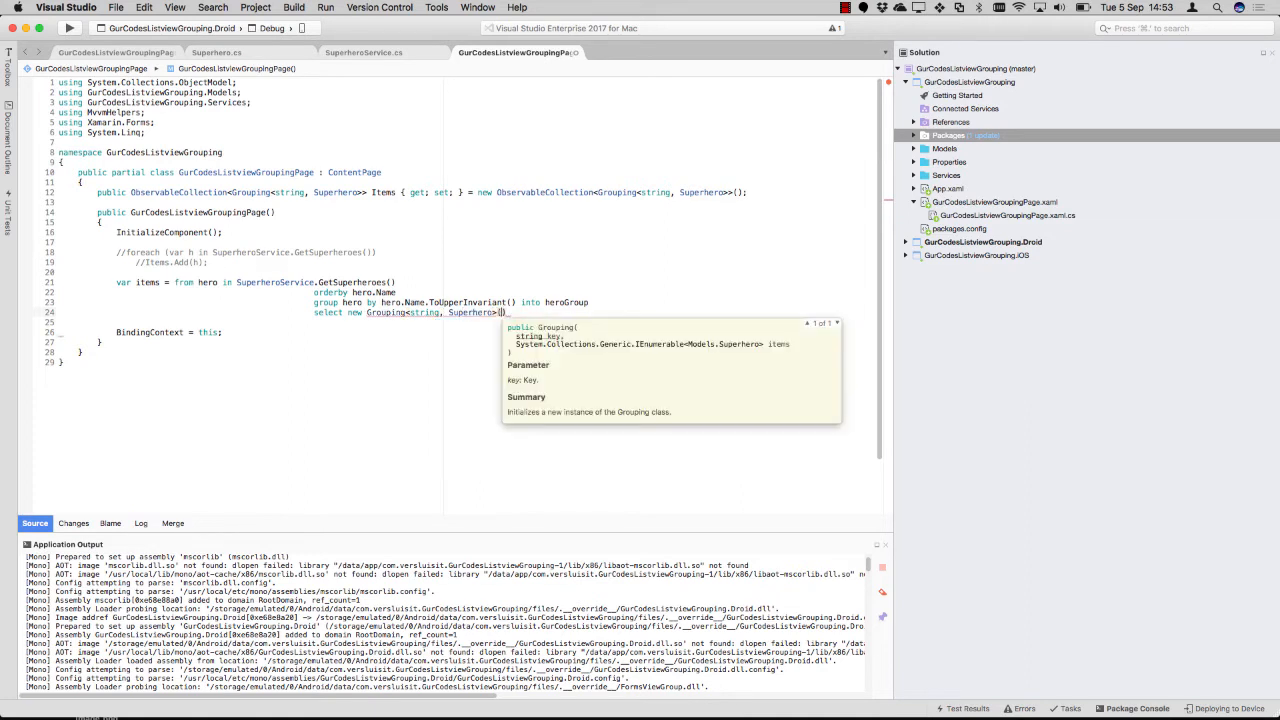
pyautogui.write('.')
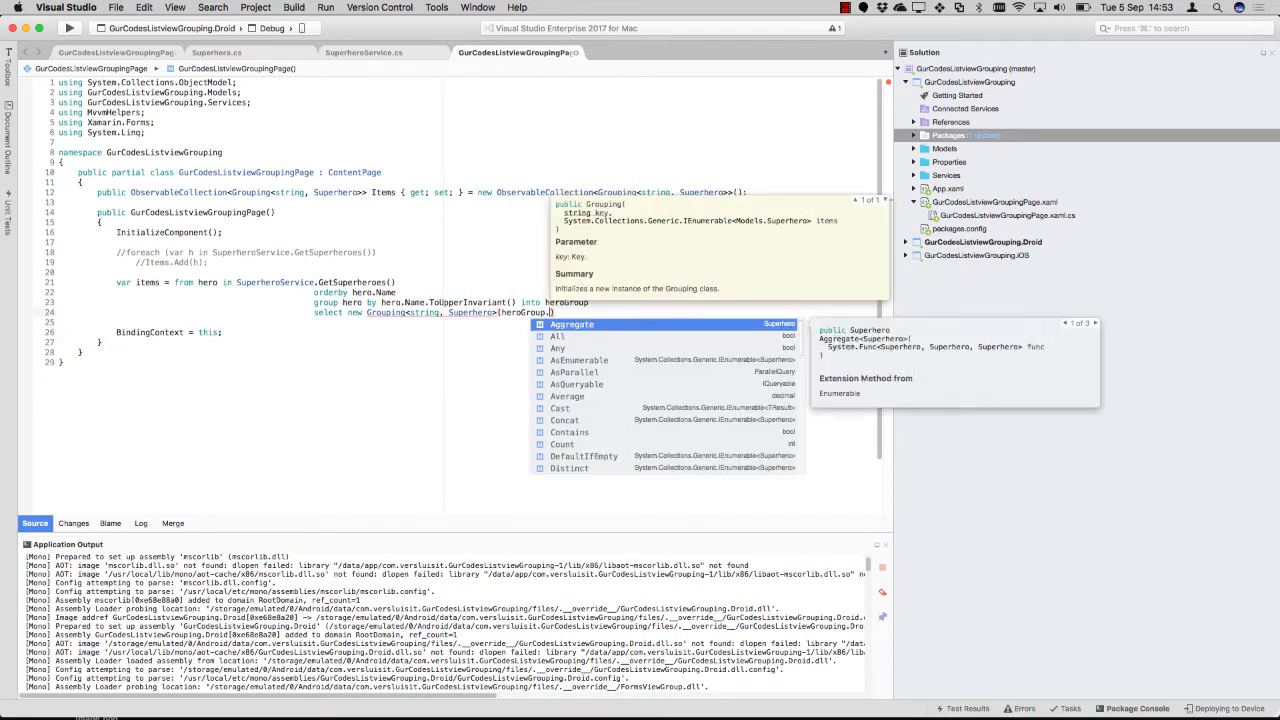
pyautogui.write('Key, heroGroup')
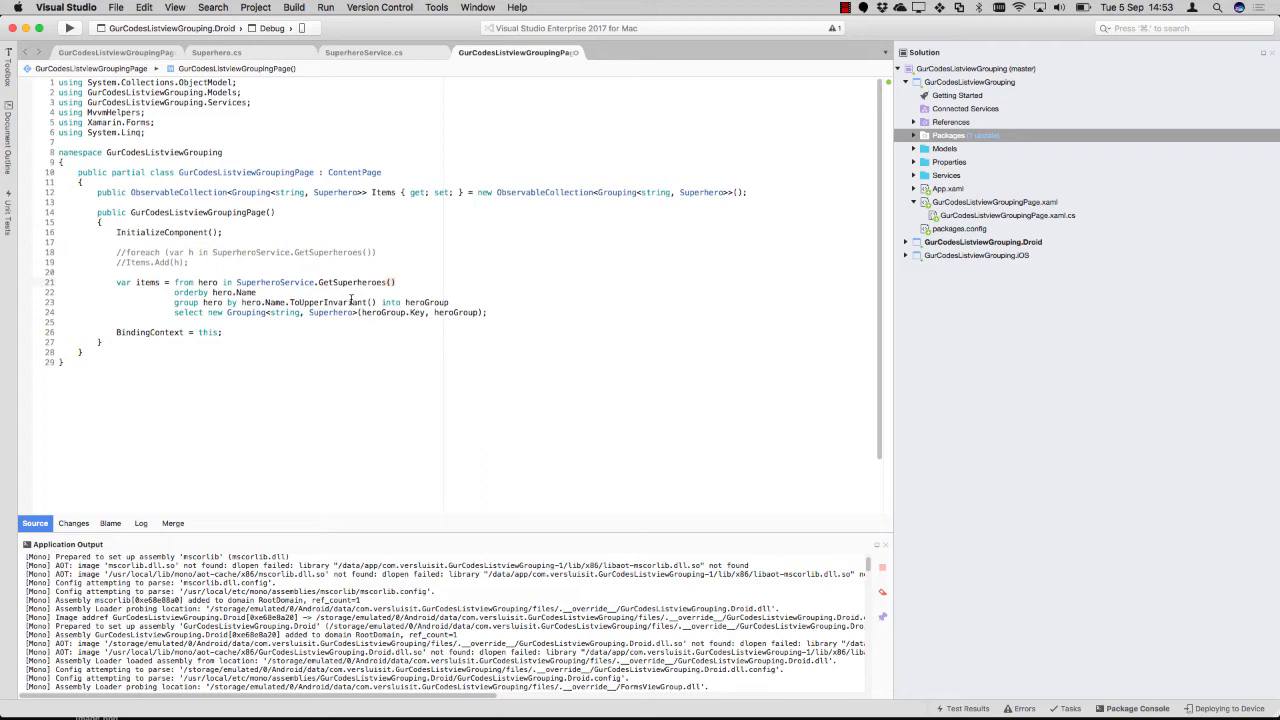
pyautogui.doubleClick(262, 302)
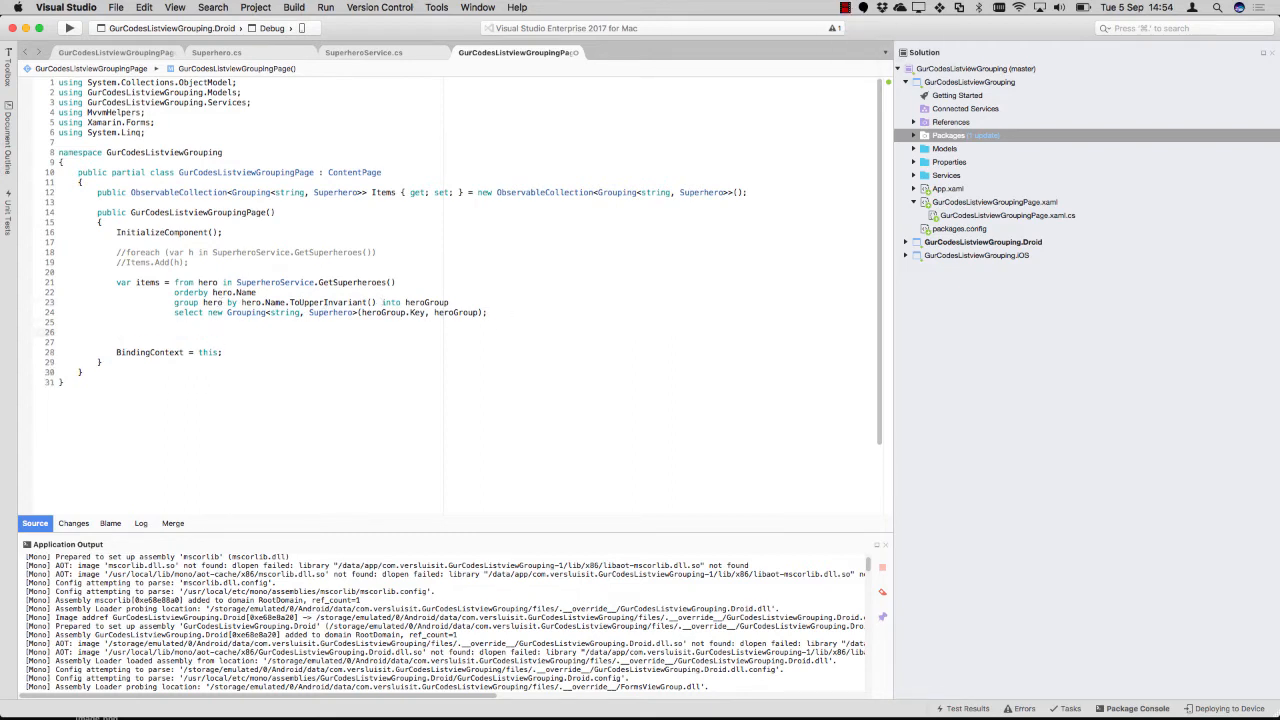
# Add foreach (var g in items) Items.Add(g); and remove the trial ObservableRangeCollection line
pyautogui.write('foreach ()')
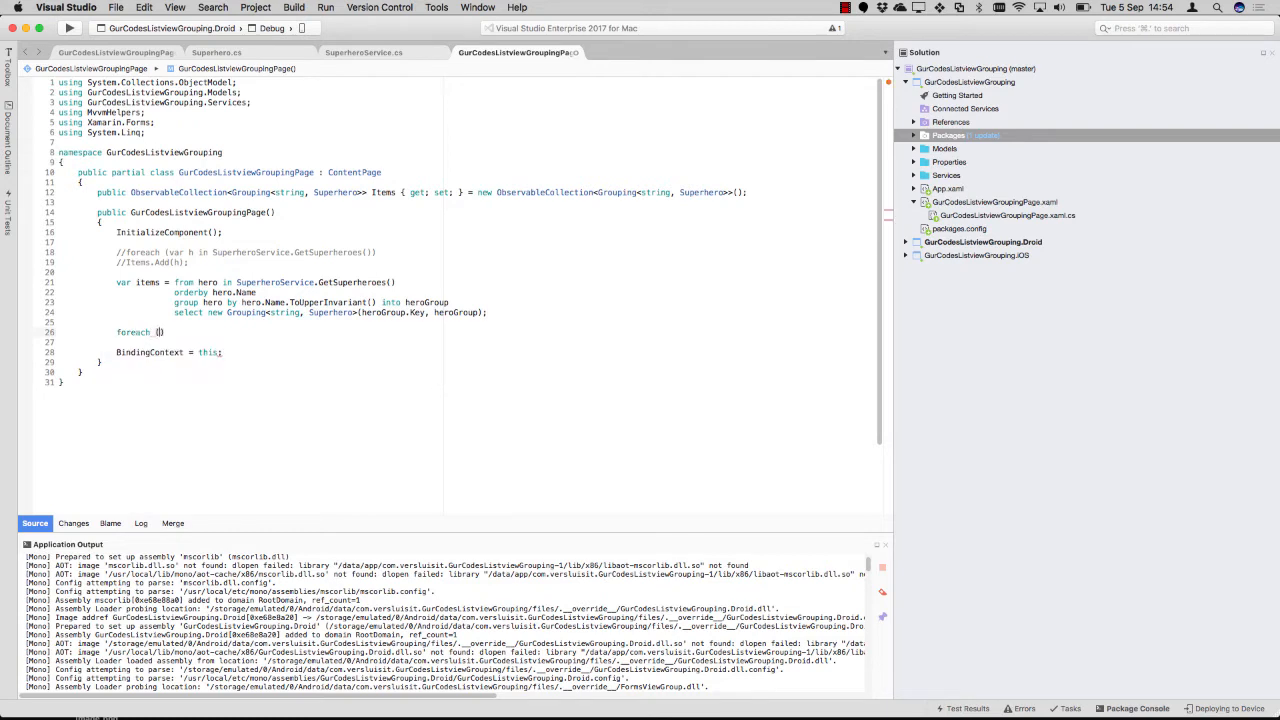
pyautogui.write('ca')
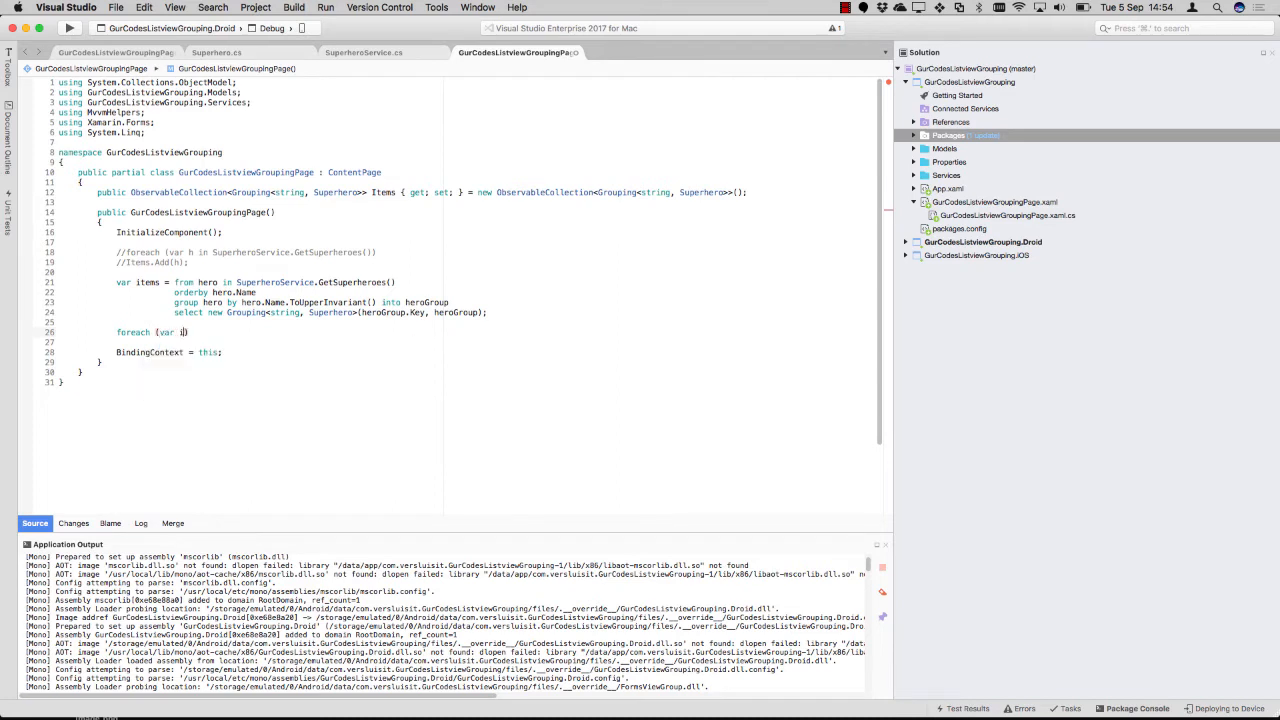
pyautogui.write('group')
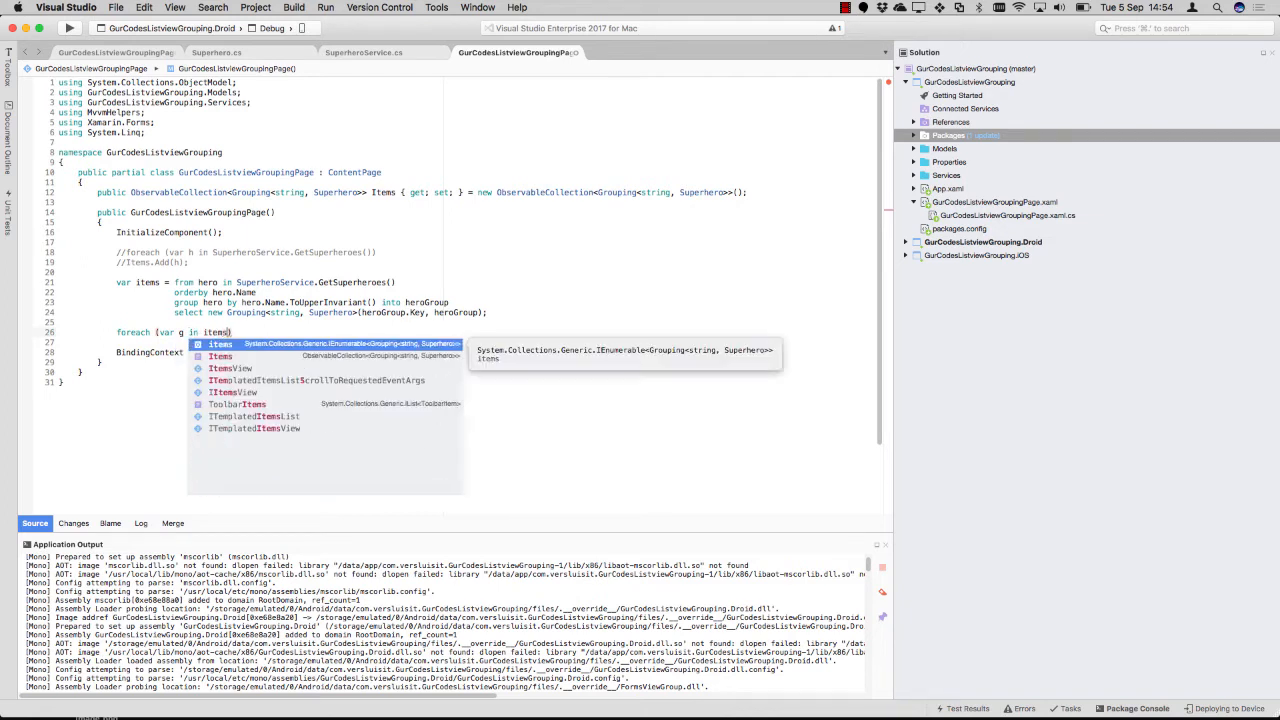
pyautogui.write('Ite')
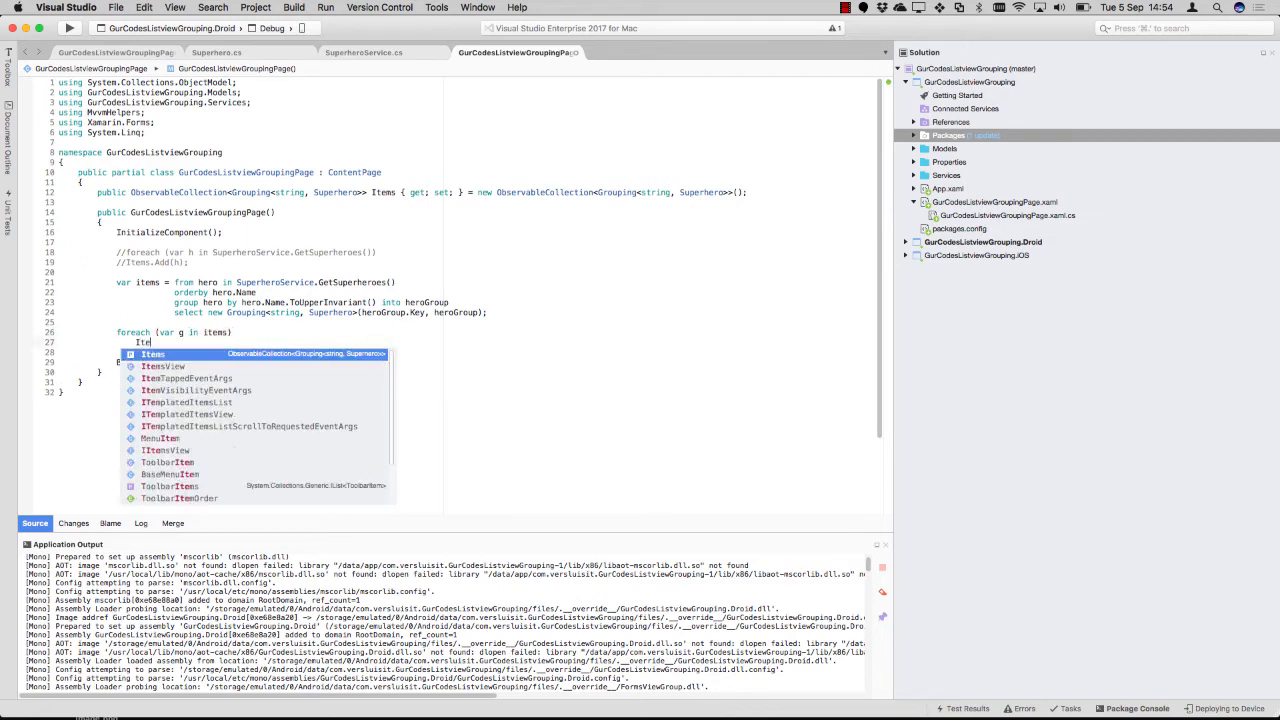
pyautogui.write('.ad')
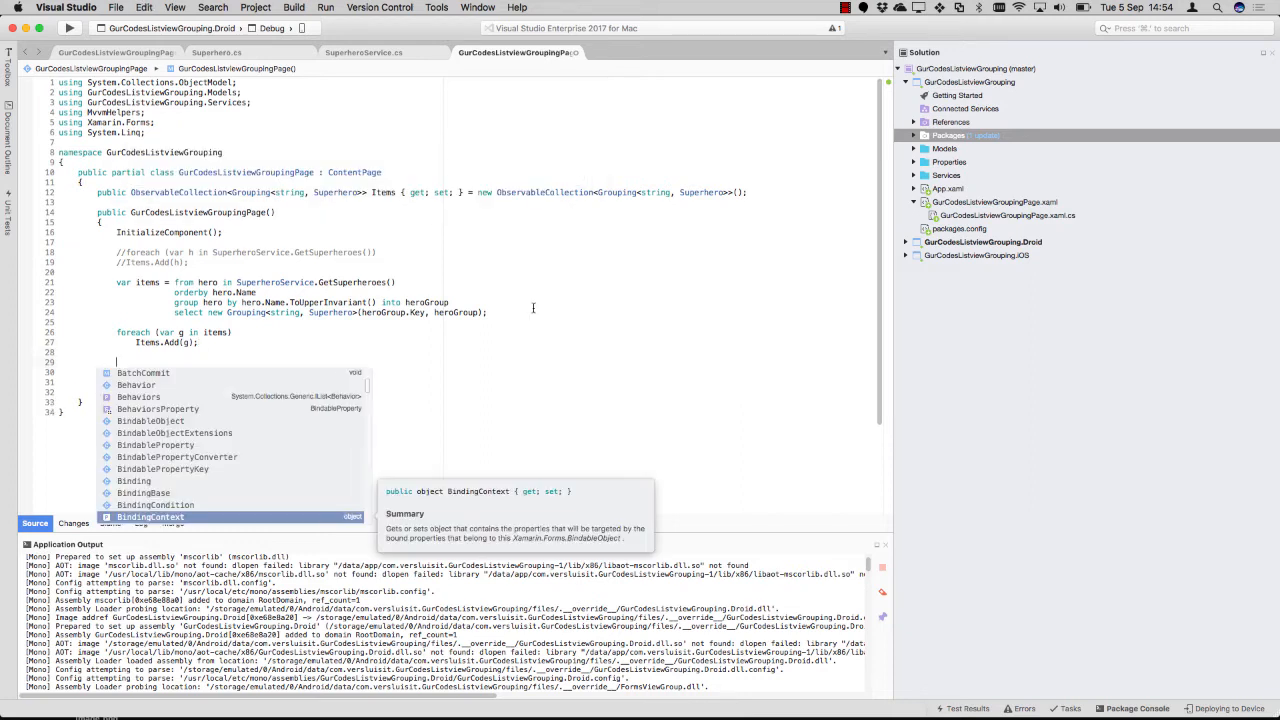
pyautogui.write('d')
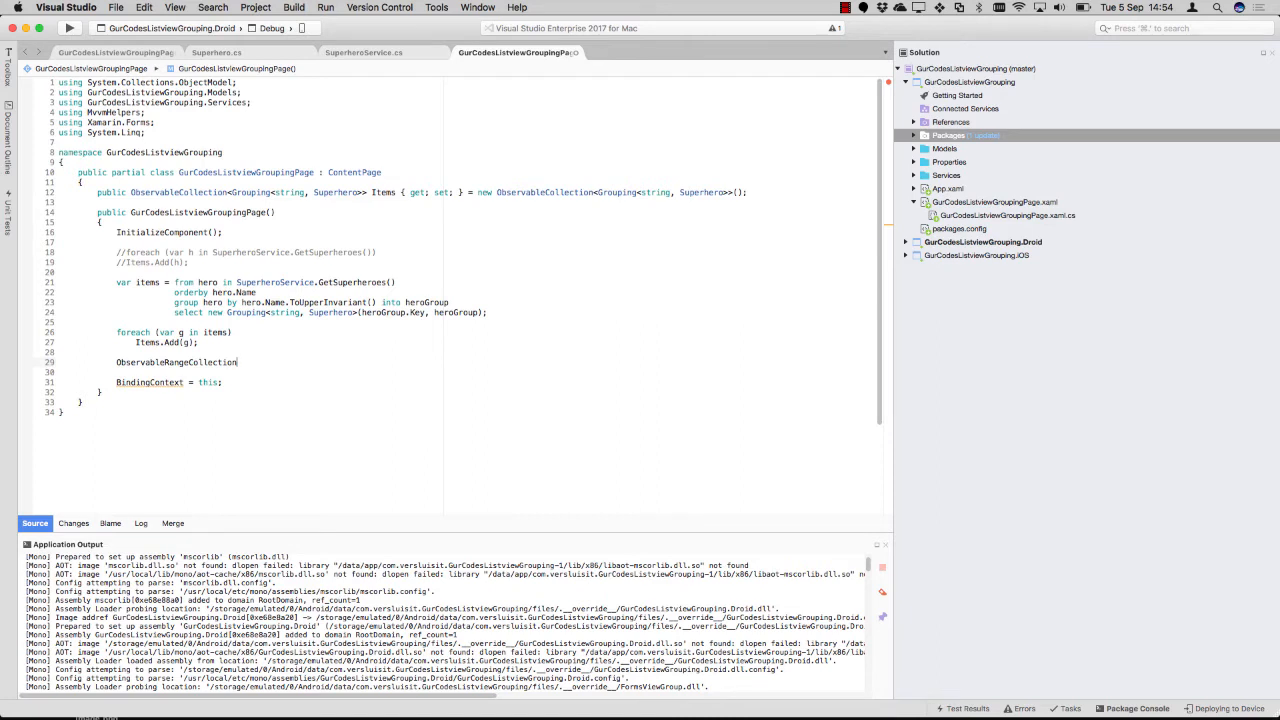
pyautogui.write('.')
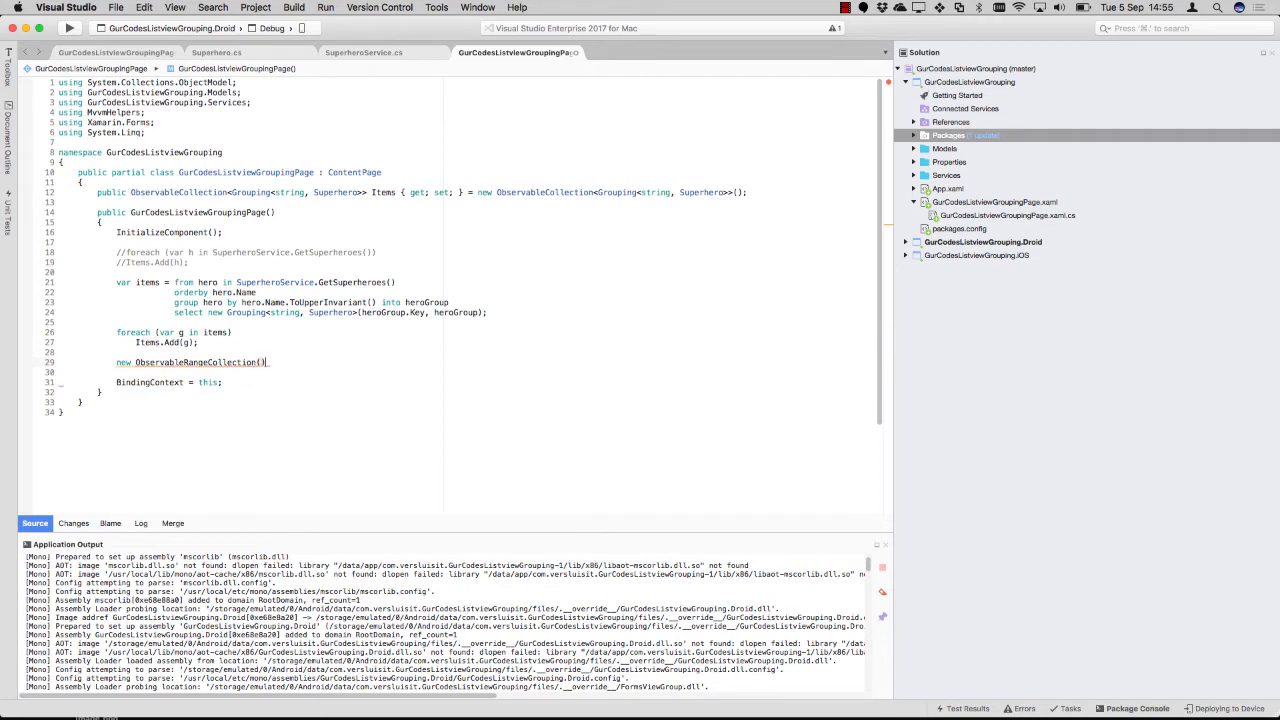
pyautogui.write('.')
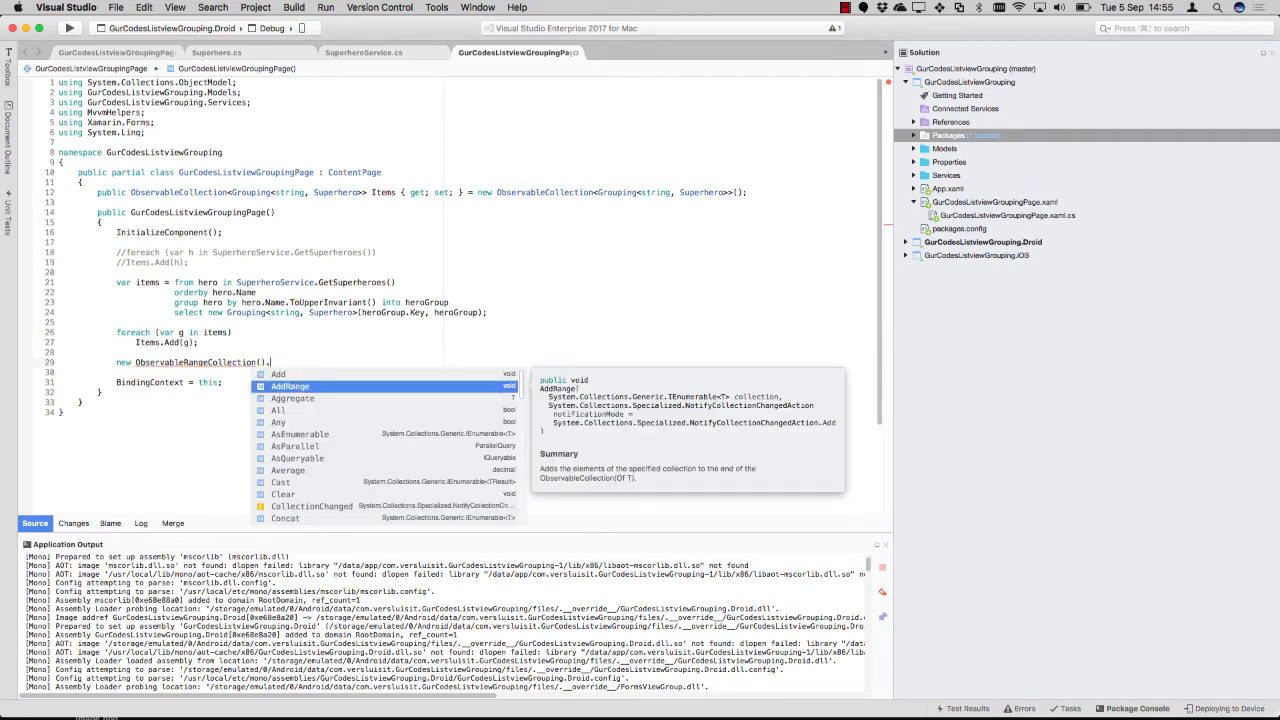
pyautogui.write('re')
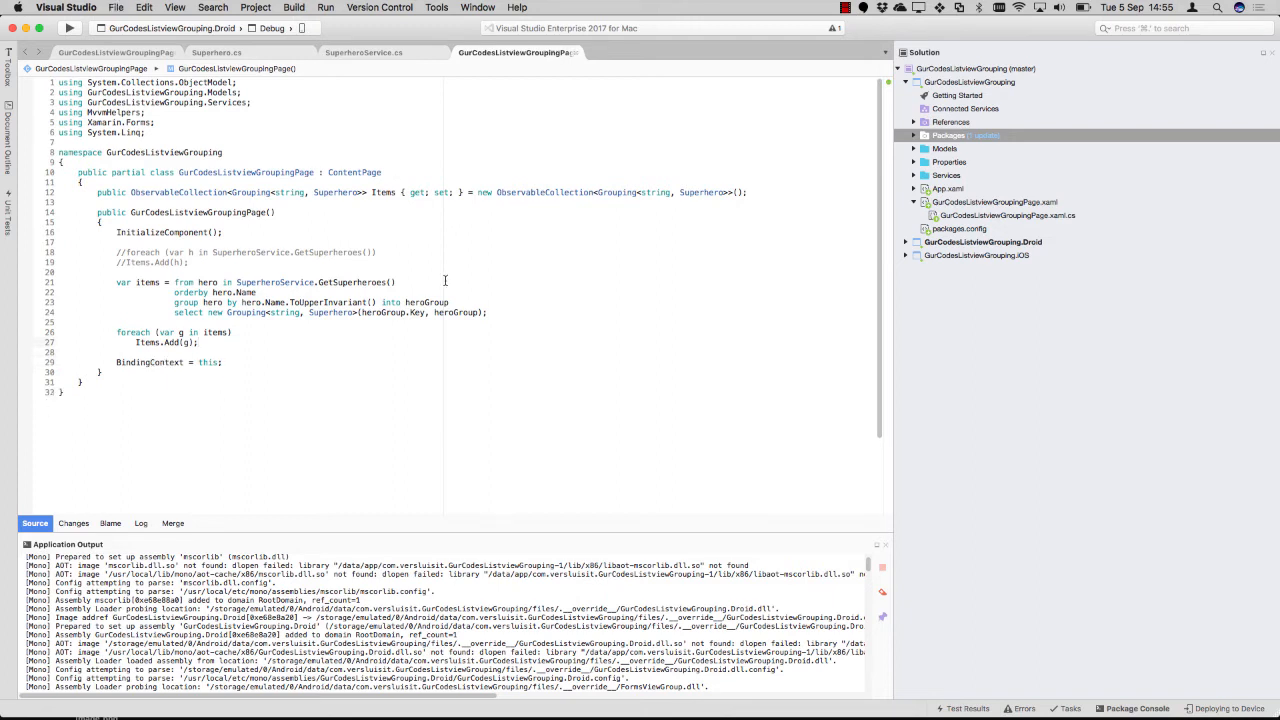
# Deploy the app to the Genymotion emulator and scroll the list showing Grouping type-name headers
pyautogui.click(69, 27)
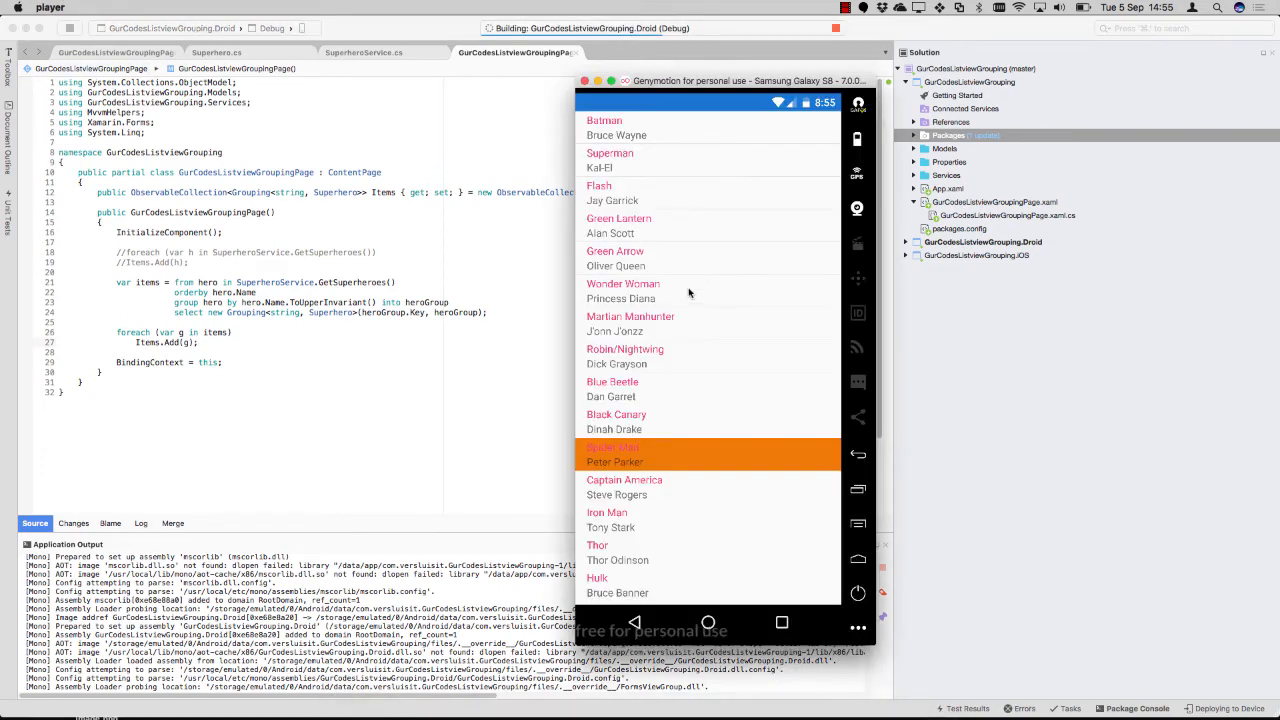
pyautogui.moveTo(760, 238)
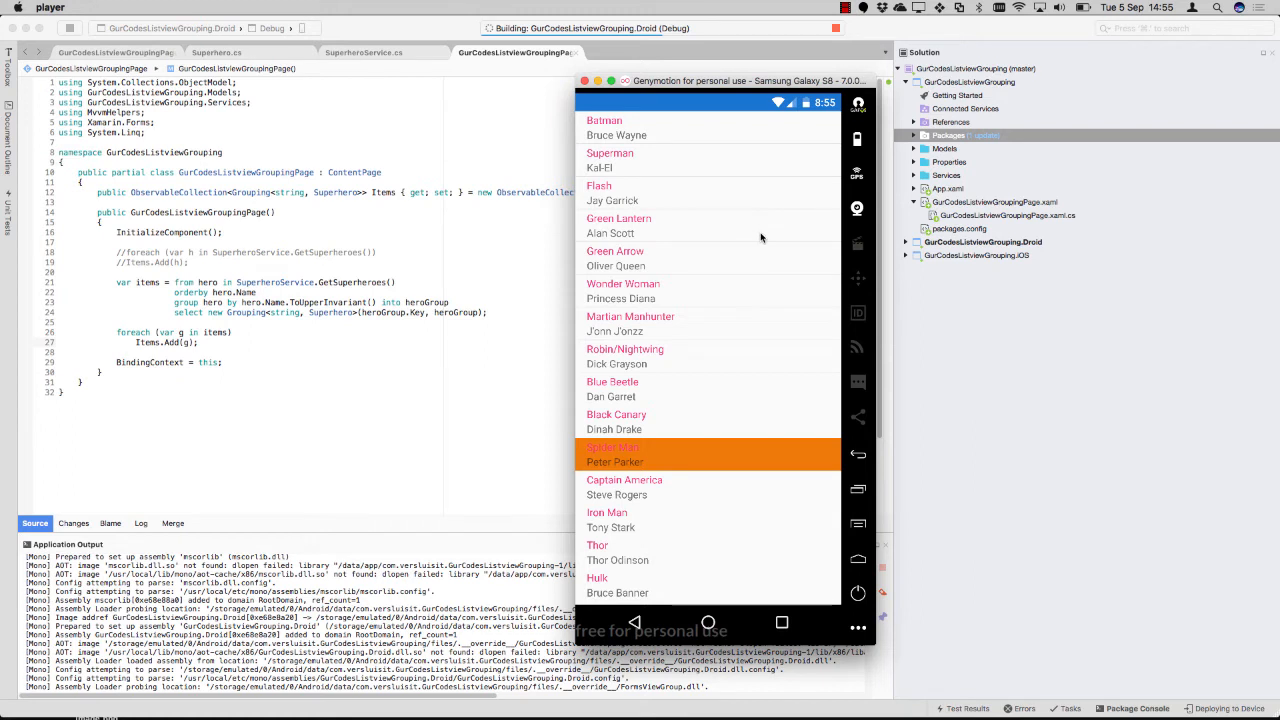
pyautogui.moveTo(726, 164)
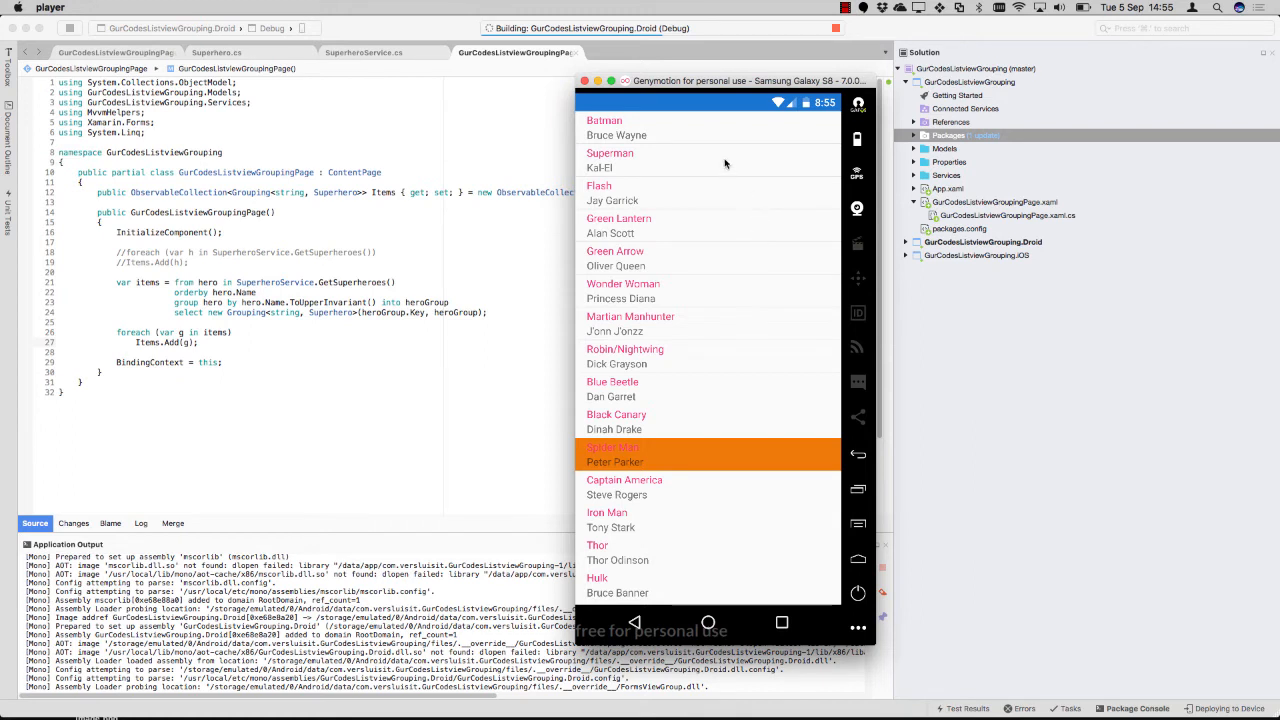
pyautogui.moveTo(703, 107)
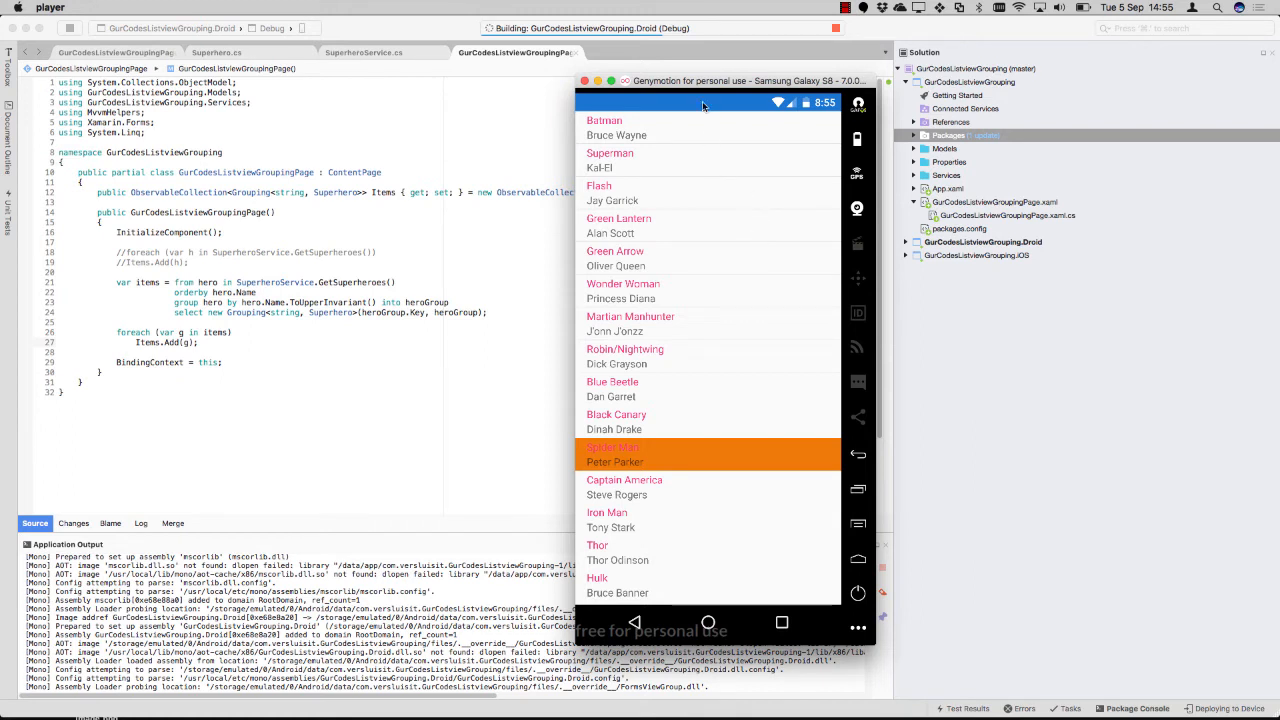
pyautogui.moveTo(723, 220)
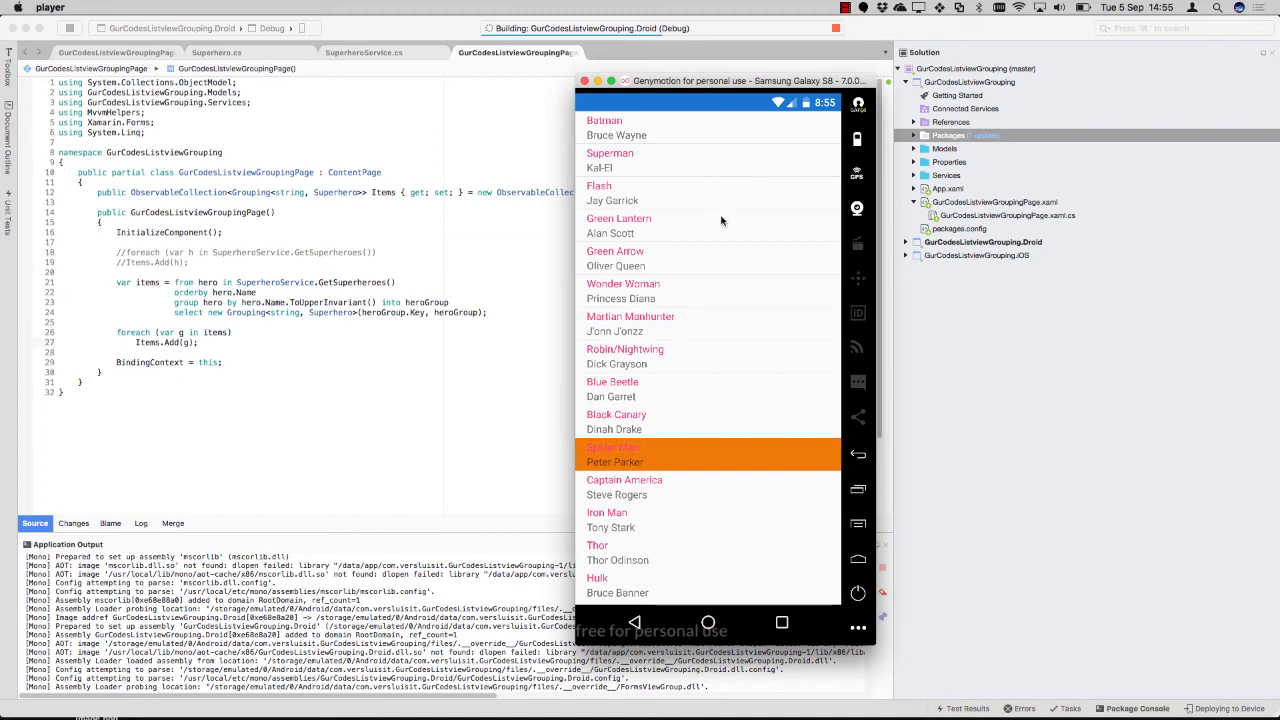
pyautogui.moveTo(709, 154)
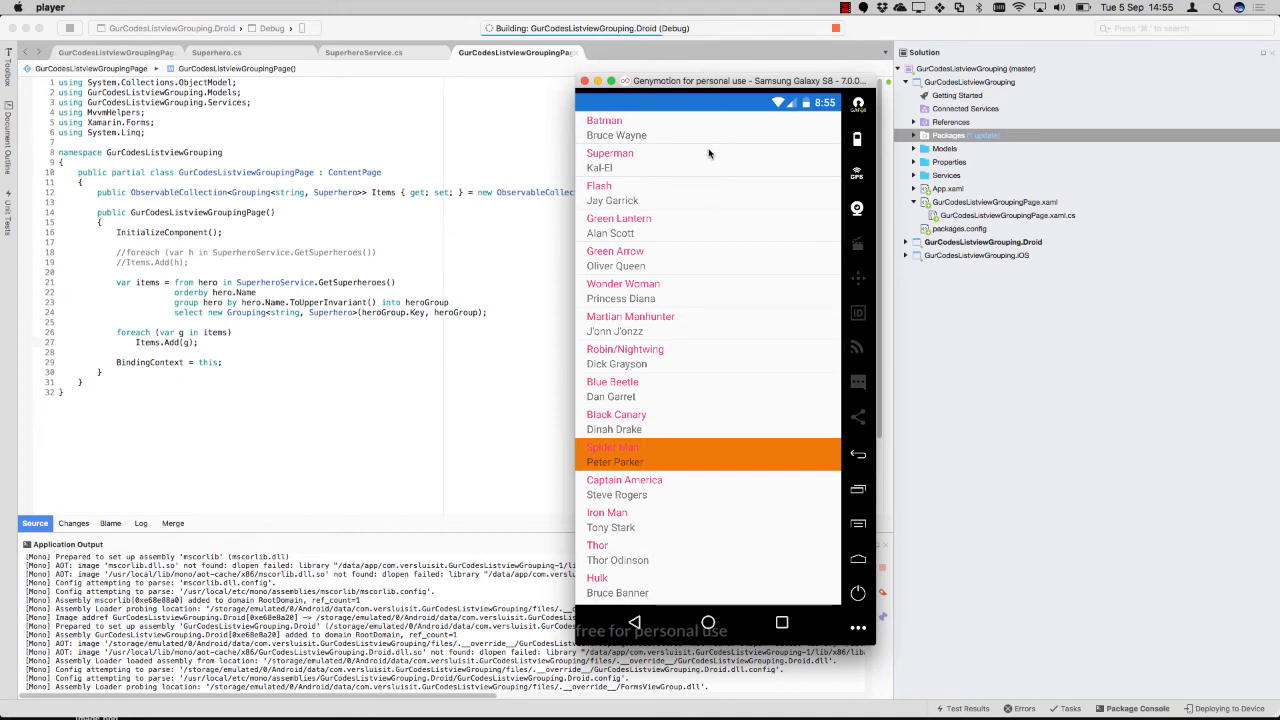
pyautogui.moveTo(414, 327)
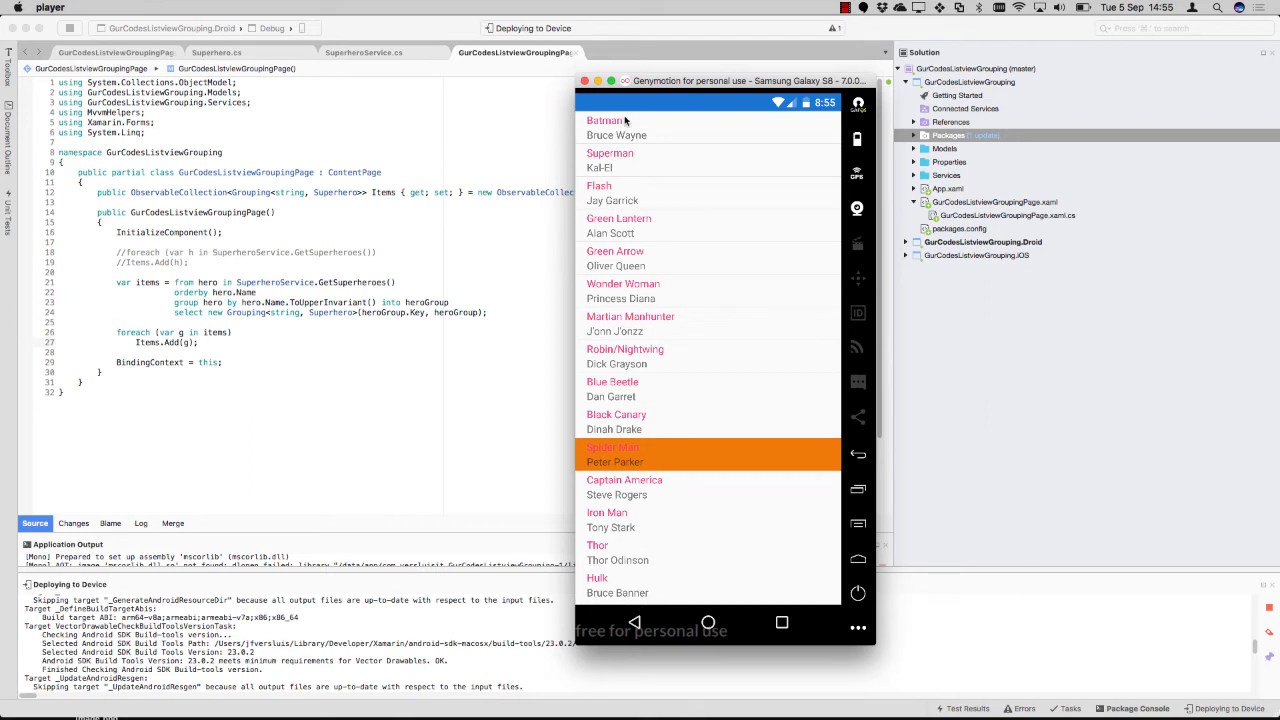
pyautogui.moveTo(623, 153)
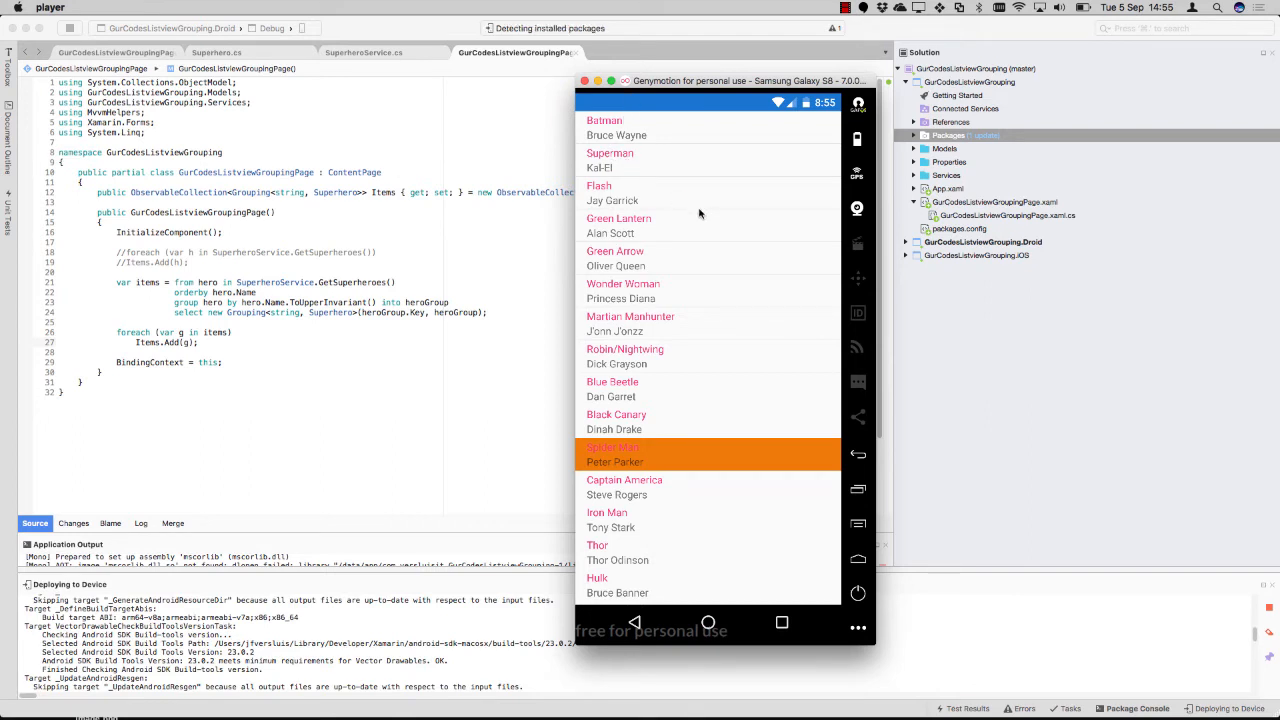
pyautogui.click(708, 621)
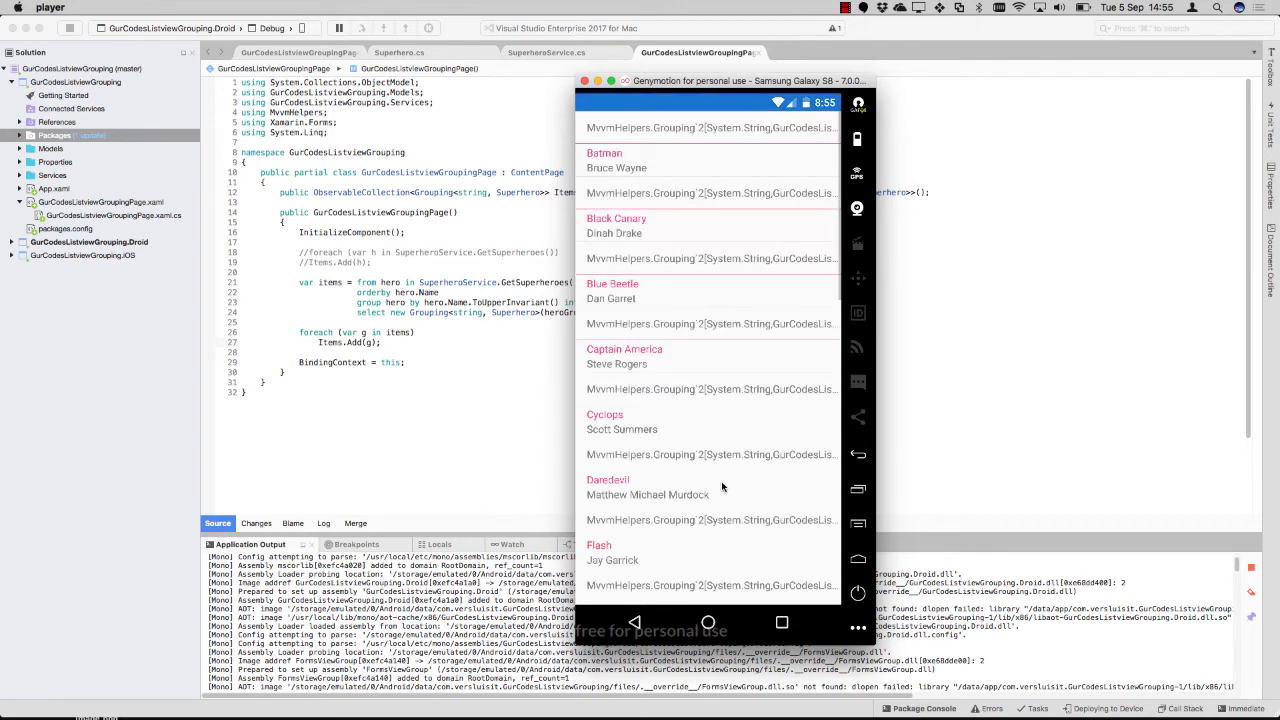
pyautogui.moveTo(742, 138)
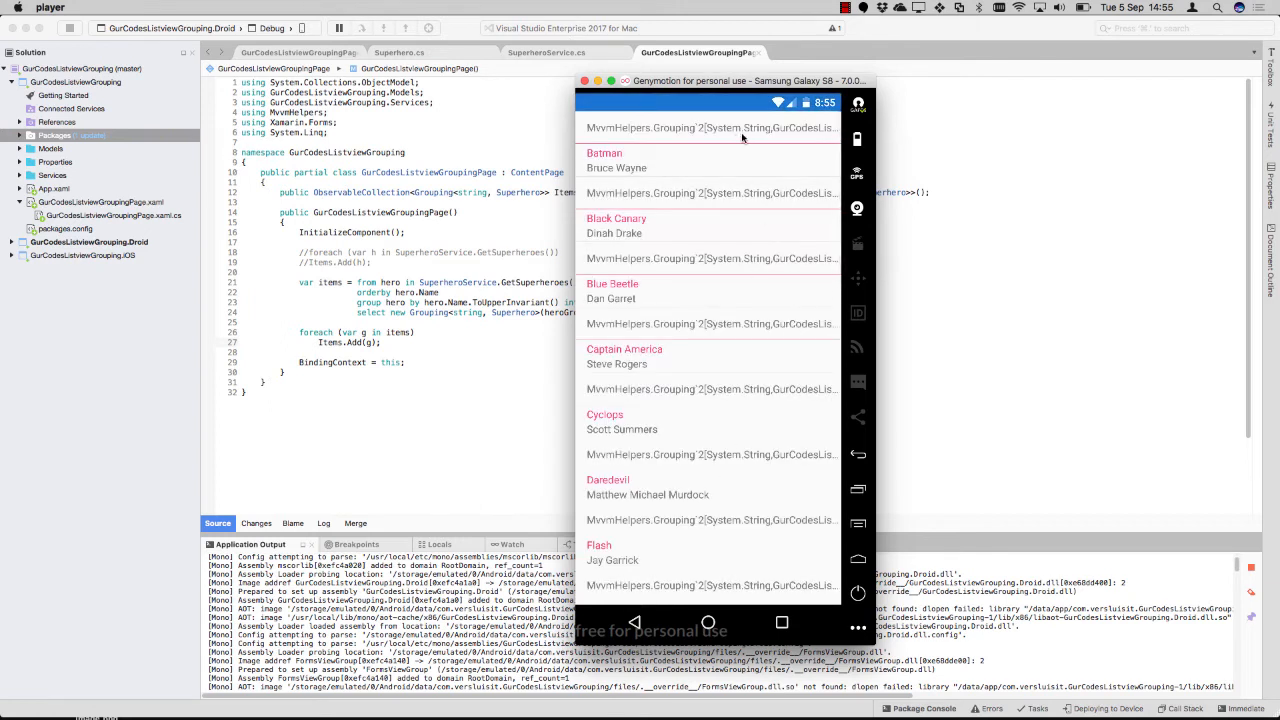
pyautogui.moveTo(670, 303)
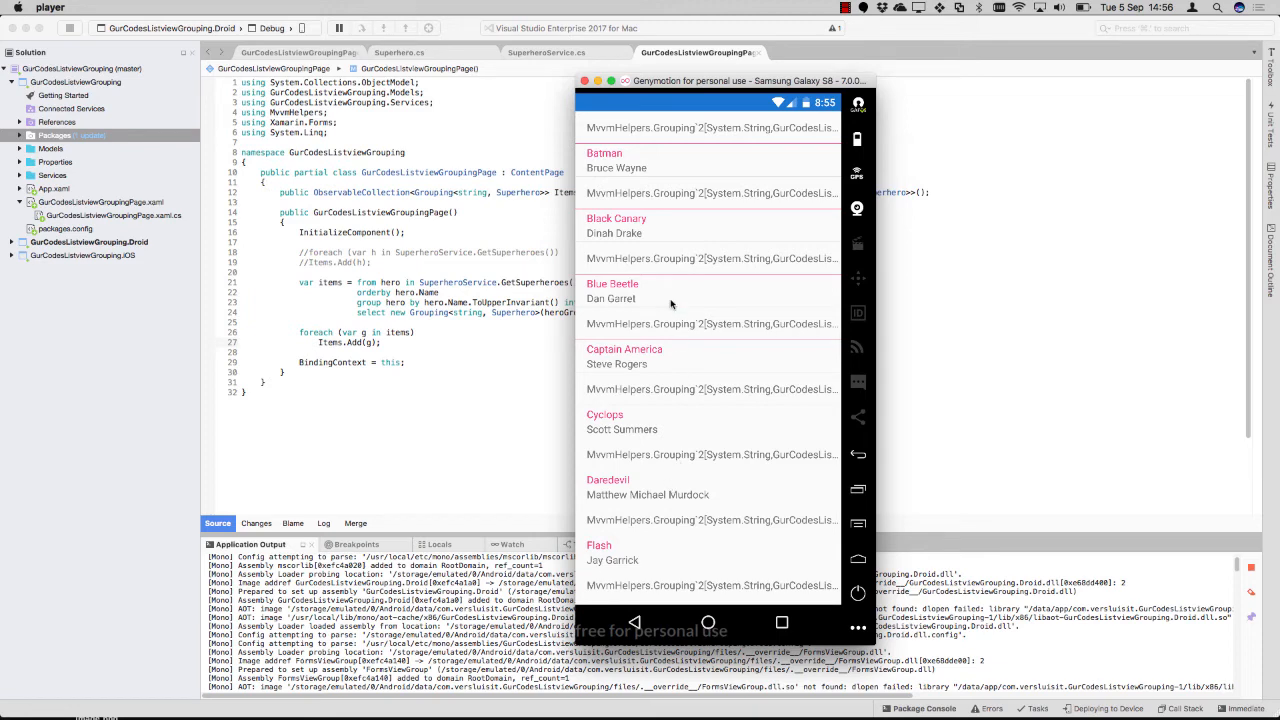
pyautogui.moveTo(664, 380)
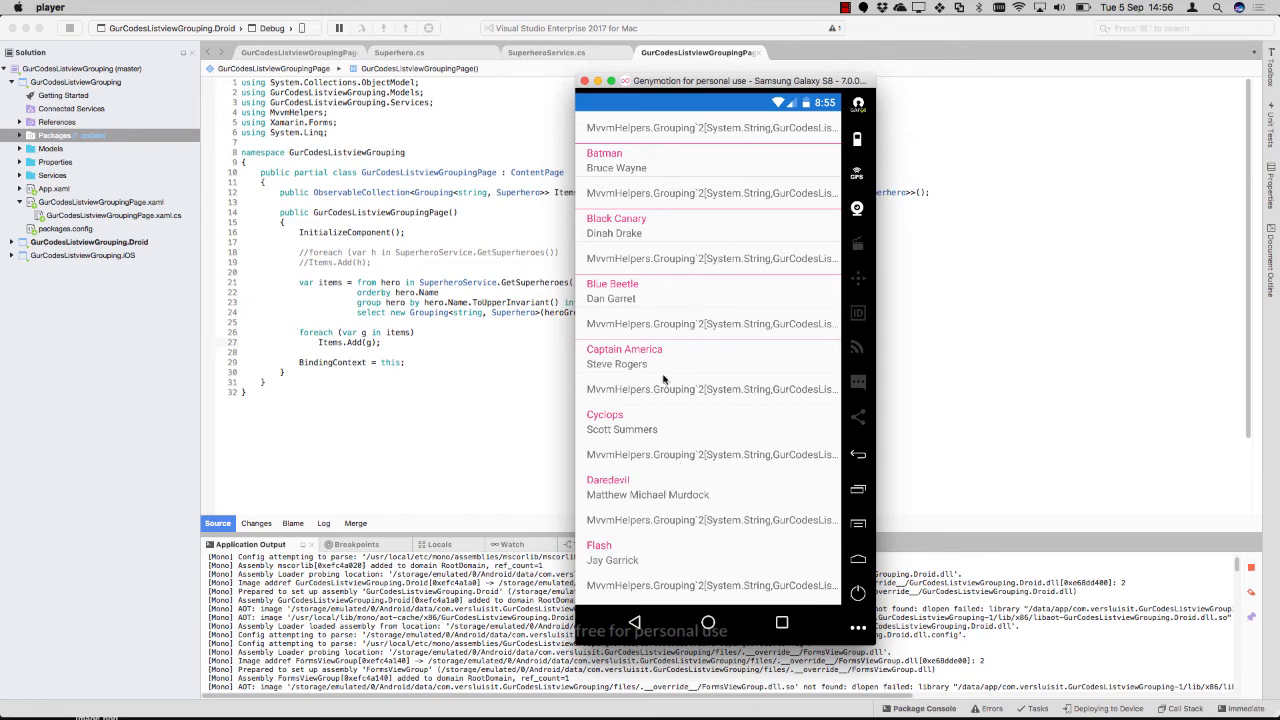
pyautogui.scroll(3)
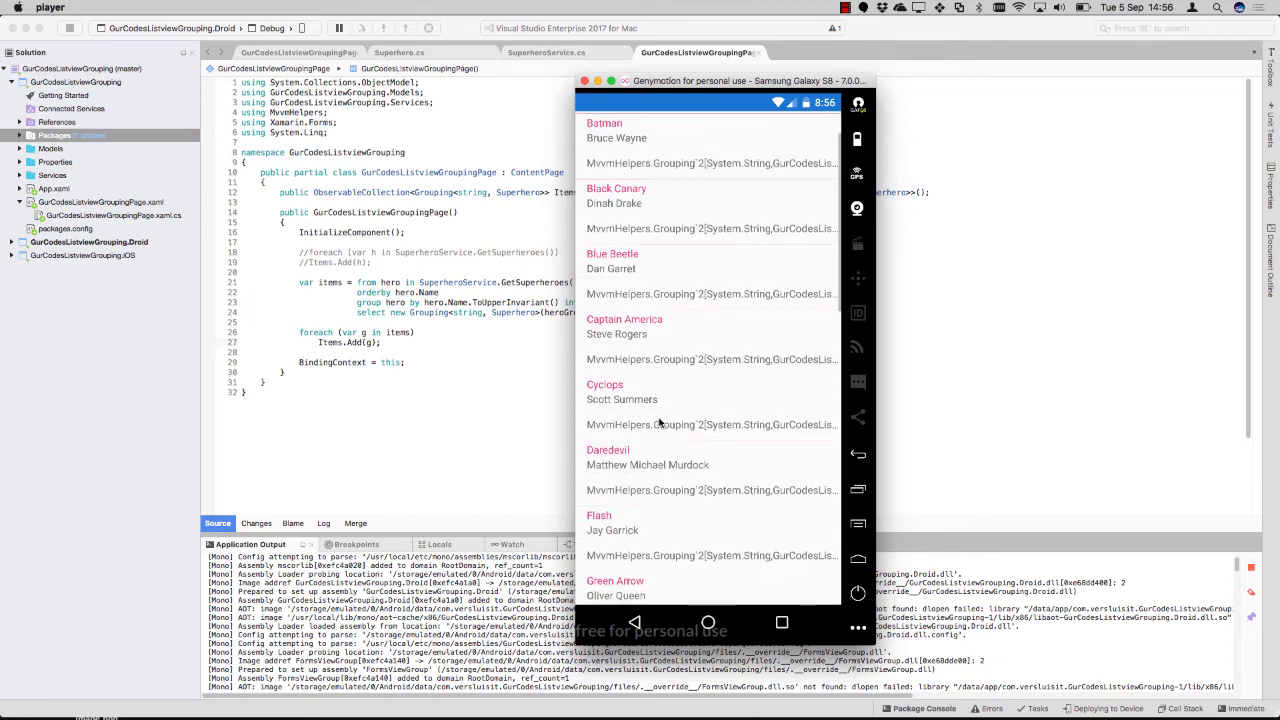
pyautogui.scroll(-3)
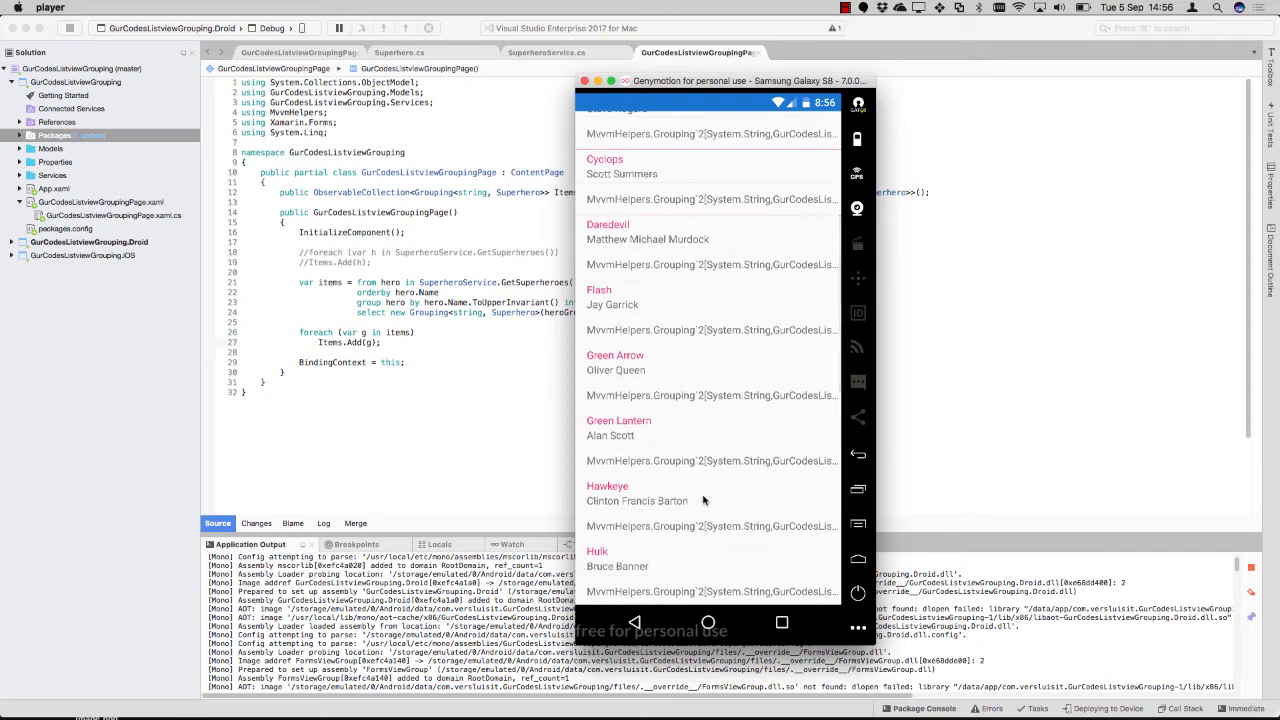
pyautogui.scroll(-3)
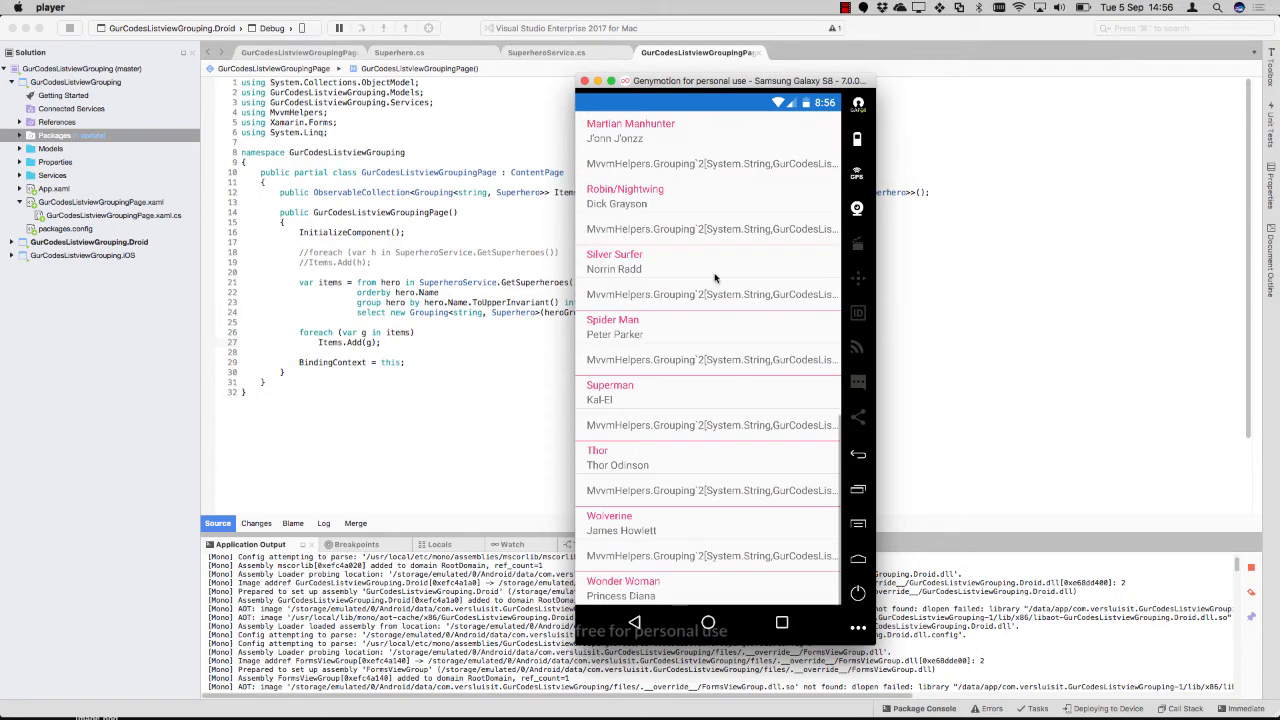
pyautogui.scroll(3)
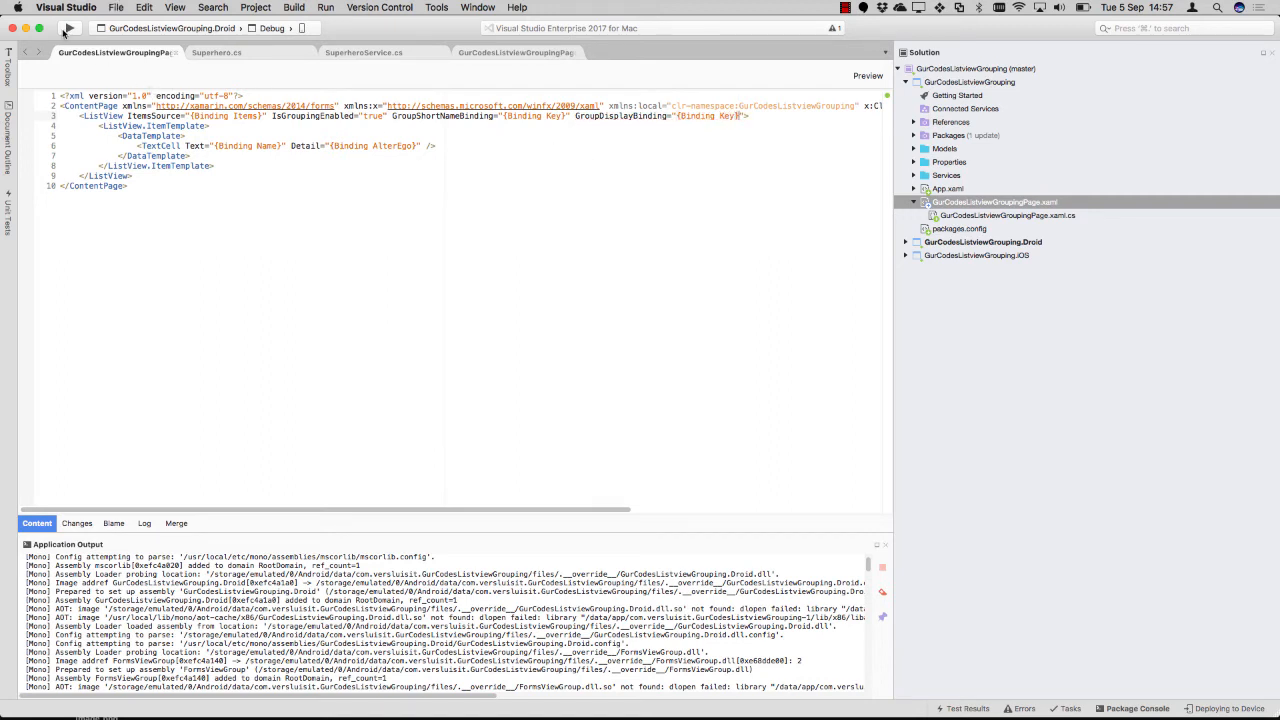
# Relaunch the app on the emulator with GroupDisplayBinding bound to Key
pyautogui.click(68, 28)
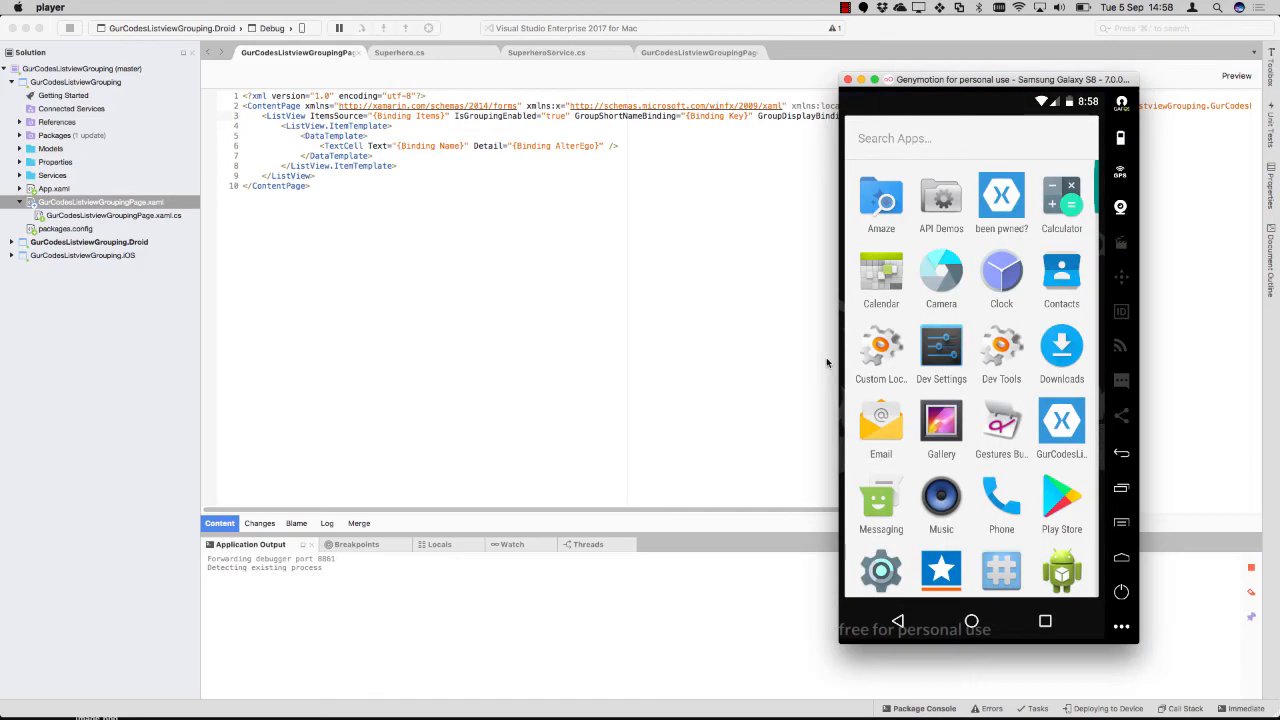
# Review the relaunched app, where each hero sits under its own uppercase name header
pyautogui.click(1061, 420)
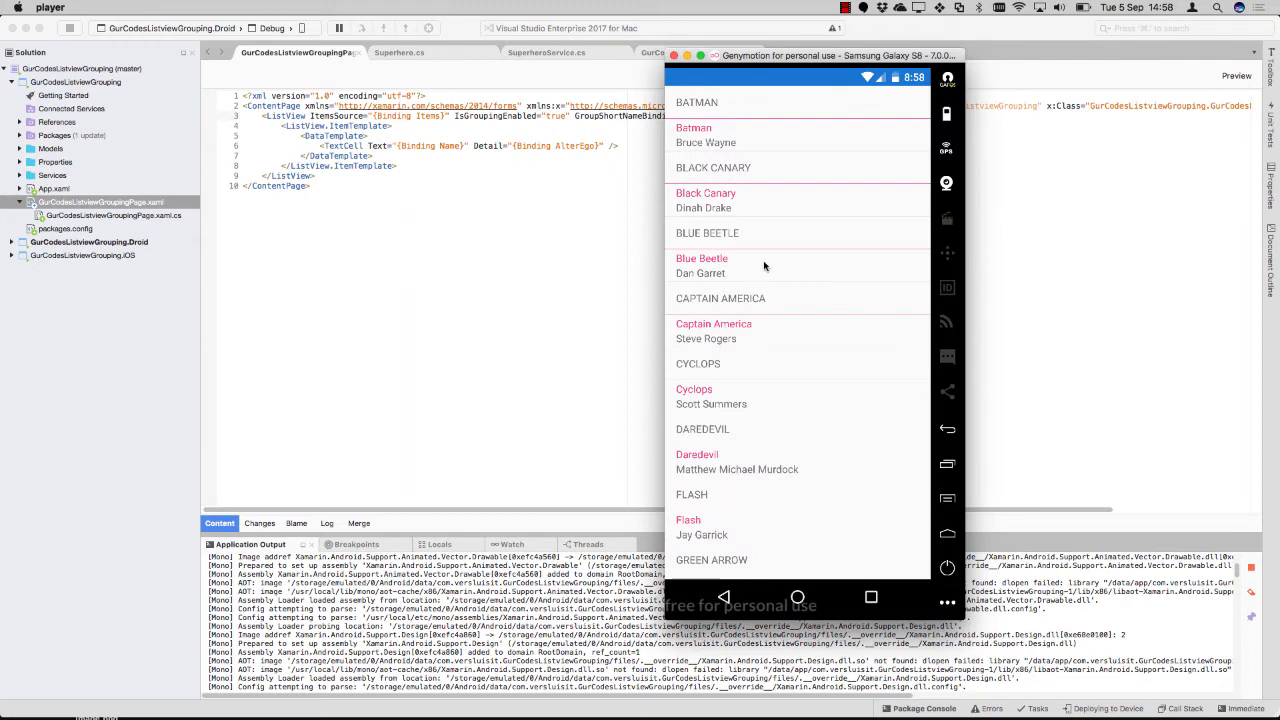
pyautogui.moveTo(811, 160)
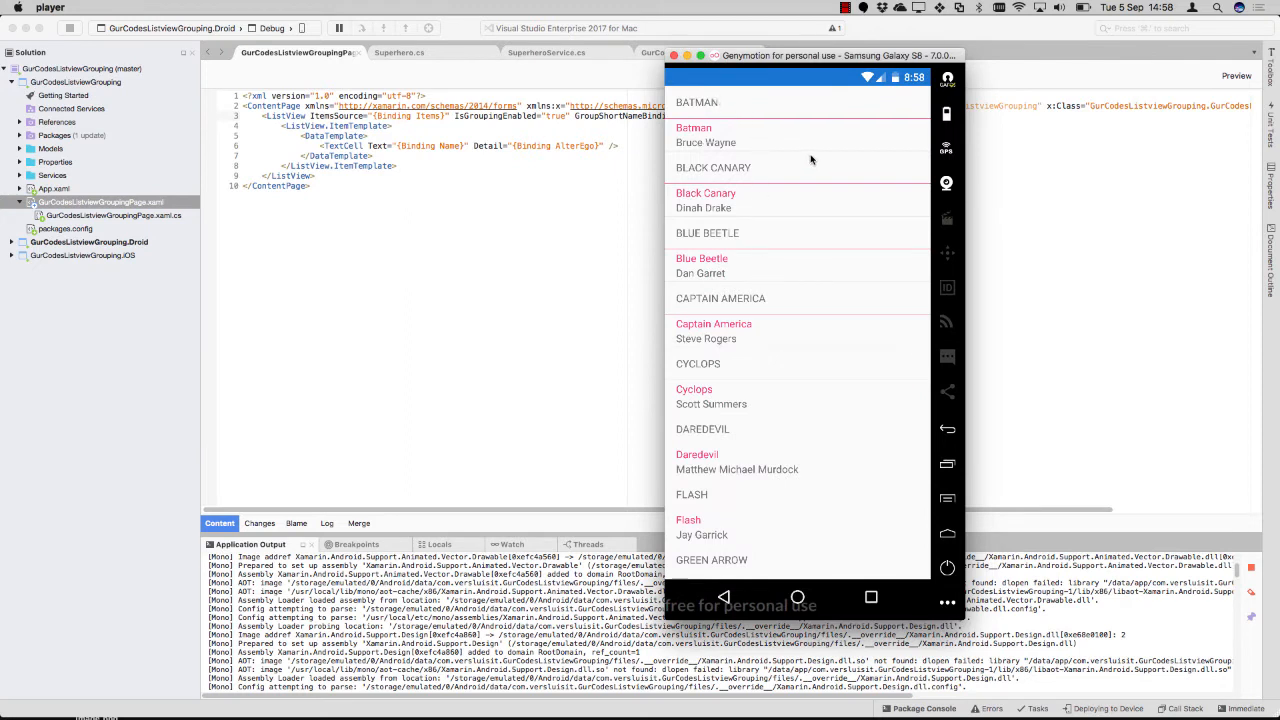
pyautogui.moveTo(698, 114)
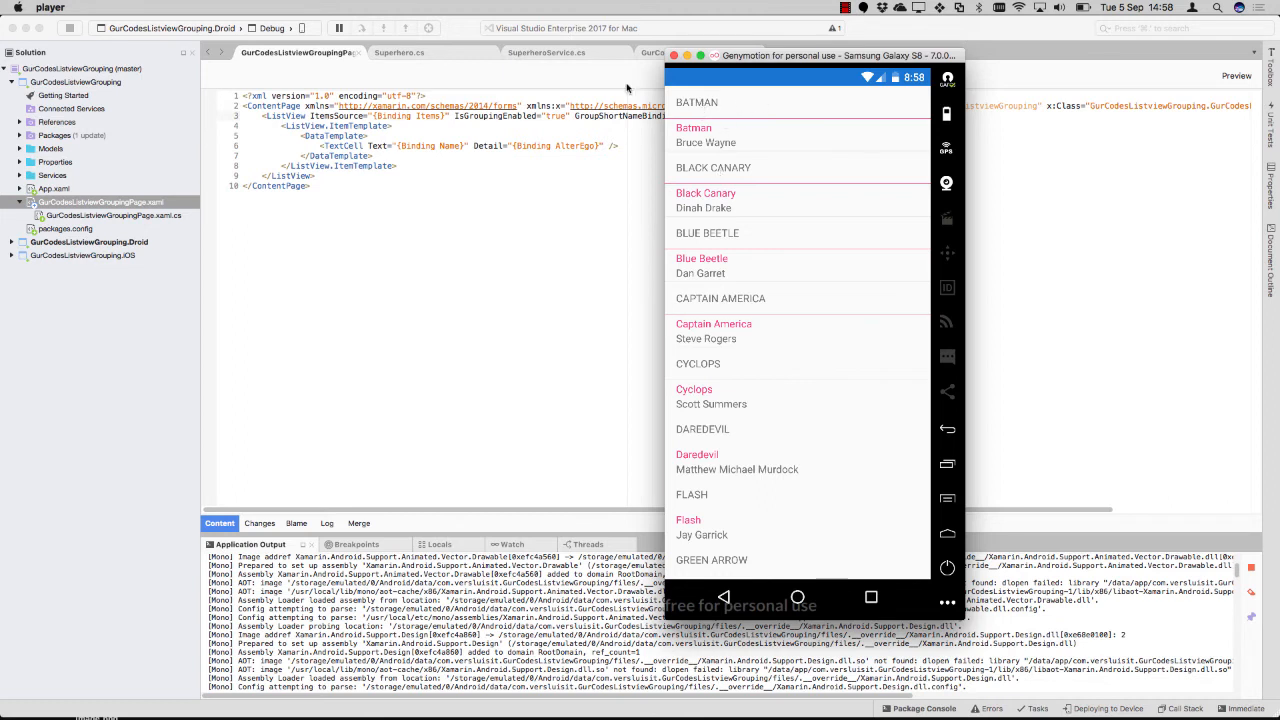
pyautogui.moveTo(716, 375)
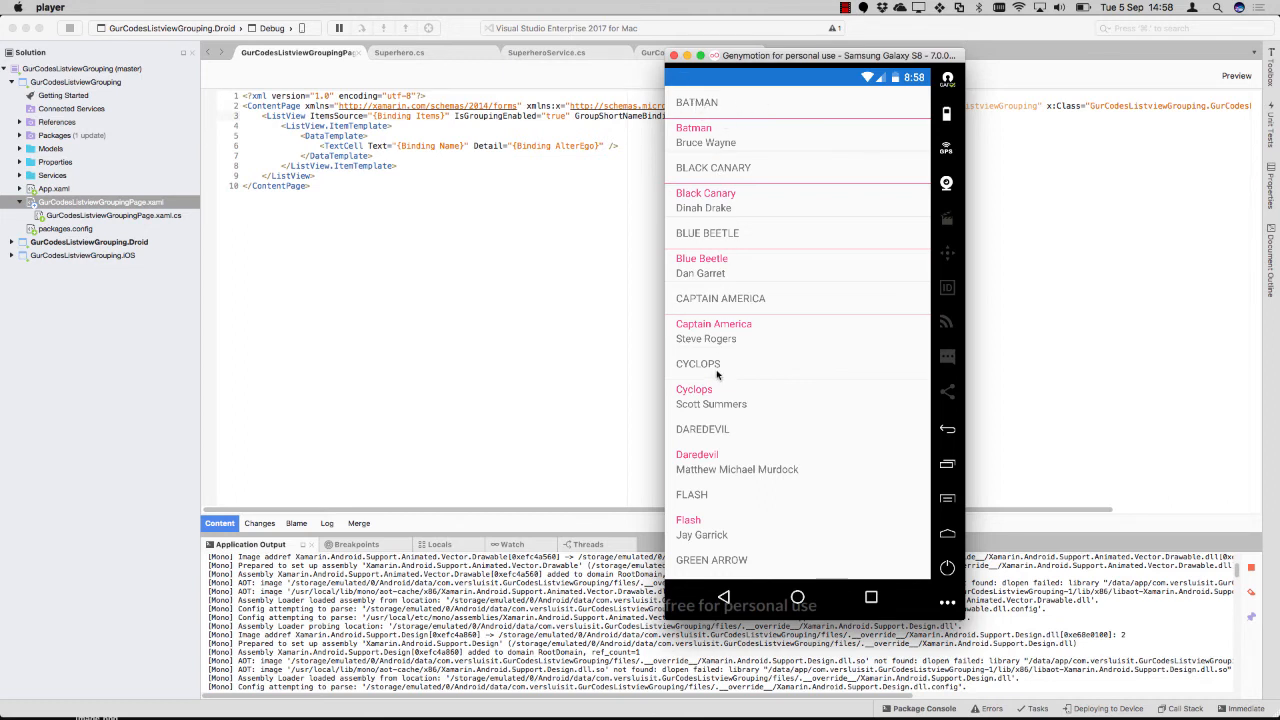
pyautogui.moveTo(765, 520)
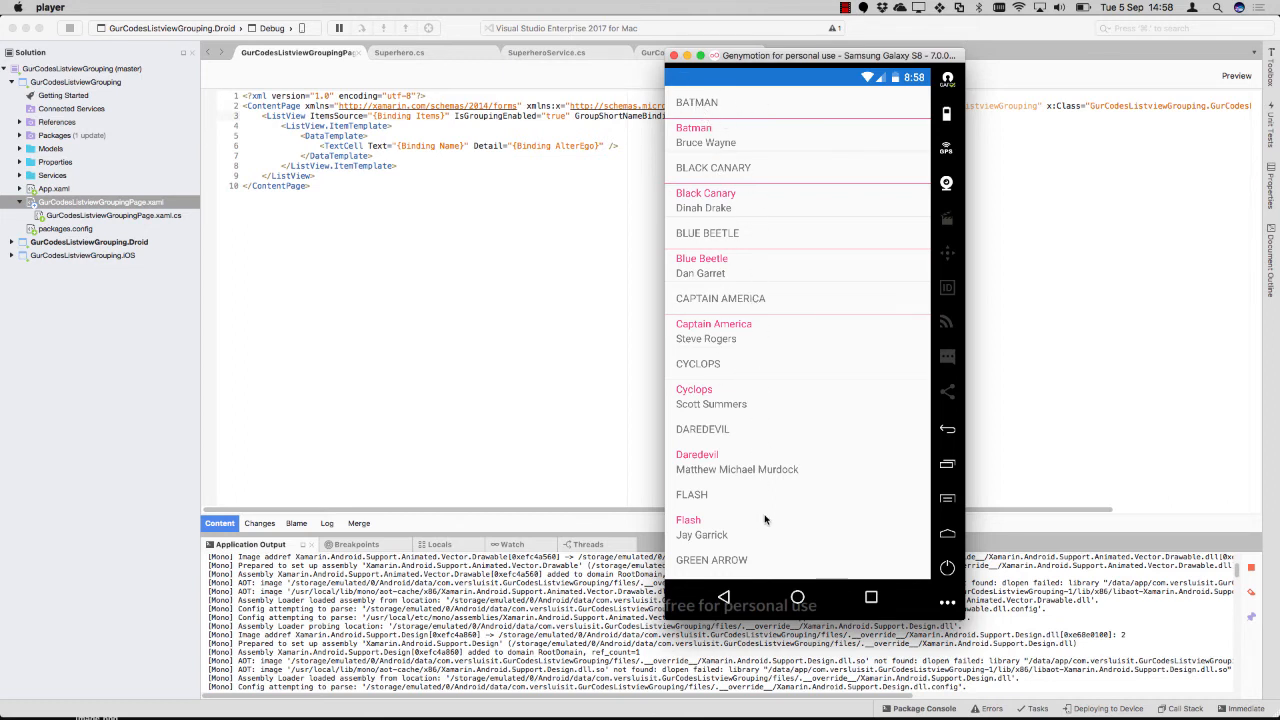
pyautogui.moveTo(433, 180)
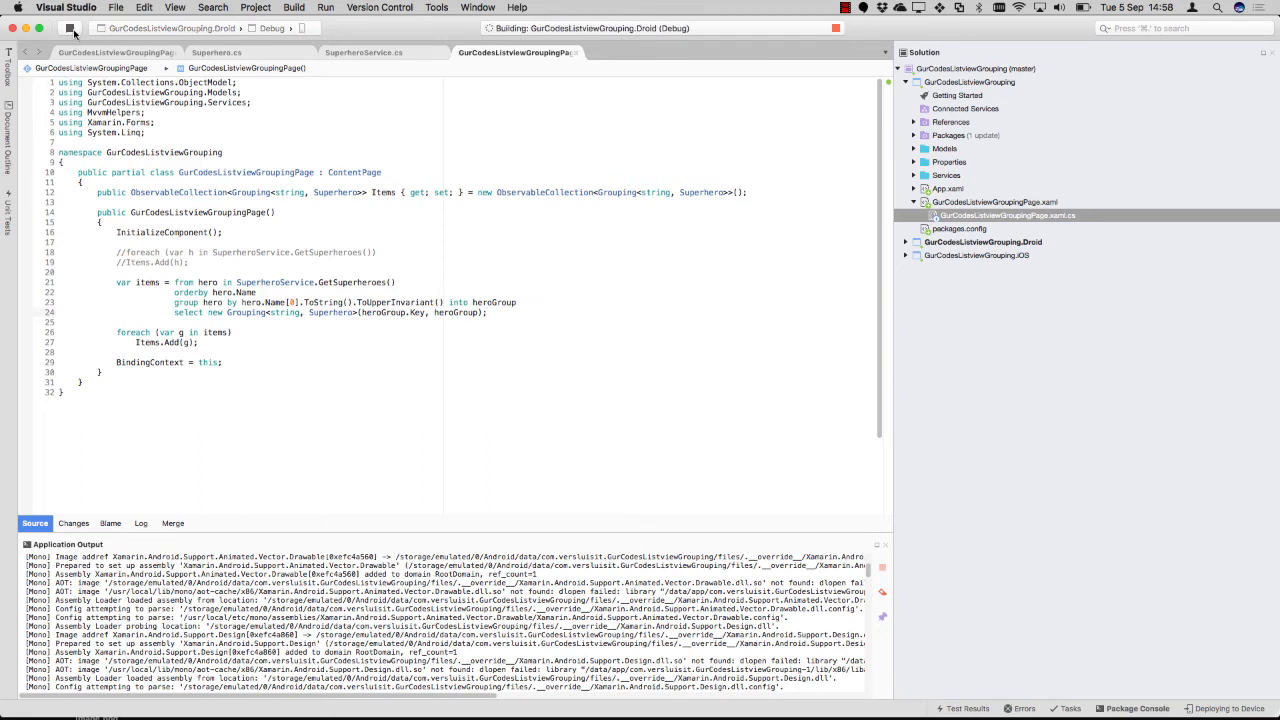
pyautogui.moveTo(697, 317)
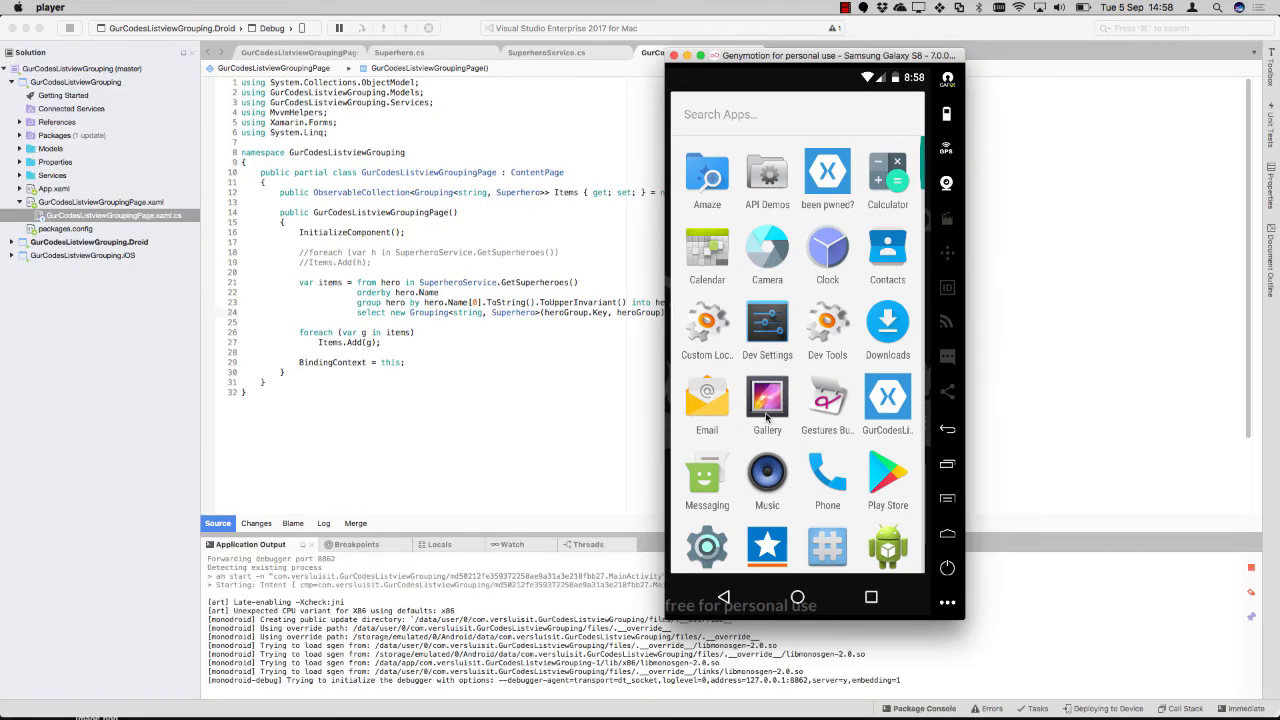
# Open the app in the emulator and scroll through heroes under letter headers B to W
pyautogui.click(887, 398)
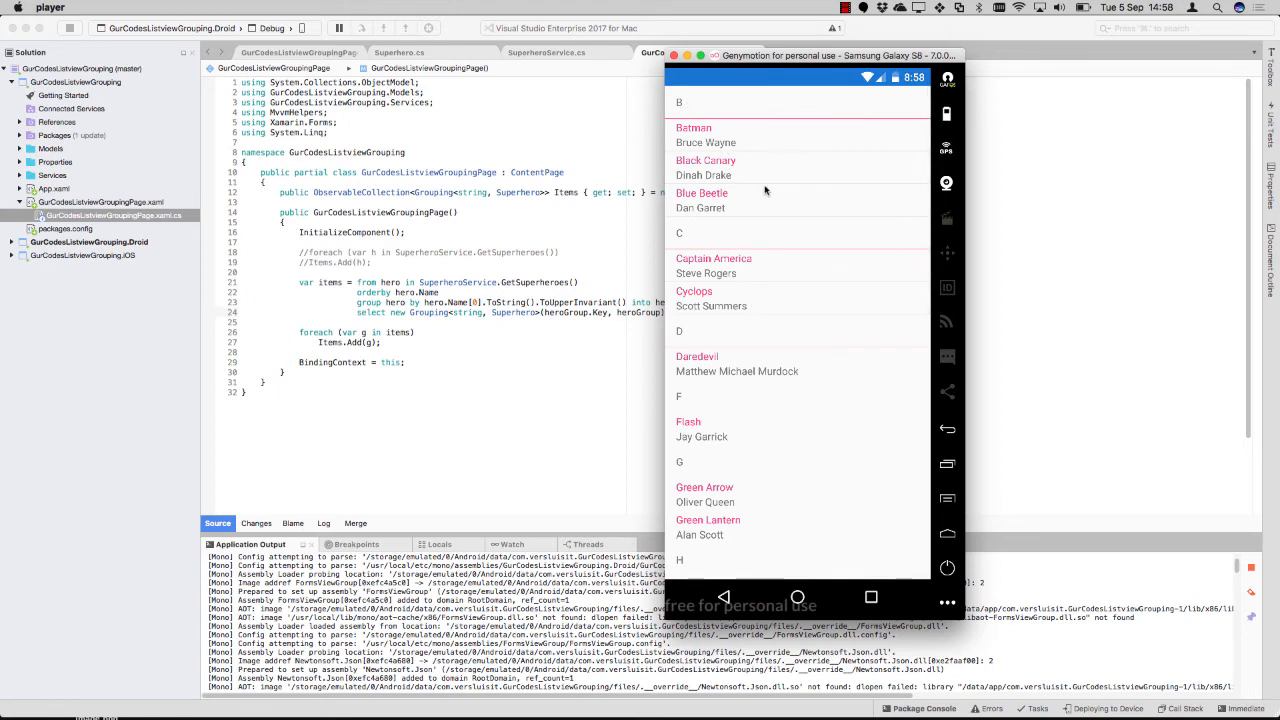
pyautogui.moveTo(757, 525)
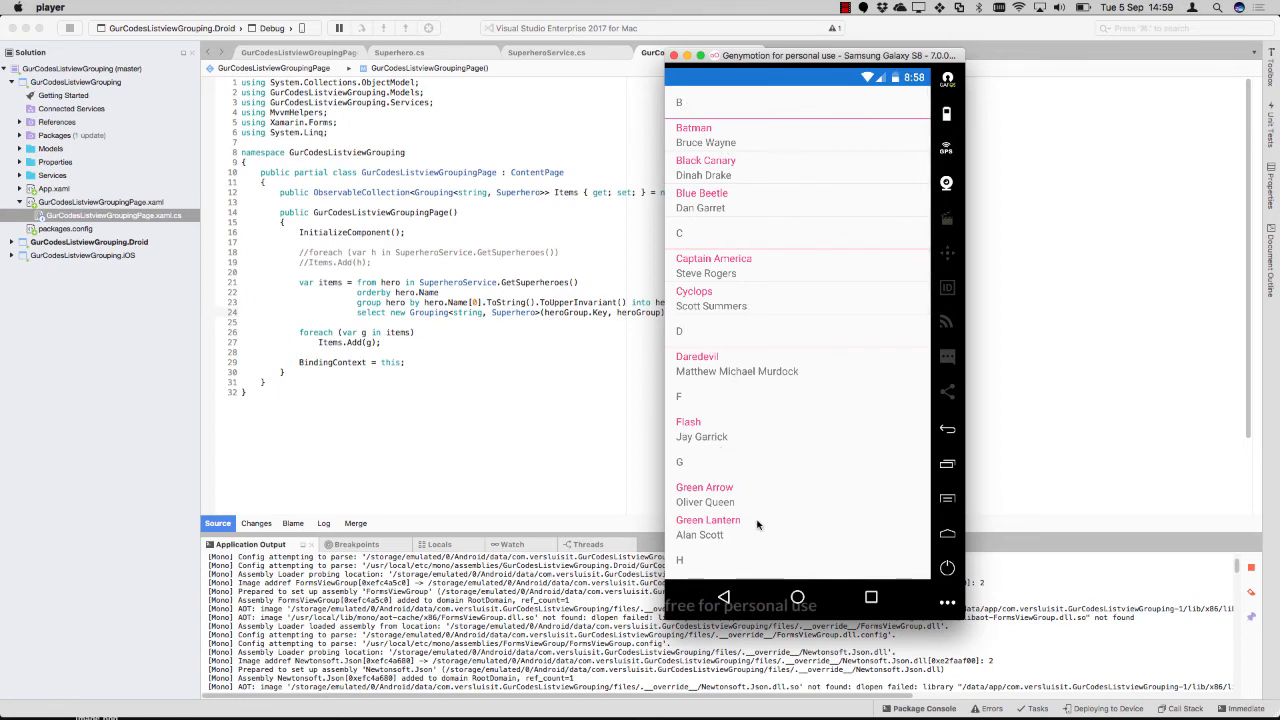
pyautogui.scroll(-3)
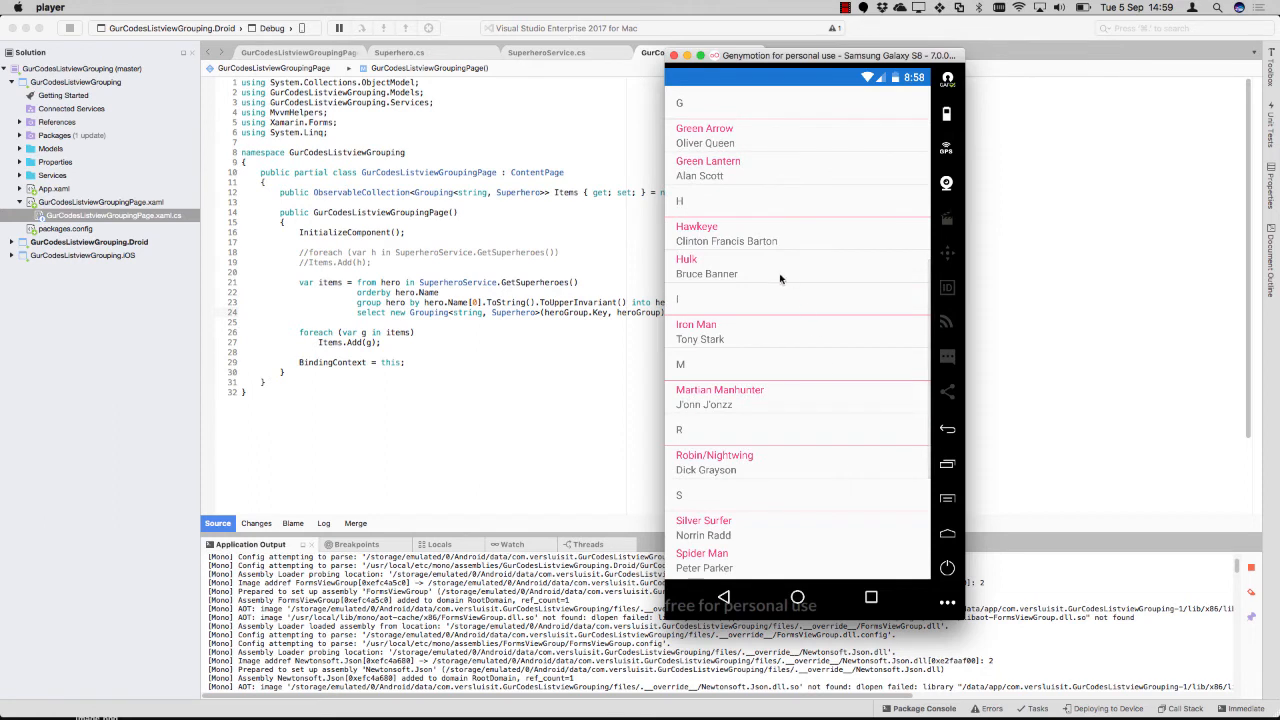
pyautogui.scroll(-3)
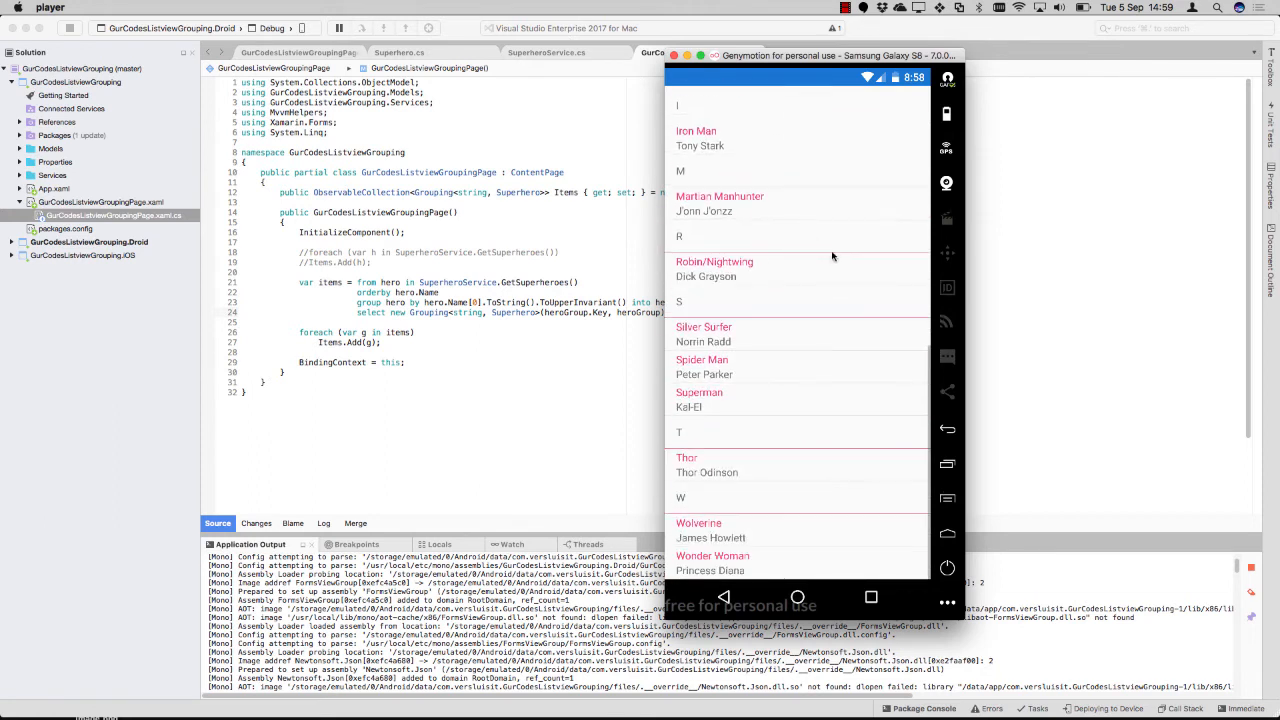
pyautogui.moveTo(788, 183)
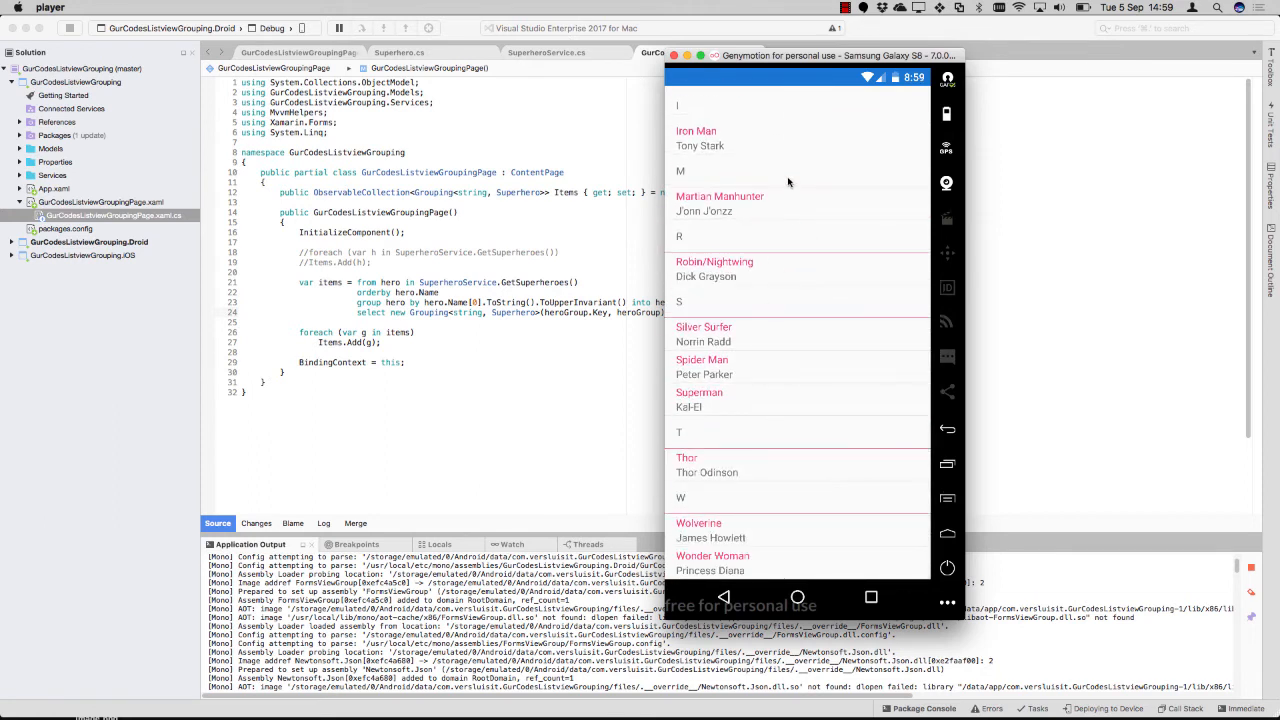
pyautogui.scroll(3)
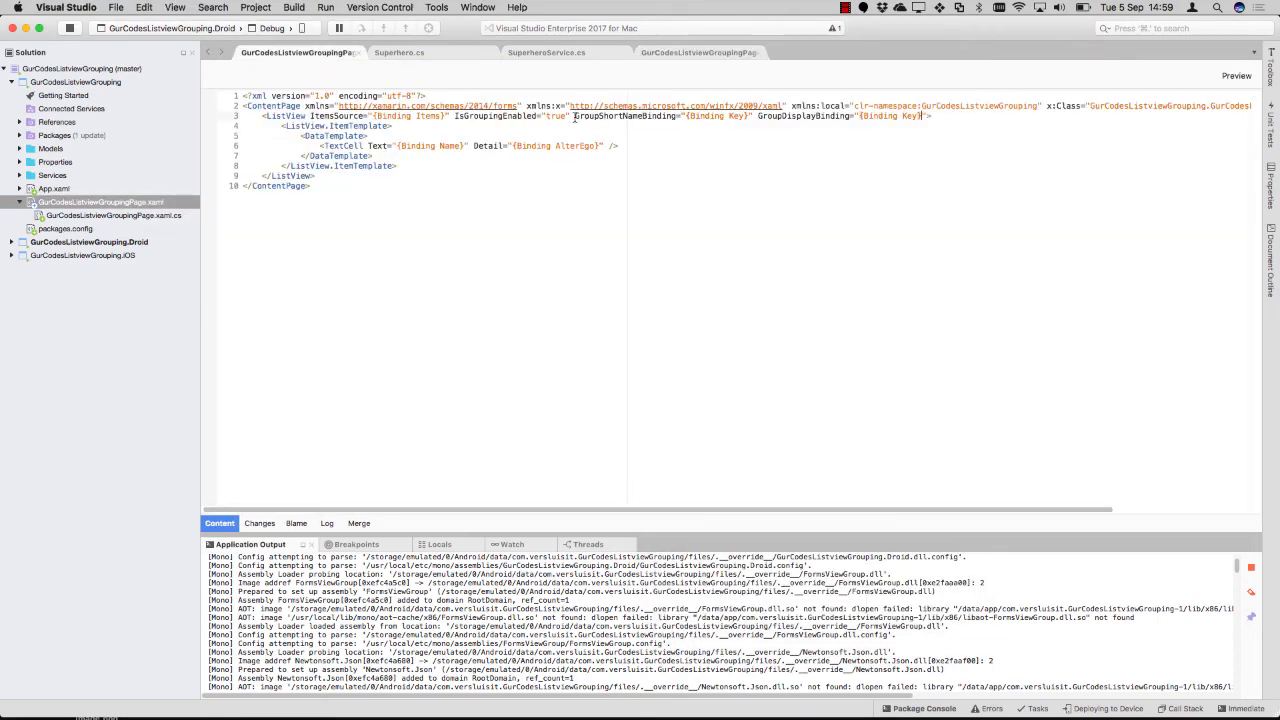
pyautogui.moveTo(490, 116)
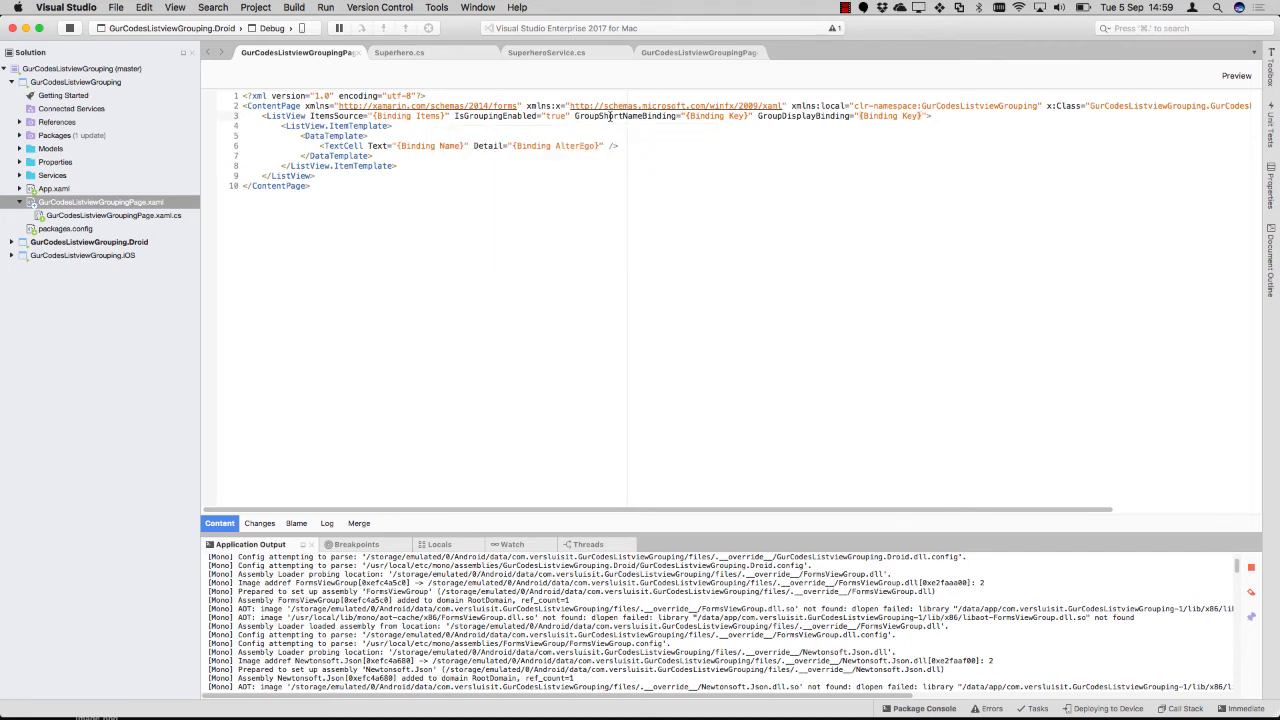
pyautogui.moveTo(610, 115)
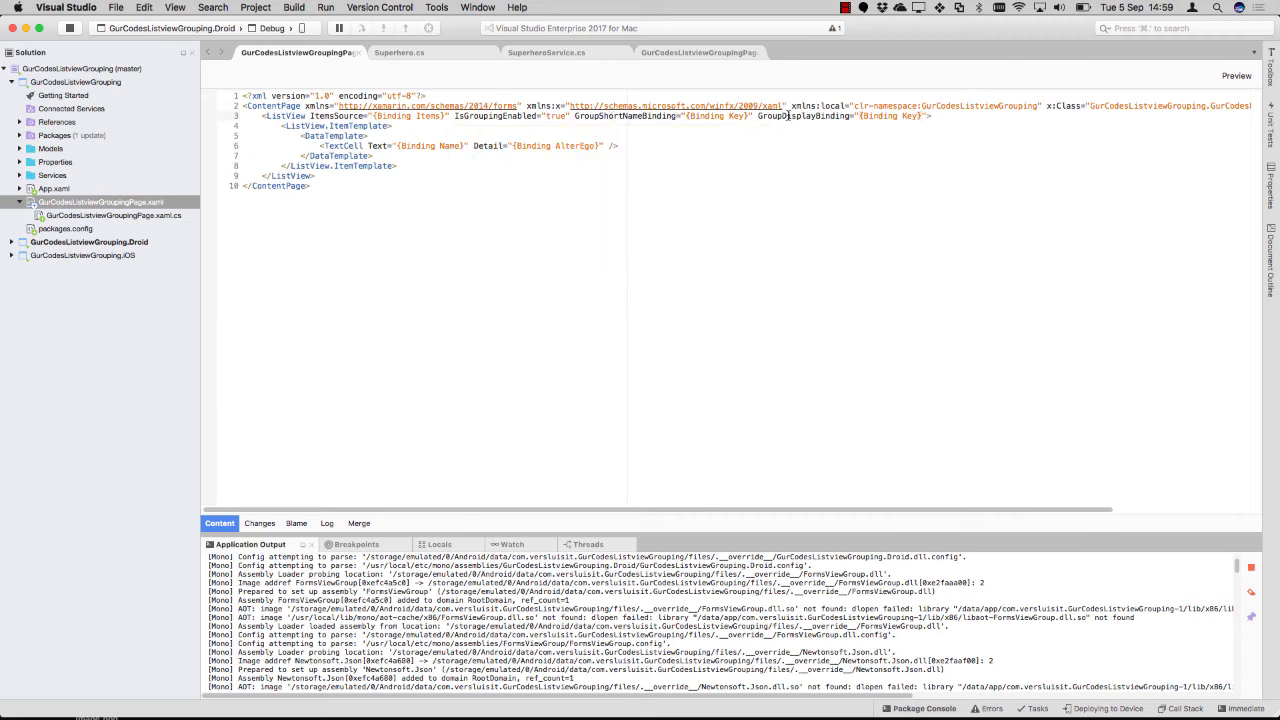
pyautogui.moveTo(790, 116)
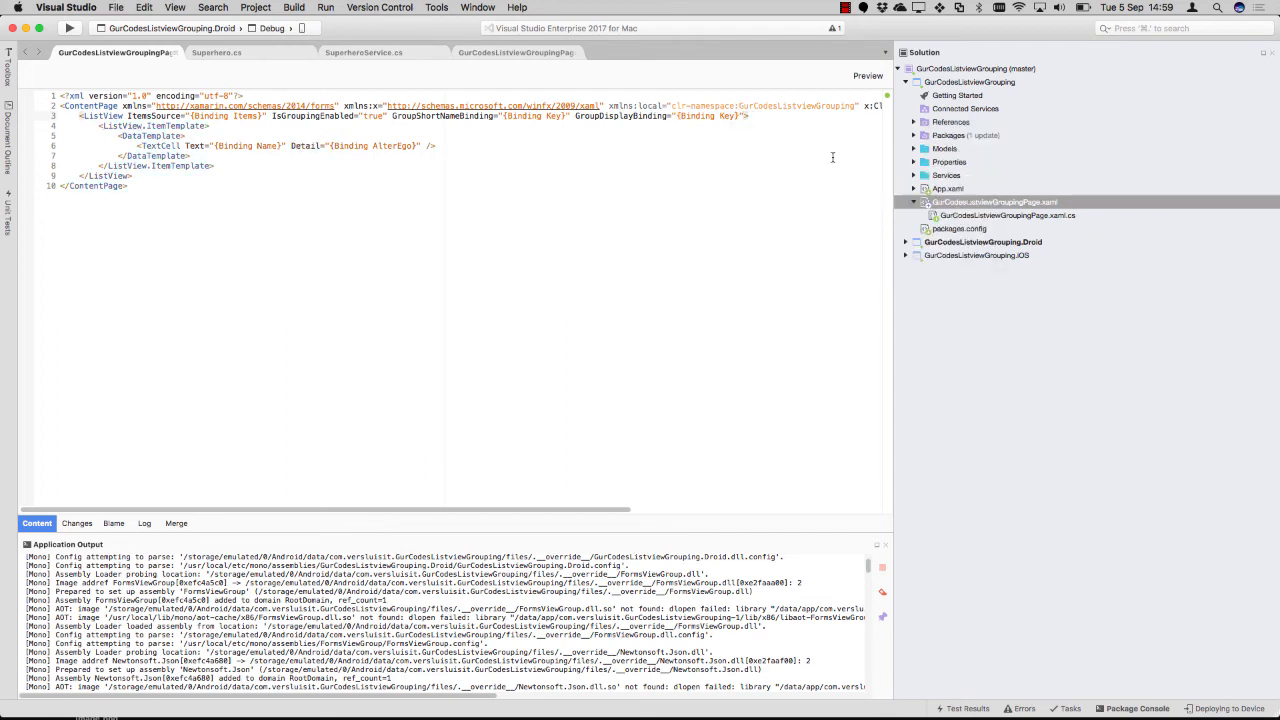
# Make GurCodesListviewGrouping.iOS the startup project for running in the iPhone simulator
pyautogui.click(170, 27)
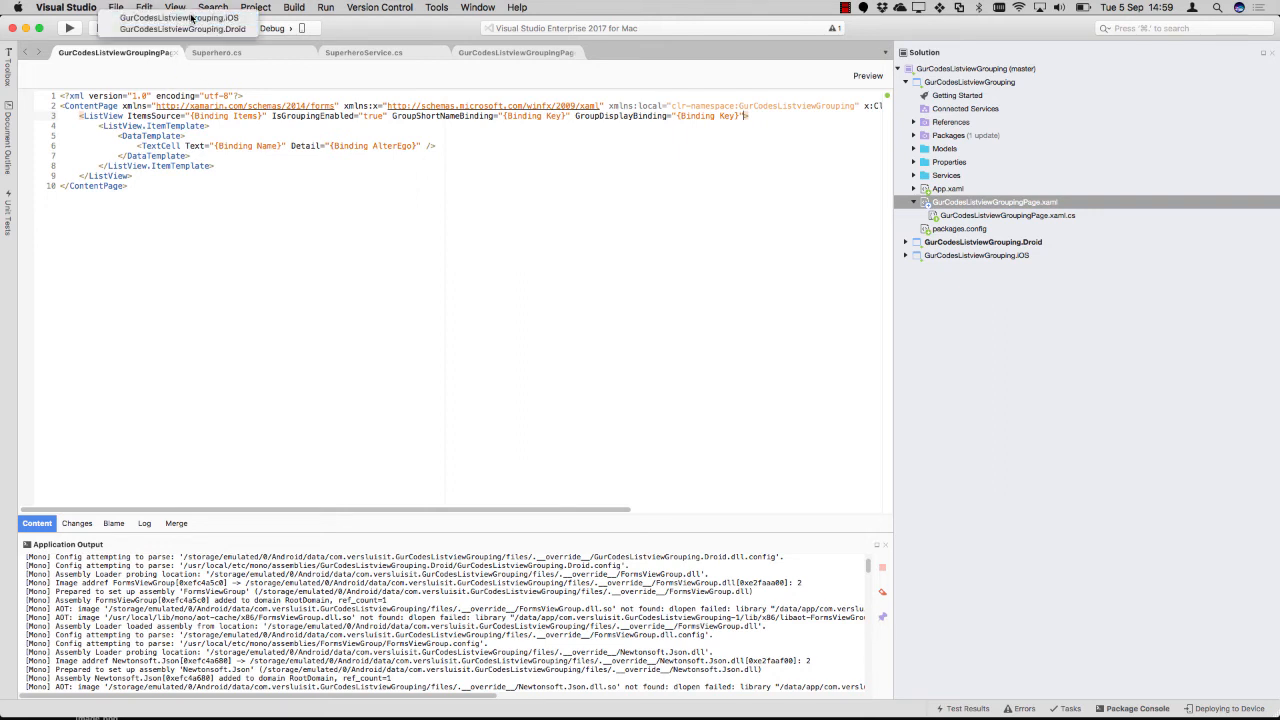
pyautogui.click(180, 28)
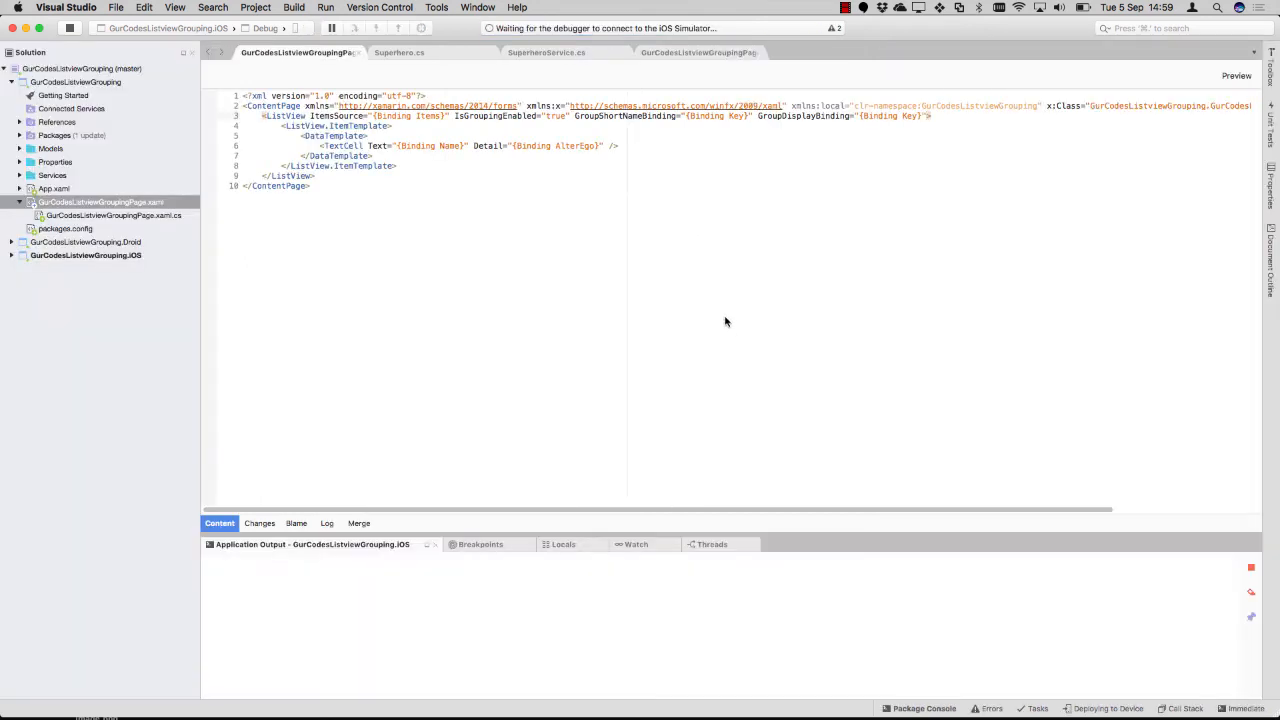
pyautogui.moveTo(702, 296)
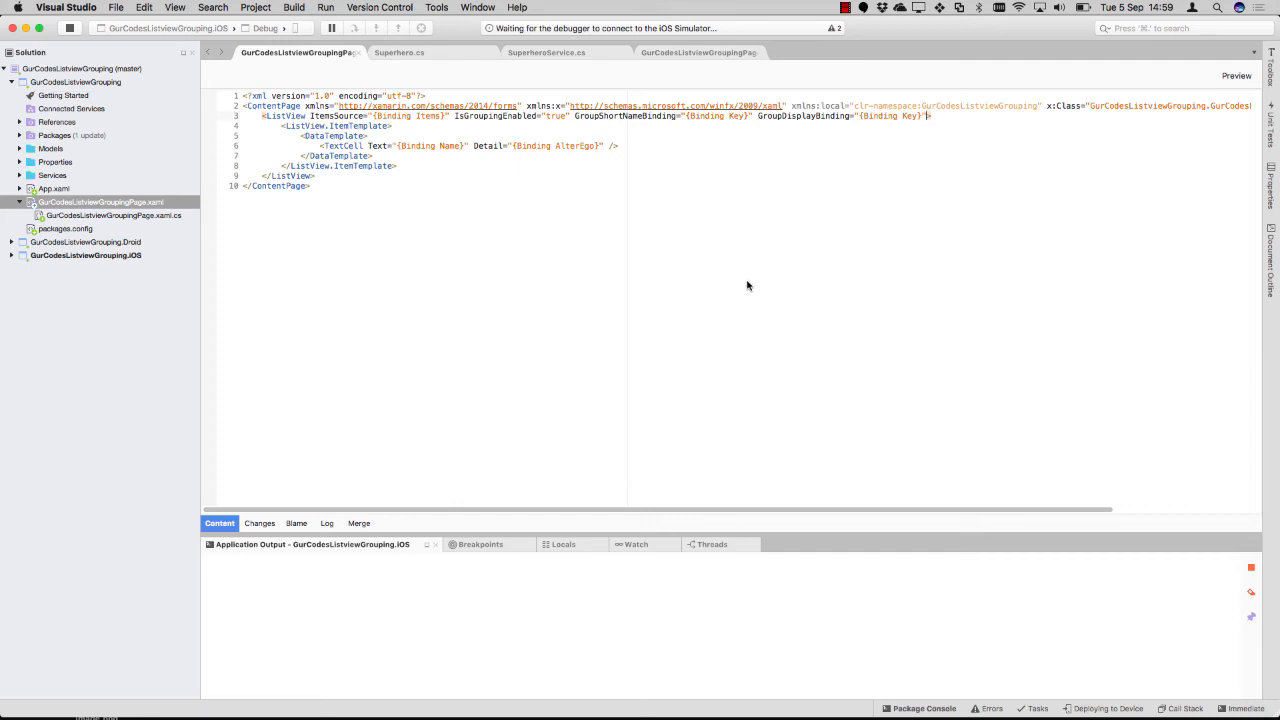
pyautogui.moveTo(817, 220)
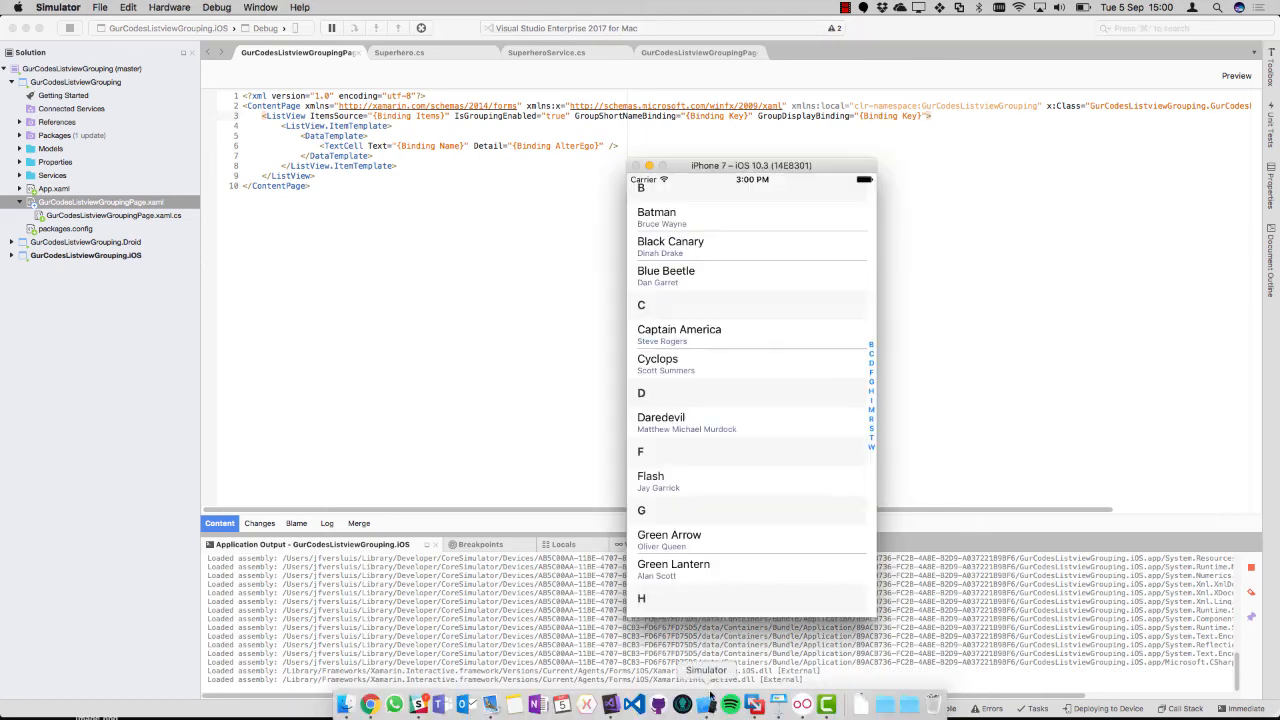
pyautogui.moveTo(882, 372)
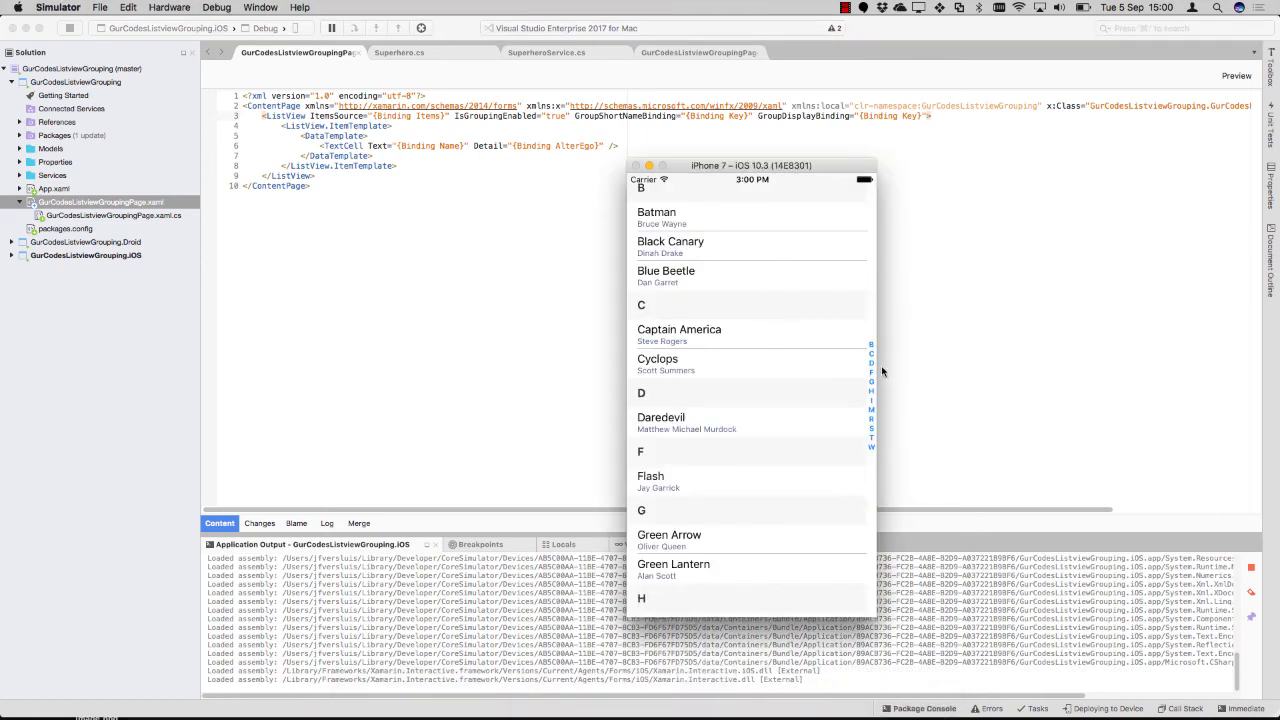
pyautogui.moveTo(857, 353)
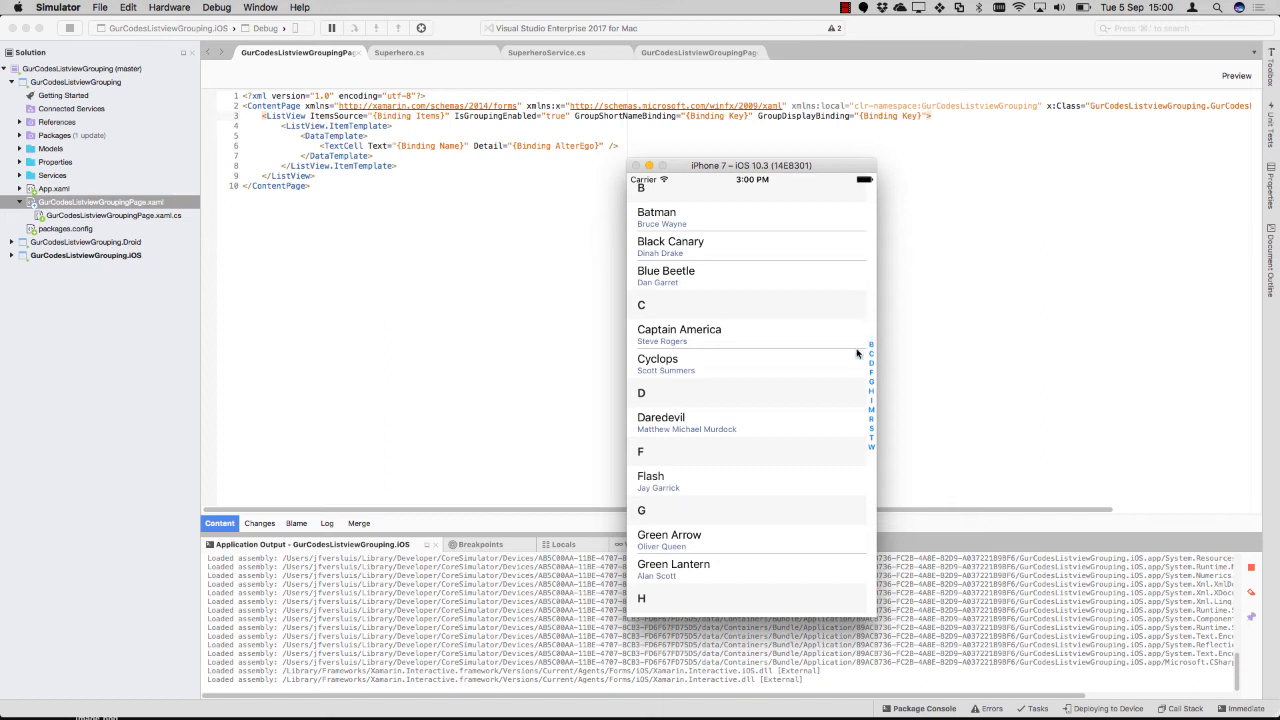
pyautogui.moveTo(874, 355)
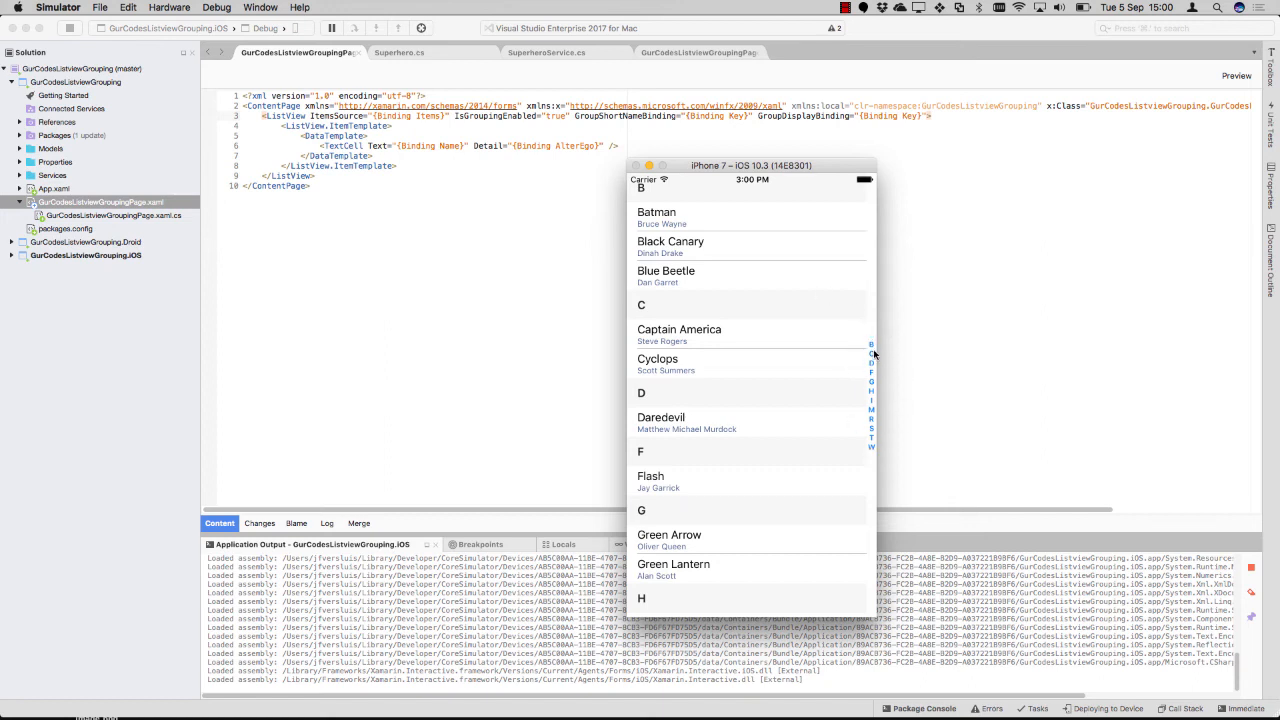
pyautogui.scroll(-3)
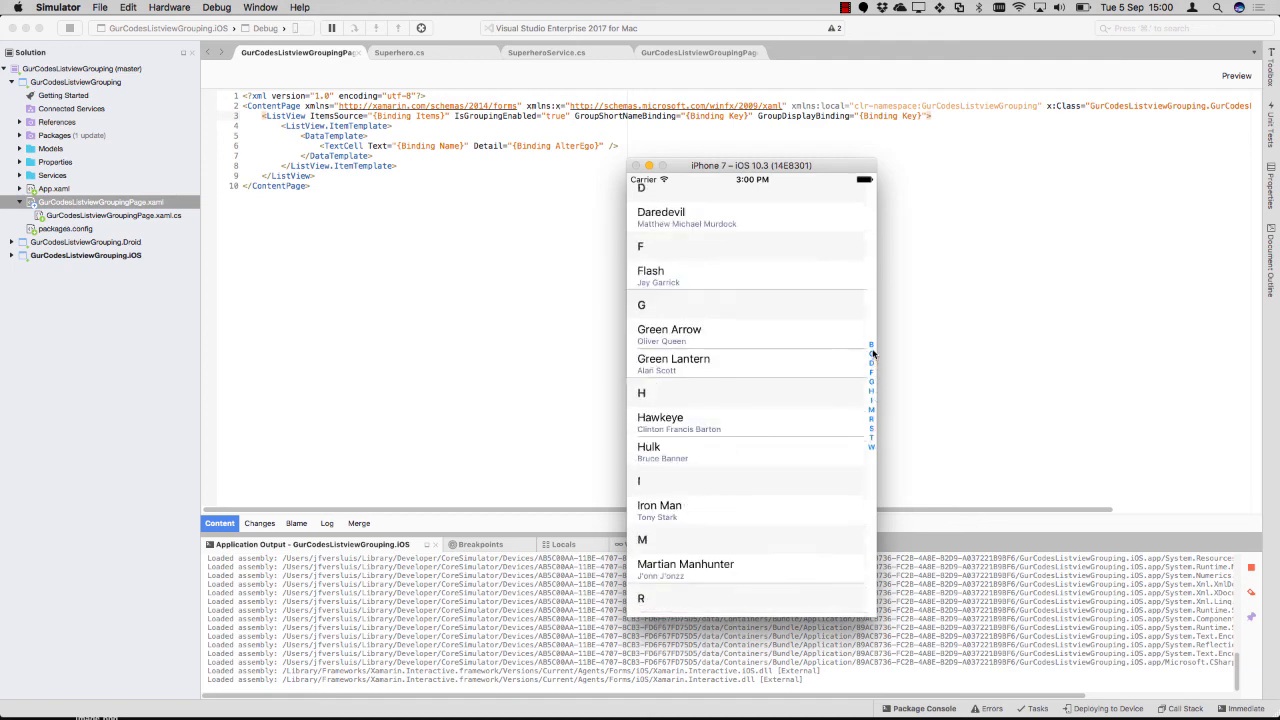
pyautogui.scroll(-3)
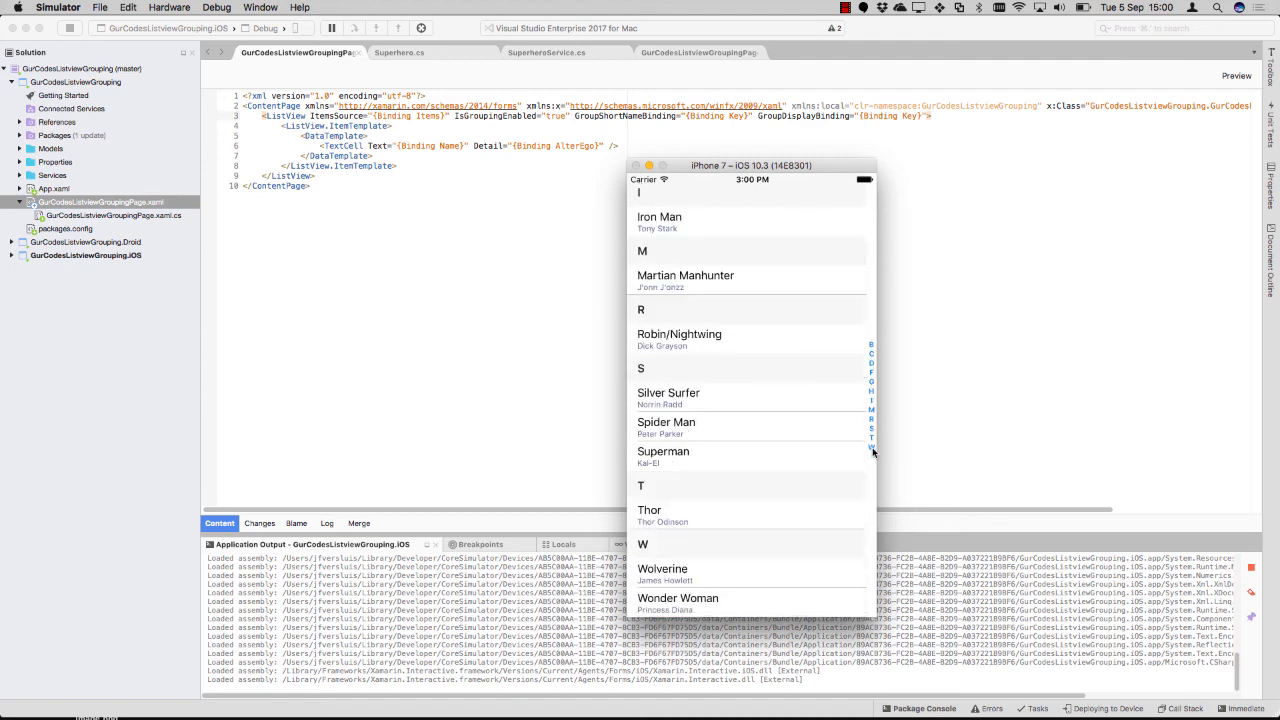
pyautogui.scroll(3)
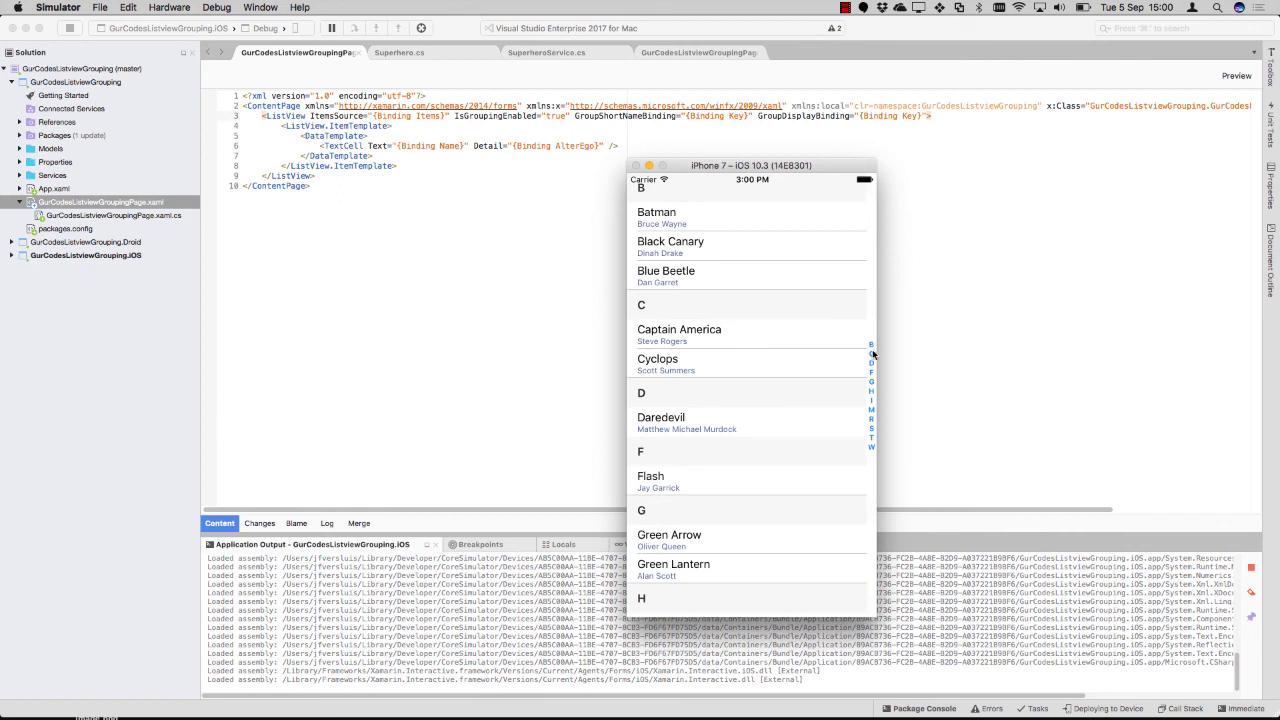
pyautogui.scroll(-3)
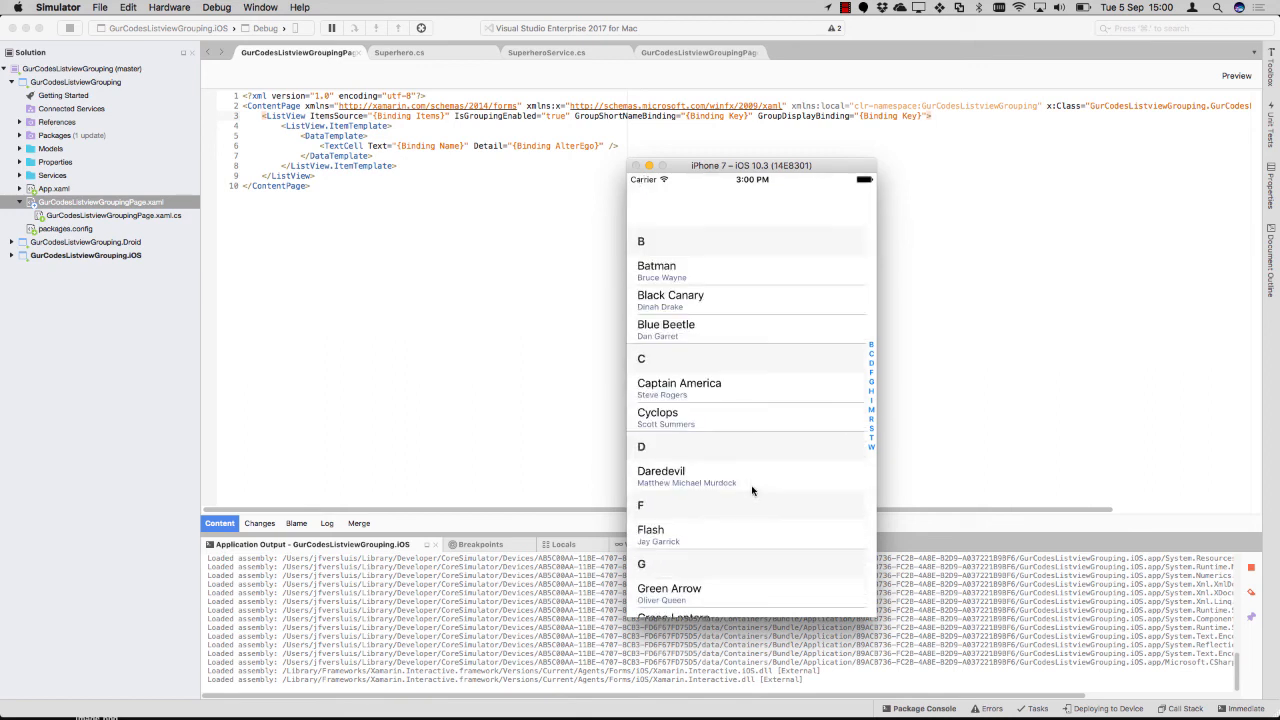
pyautogui.scroll(3)
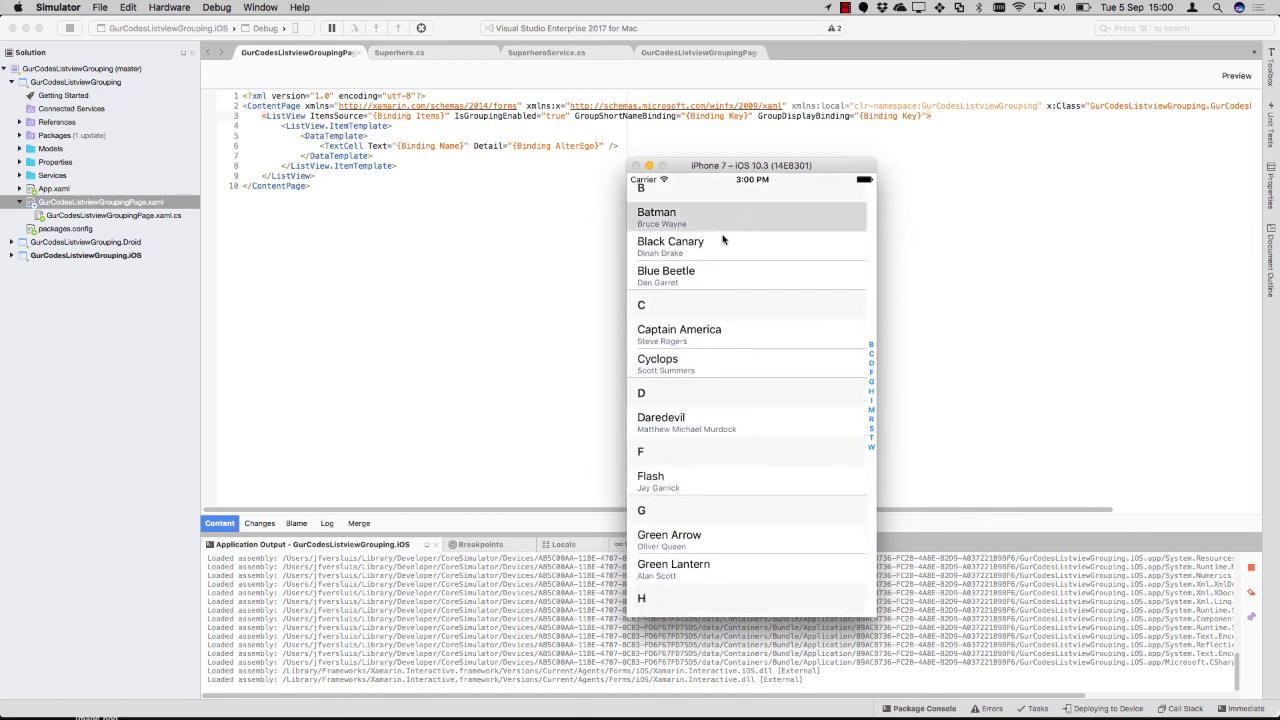
pyautogui.moveTo(807, 267)
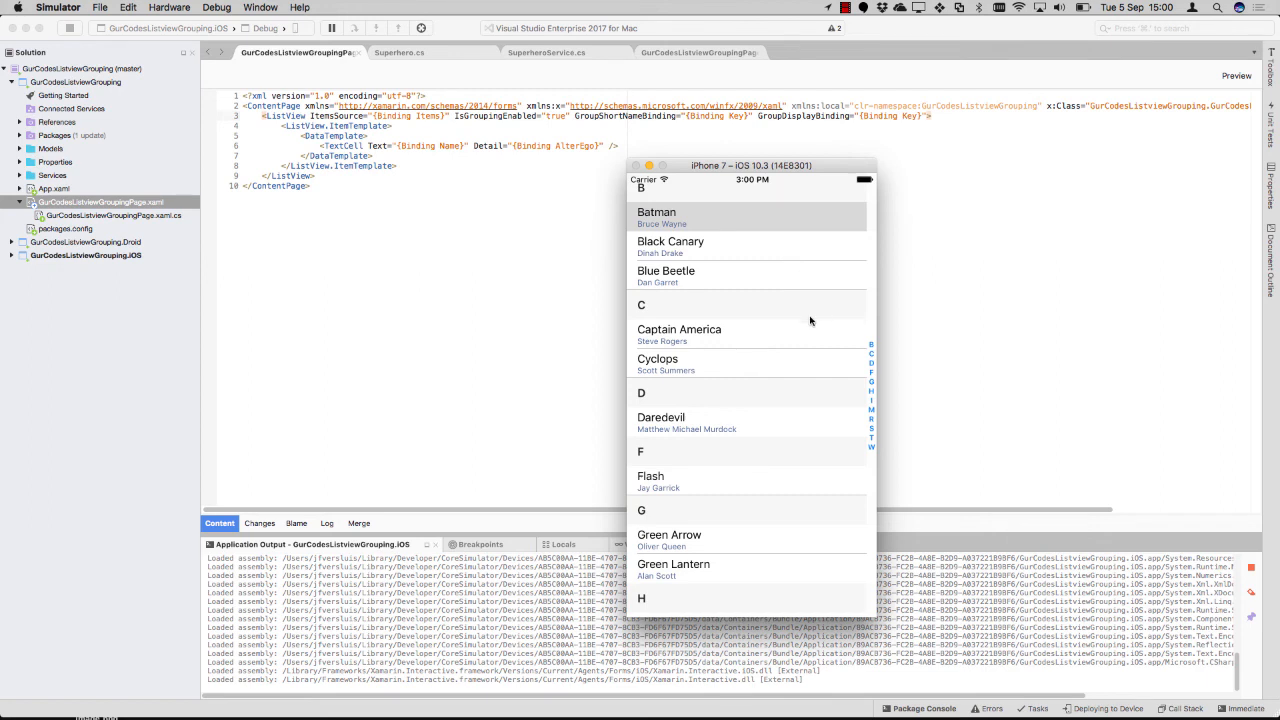
pyautogui.moveTo(786, 334)
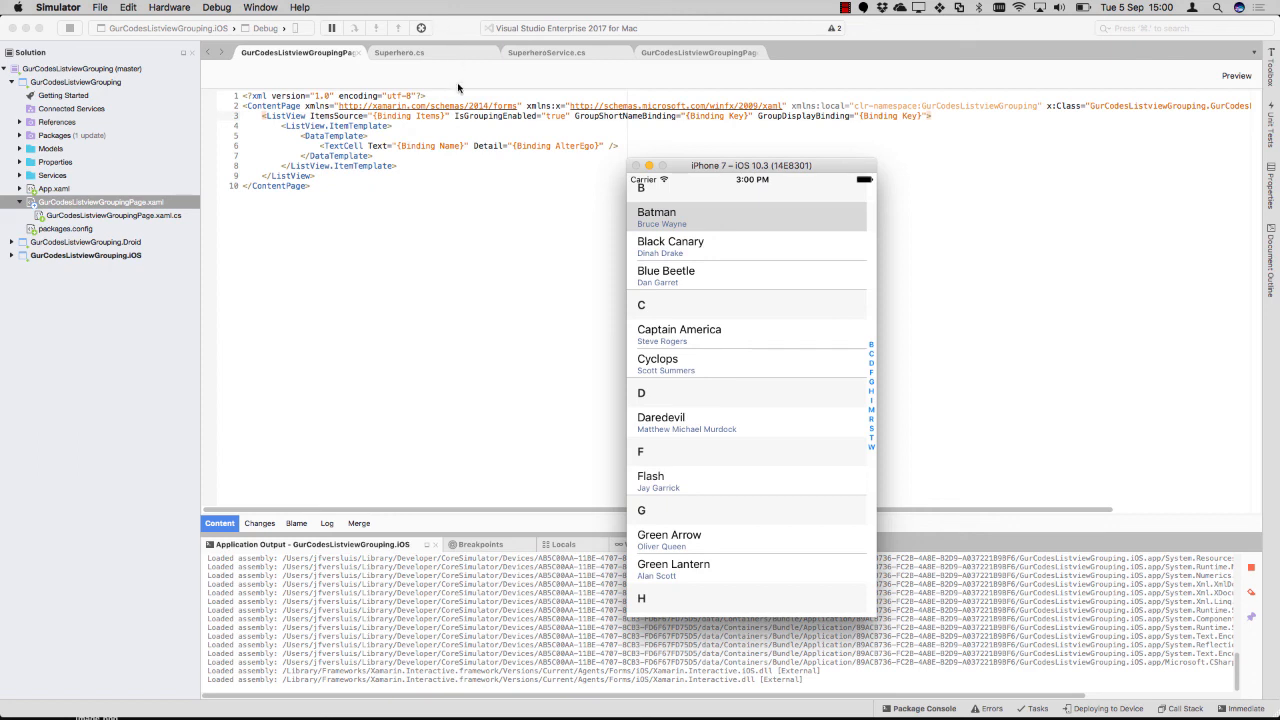
pyautogui.moveTo(472, 122)
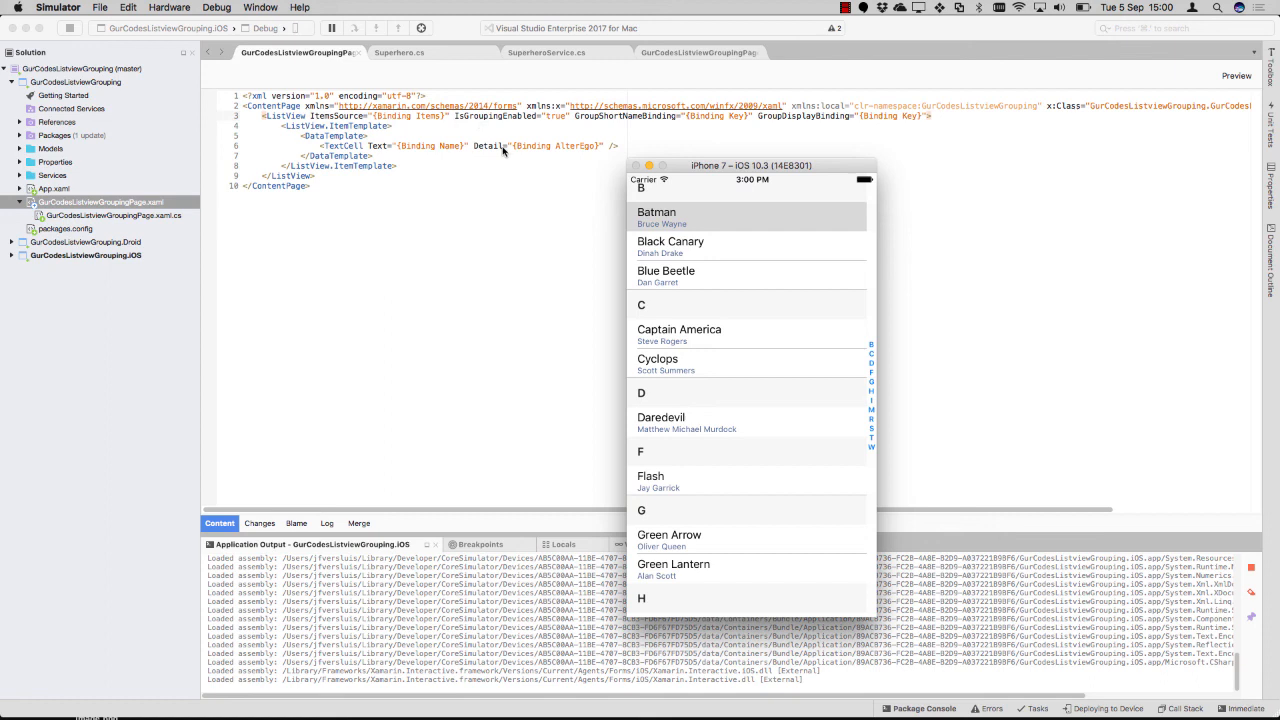
pyautogui.moveTo(402, 188)
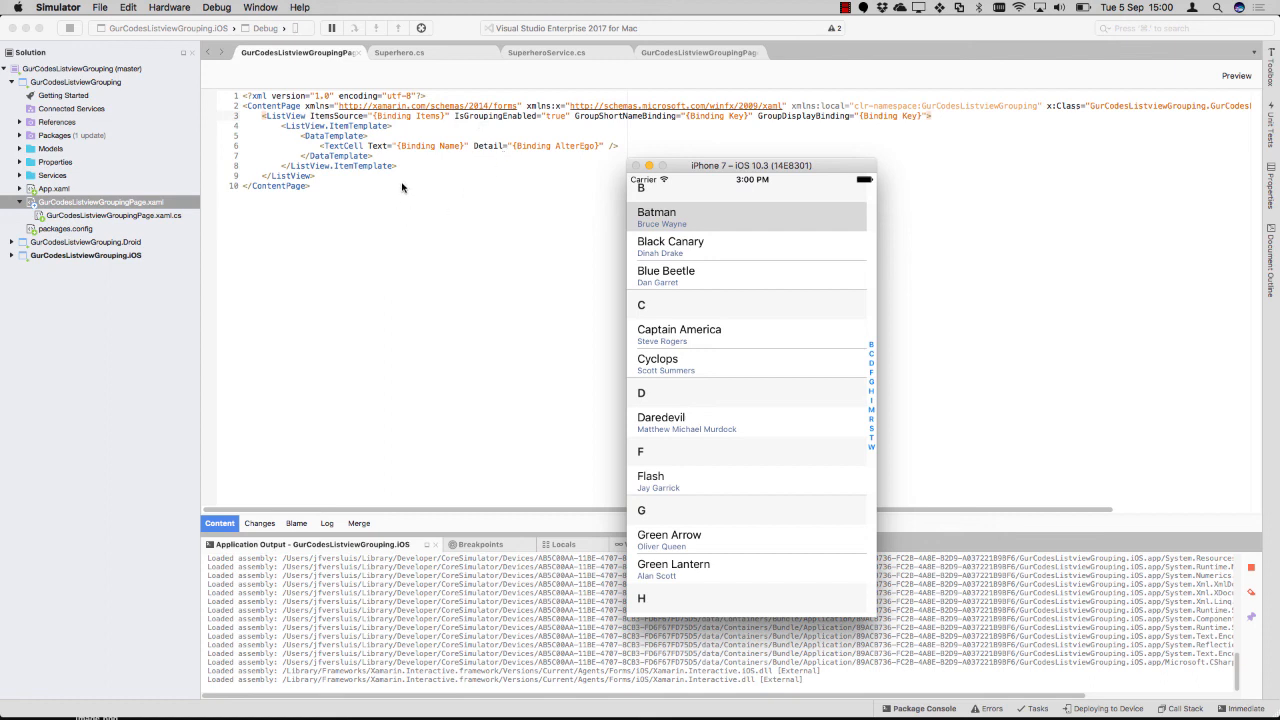